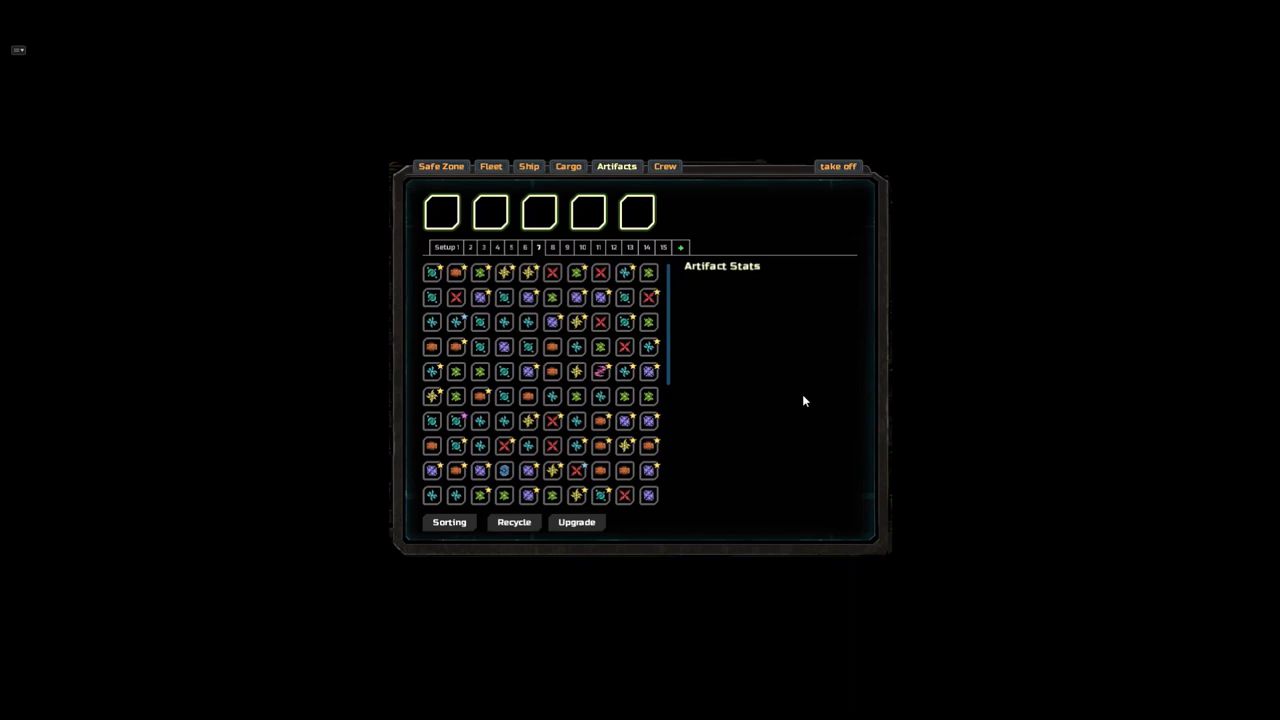
# Sort the artifact inventory by type so Omni Dampener artifacts fill the top row.
pyautogui.click(448, 521)
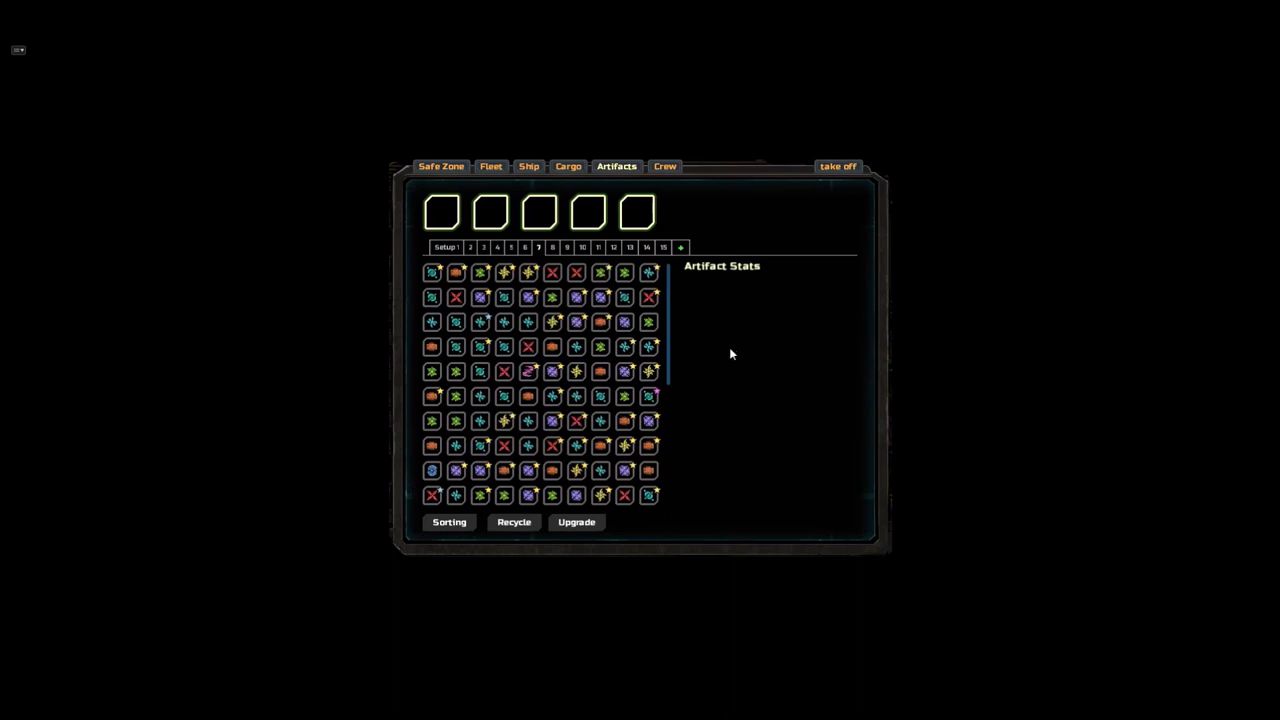
pyautogui.moveTo(727, 355)
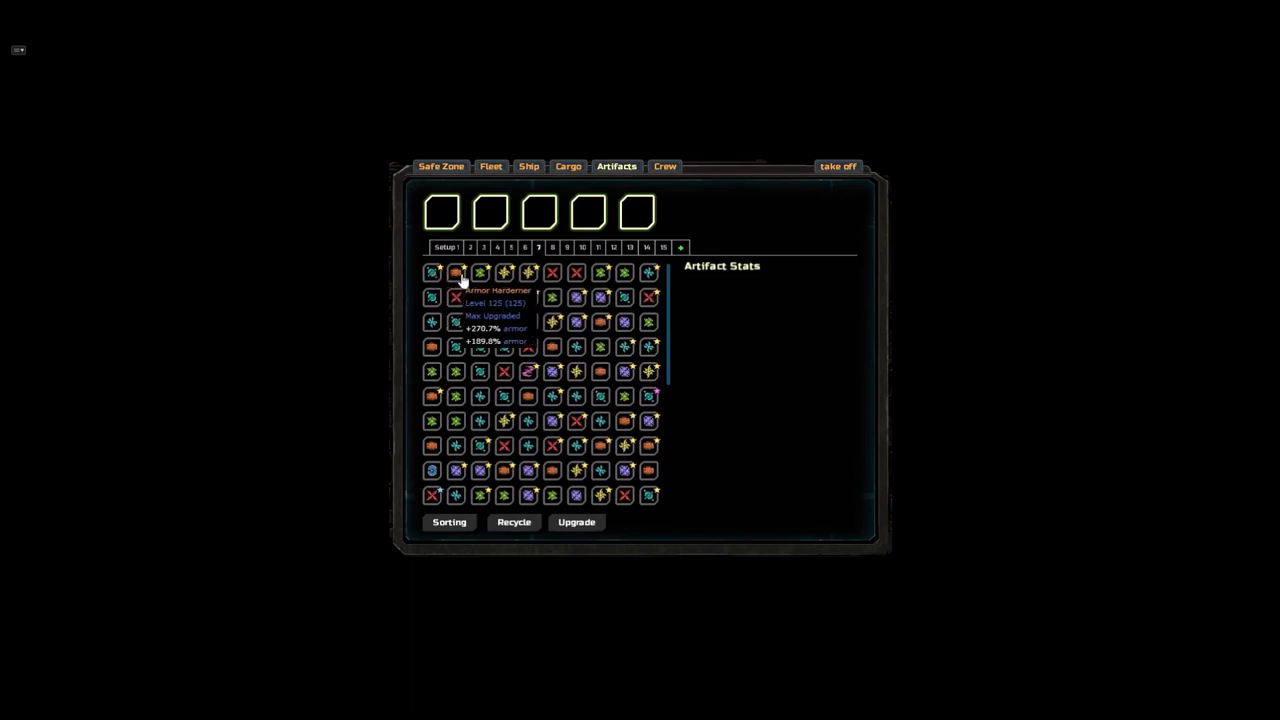
pyautogui.moveTo(789, 404)
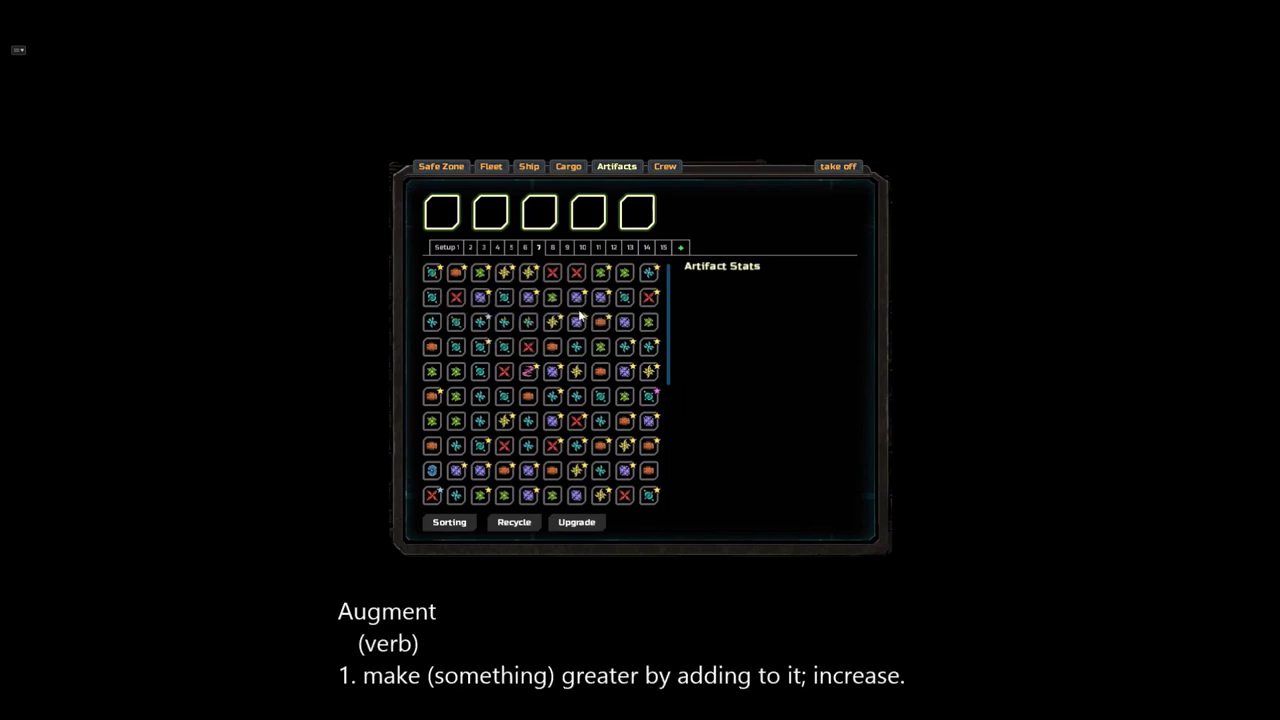
pyautogui.moveTo(755, 355)
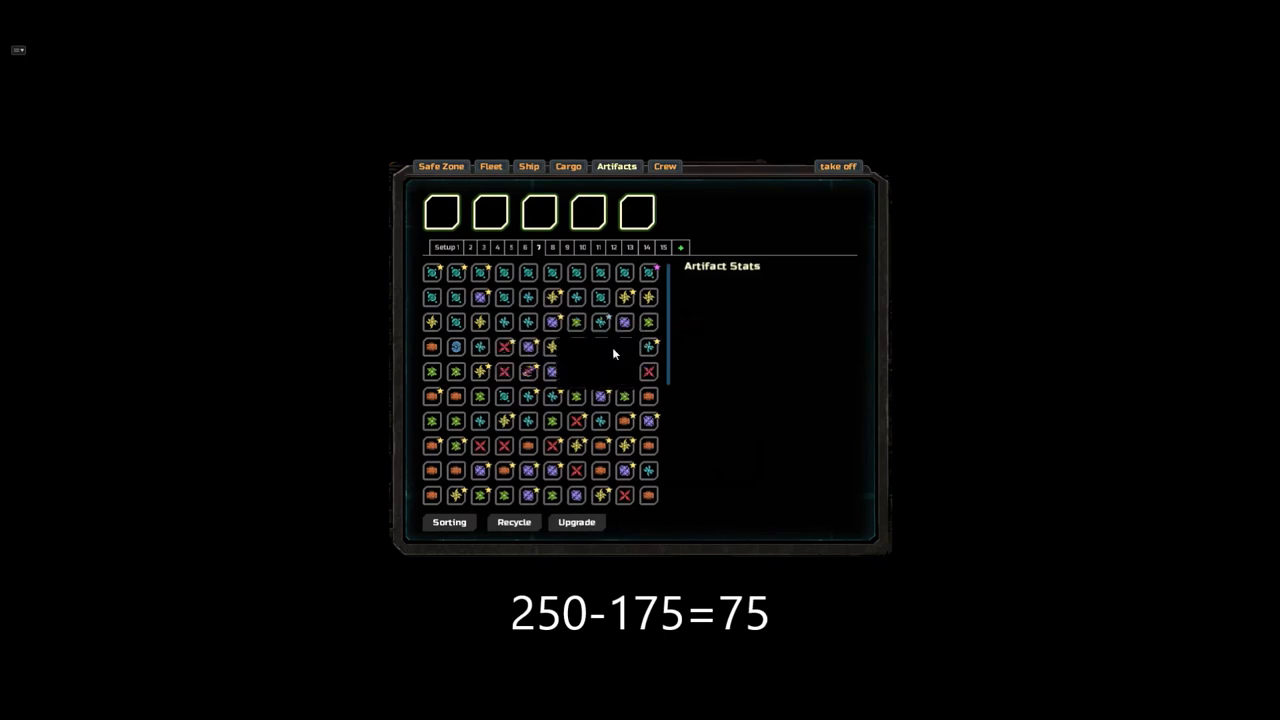
pyautogui.moveTo(551, 421)
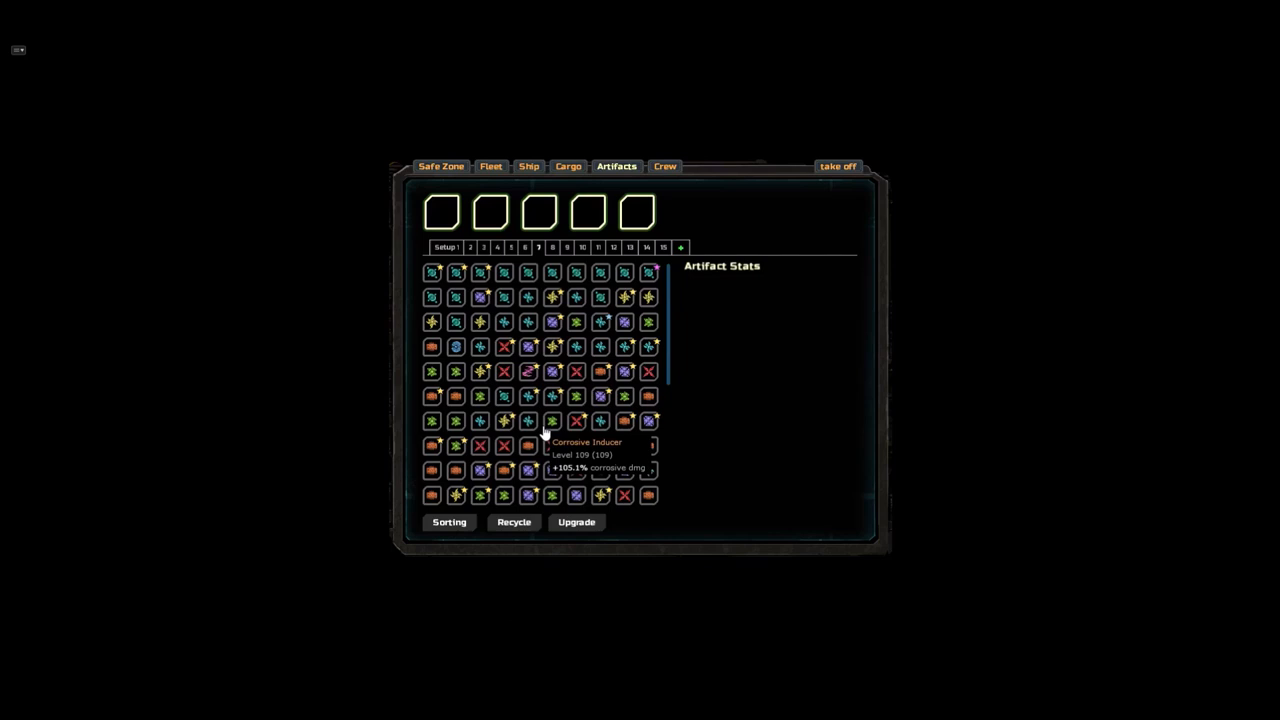
pyautogui.moveTo(432, 277)
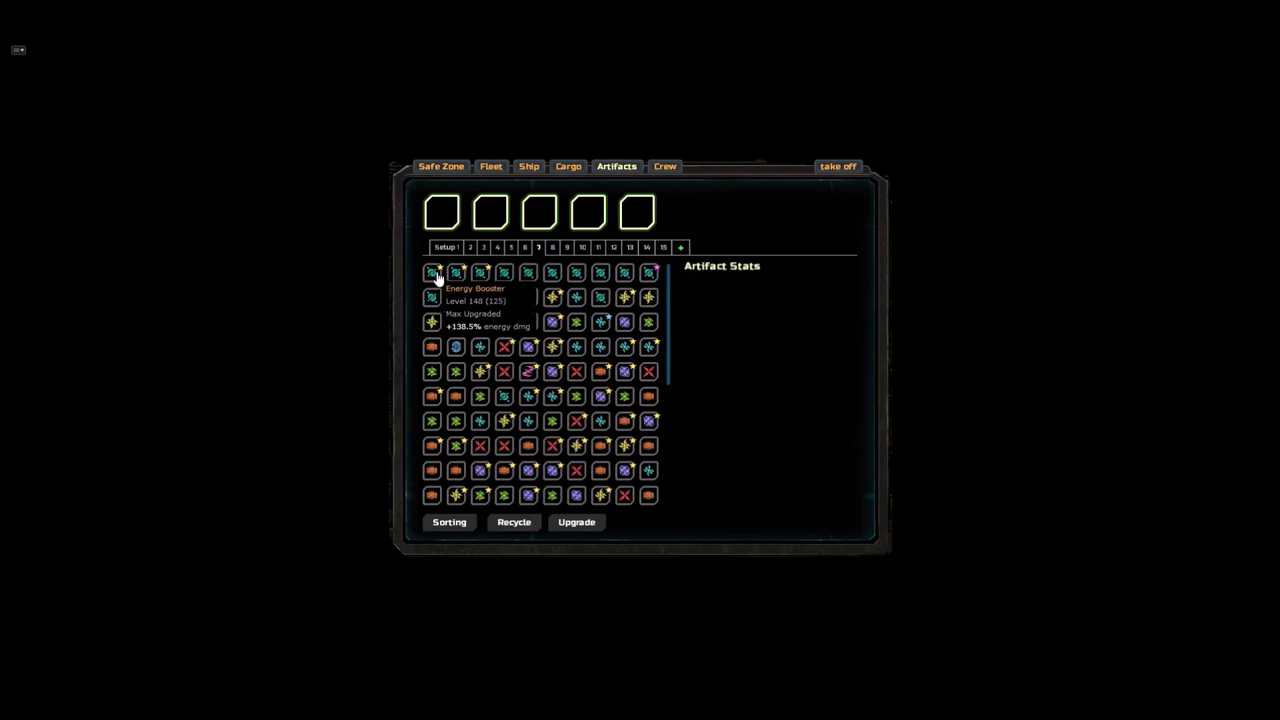
pyautogui.moveTo(750, 358)
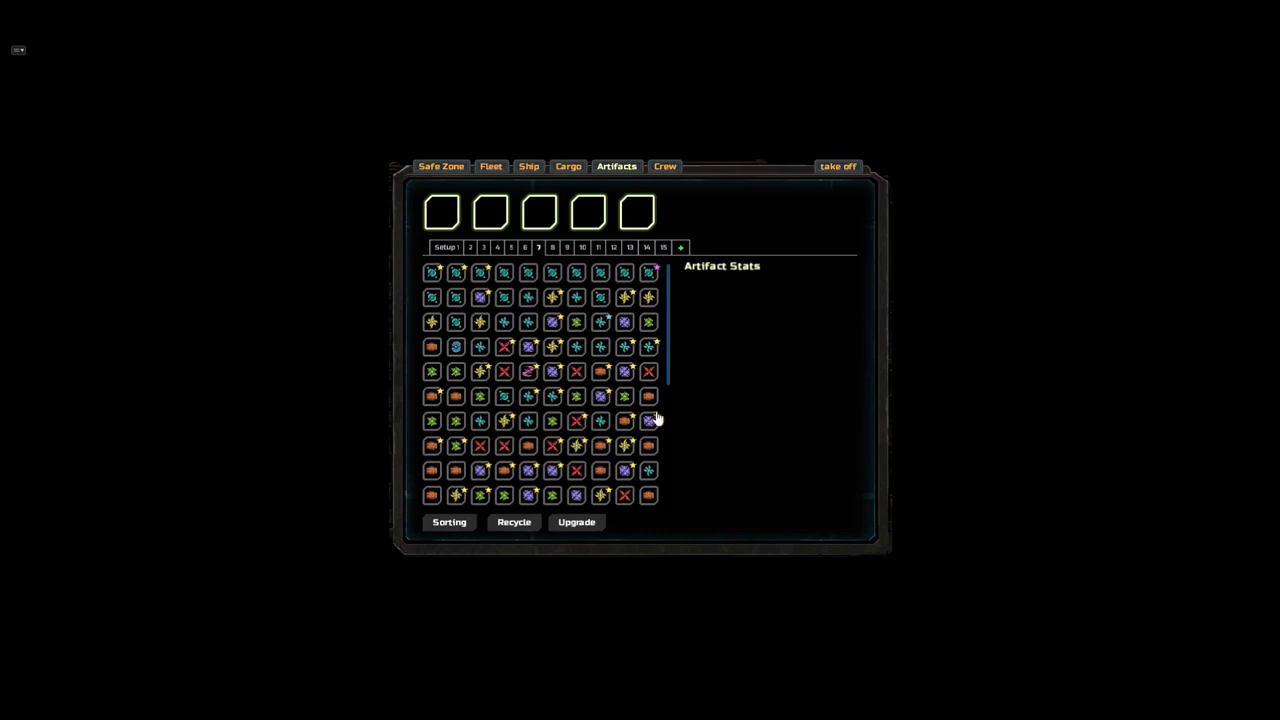
pyautogui.click(449, 522)
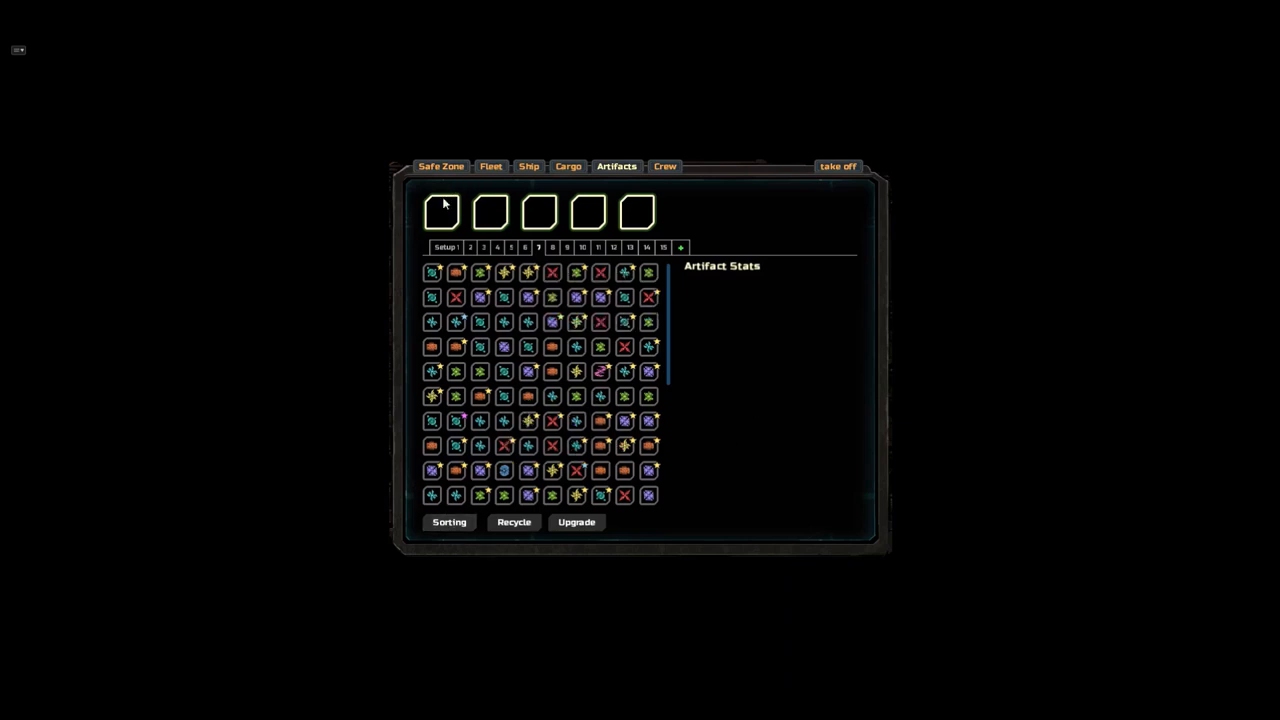
pyautogui.moveTo(670, 205)
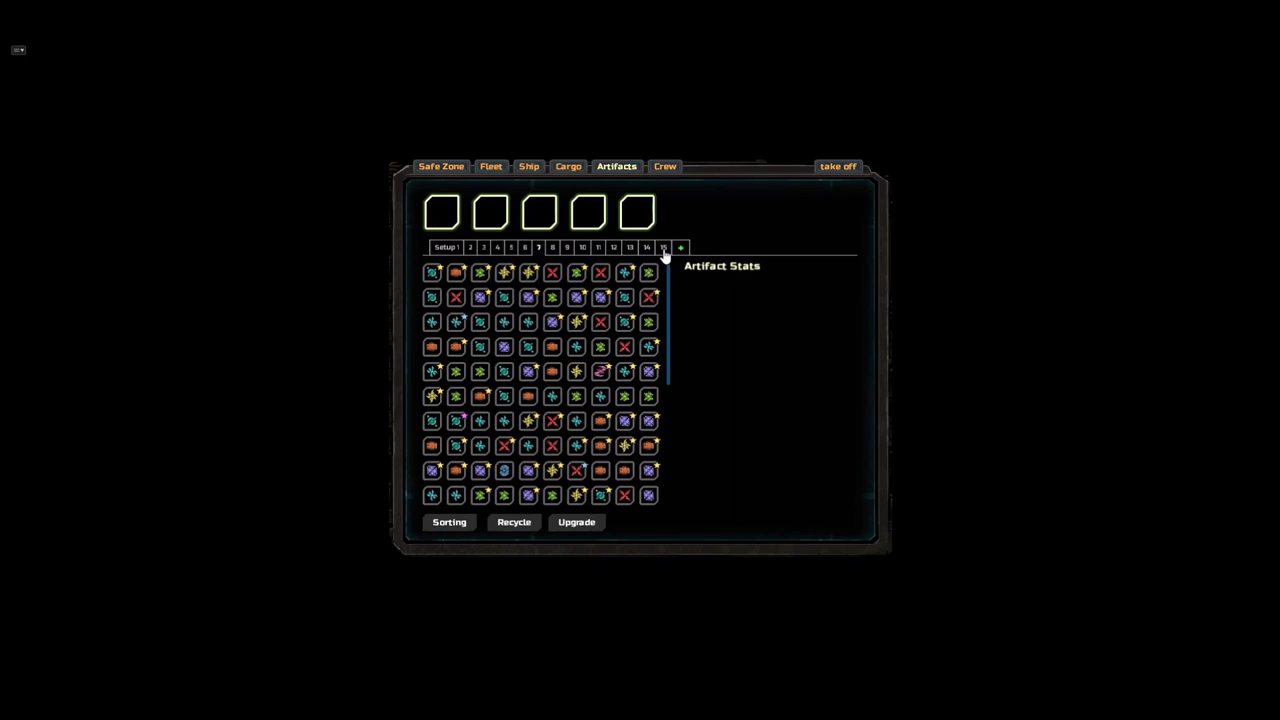
pyautogui.moveTo(615, 260)
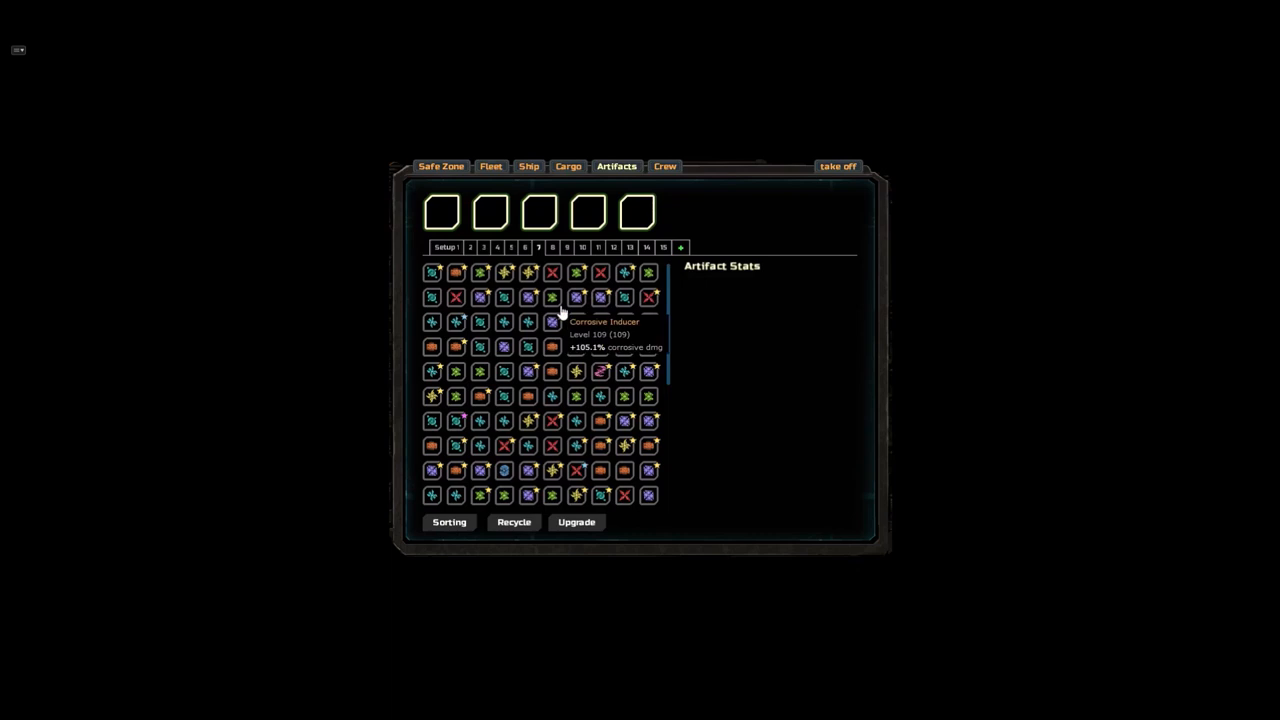
pyautogui.click(449, 521)
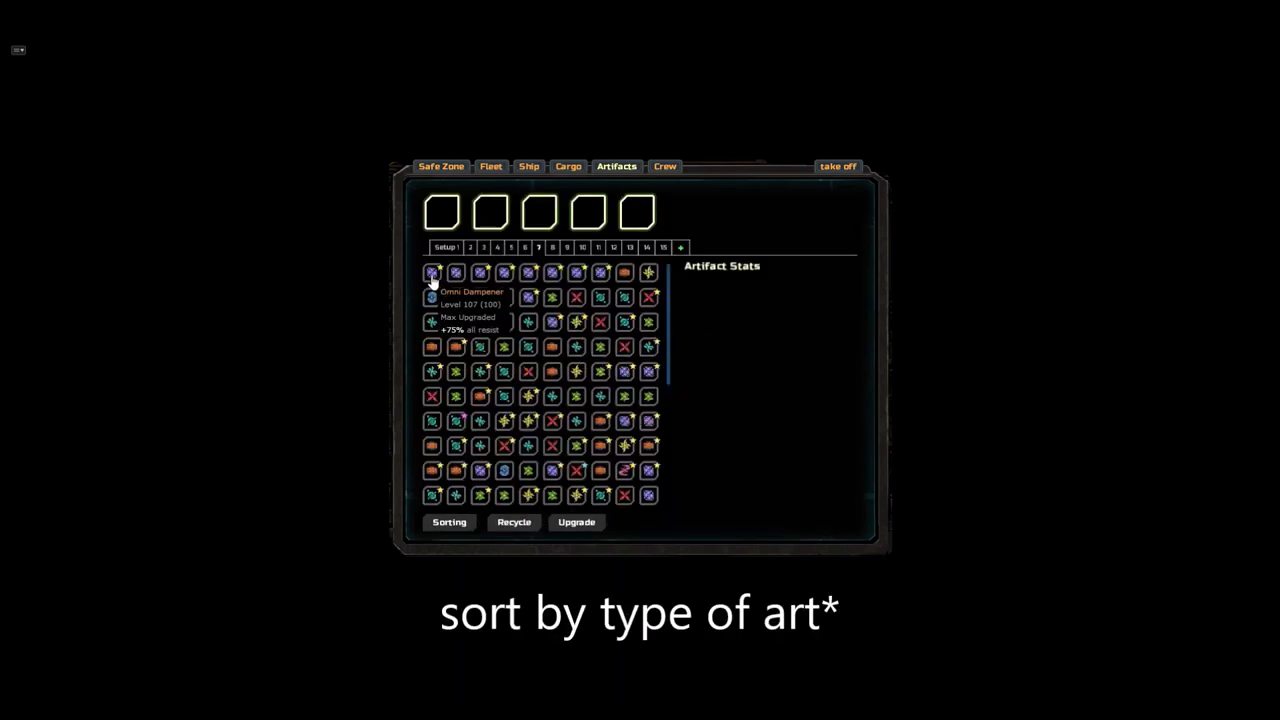
# Equip the Omni Dampener and Exceptional Shield Generator in setup 7's first slots.
pyautogui.click(431, 272)
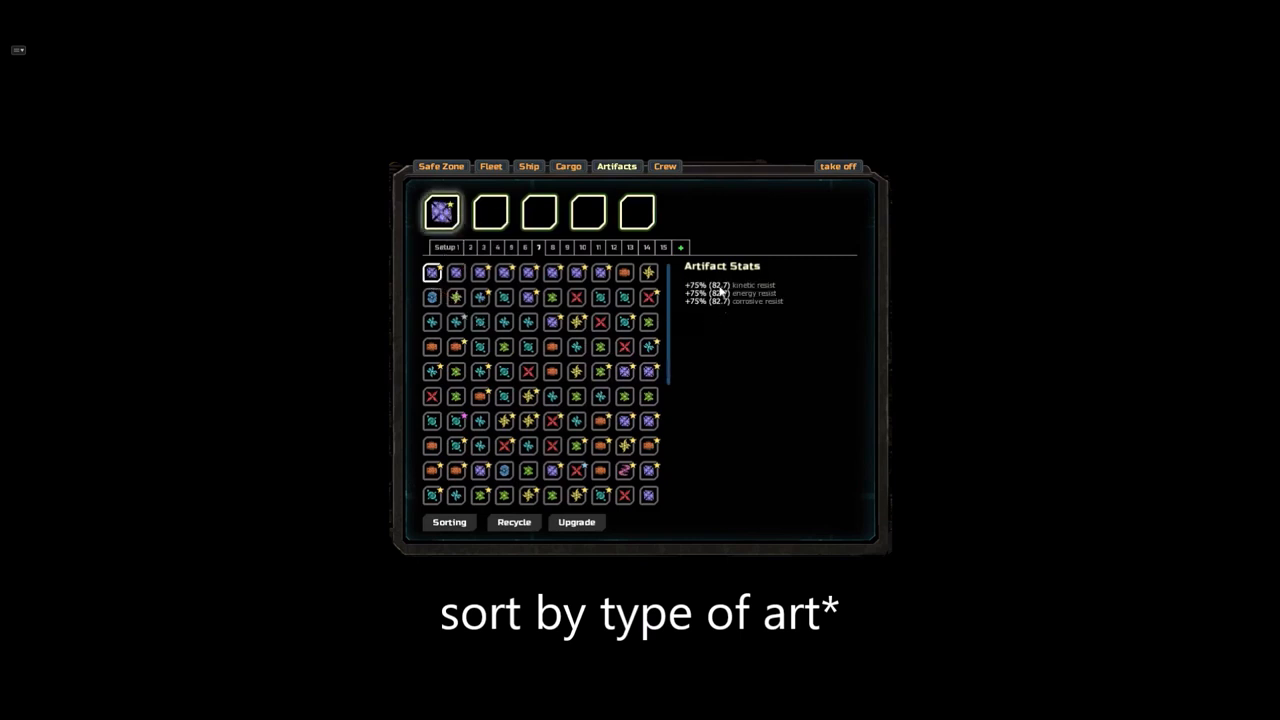
pyautogui.click(449, 521)
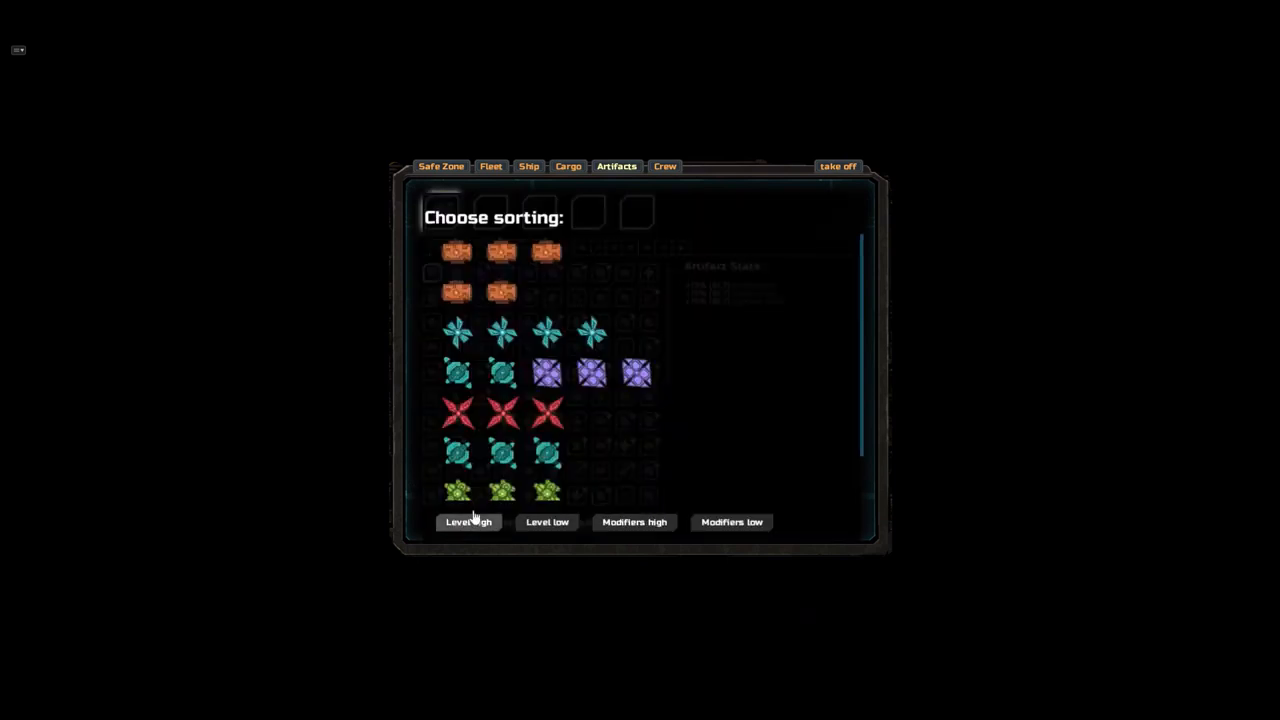
pyautogui.moveTo(502, 411)
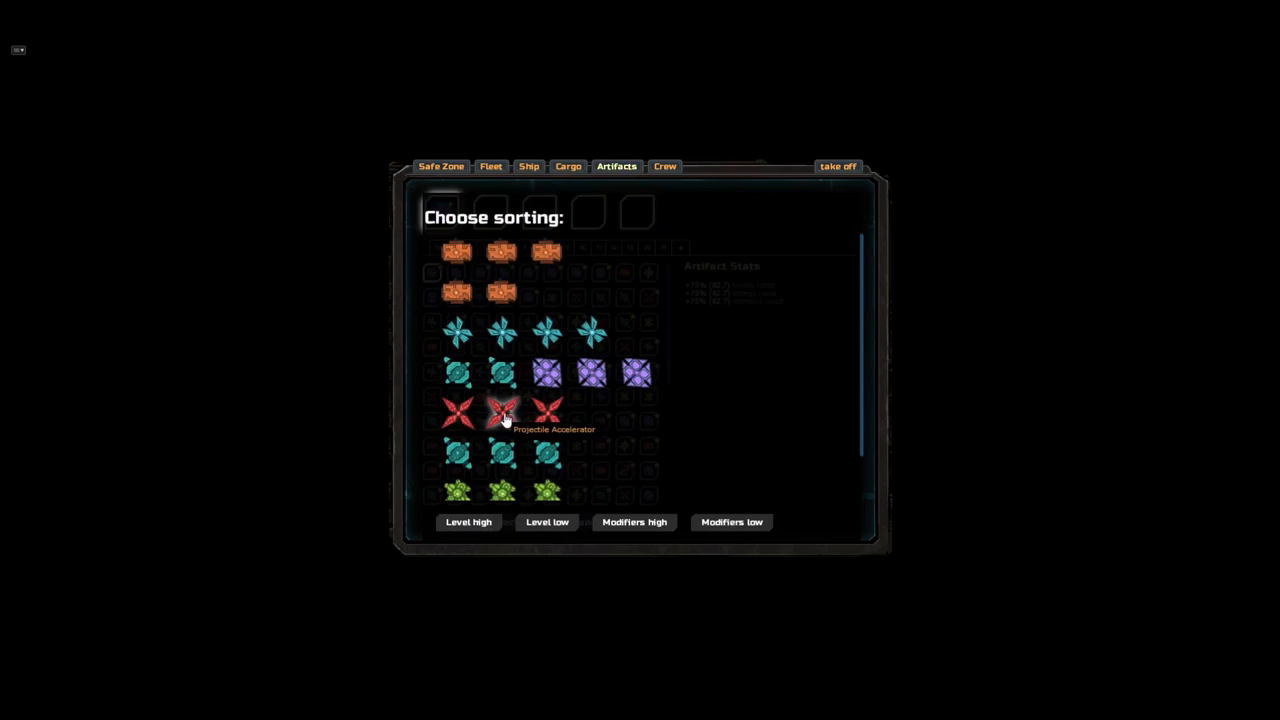
pyautogui.moveTo(500, 292)
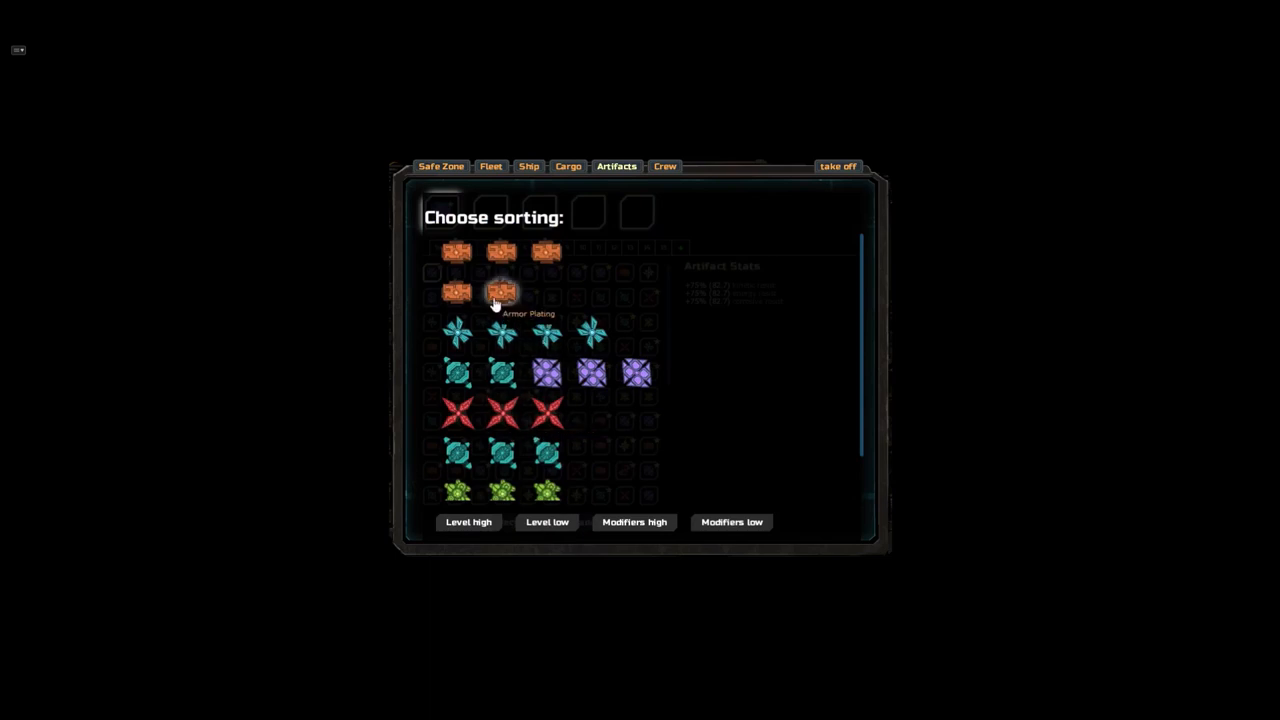
pyautogui.moveTo(503, 338)
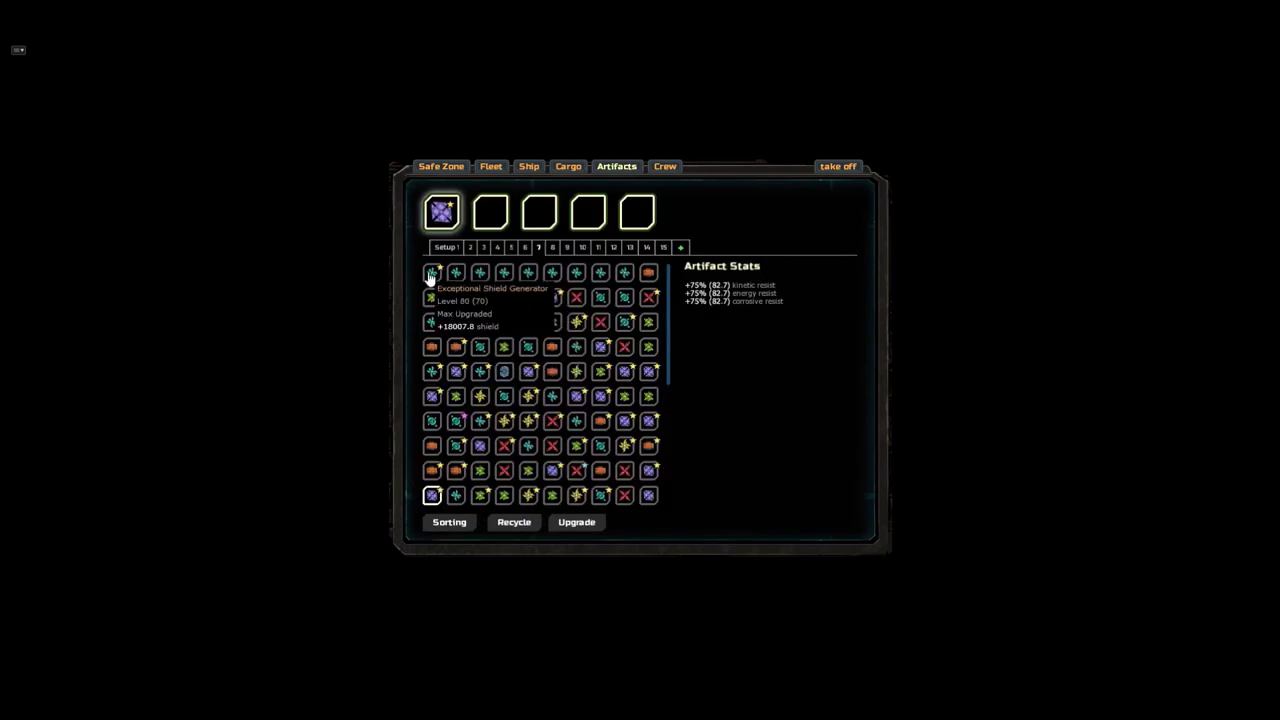
pyautogui.click(432, 272)
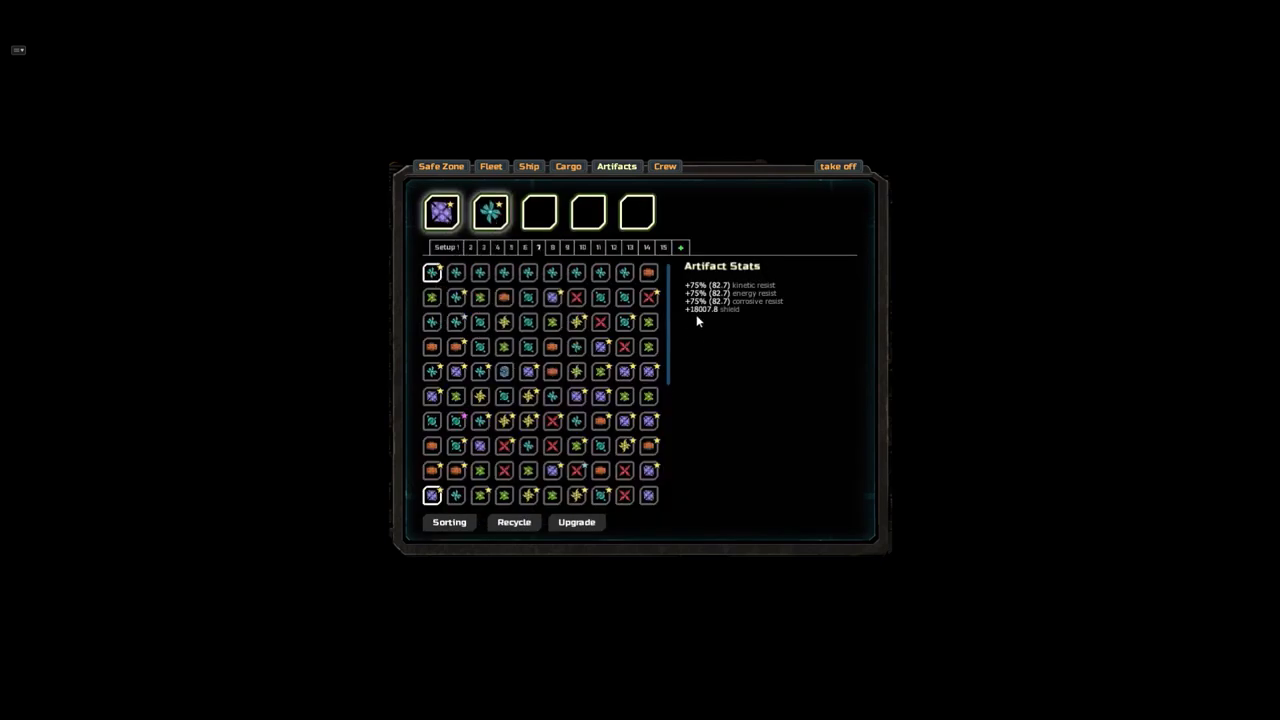
pyautogui.moveTo(489, 211)
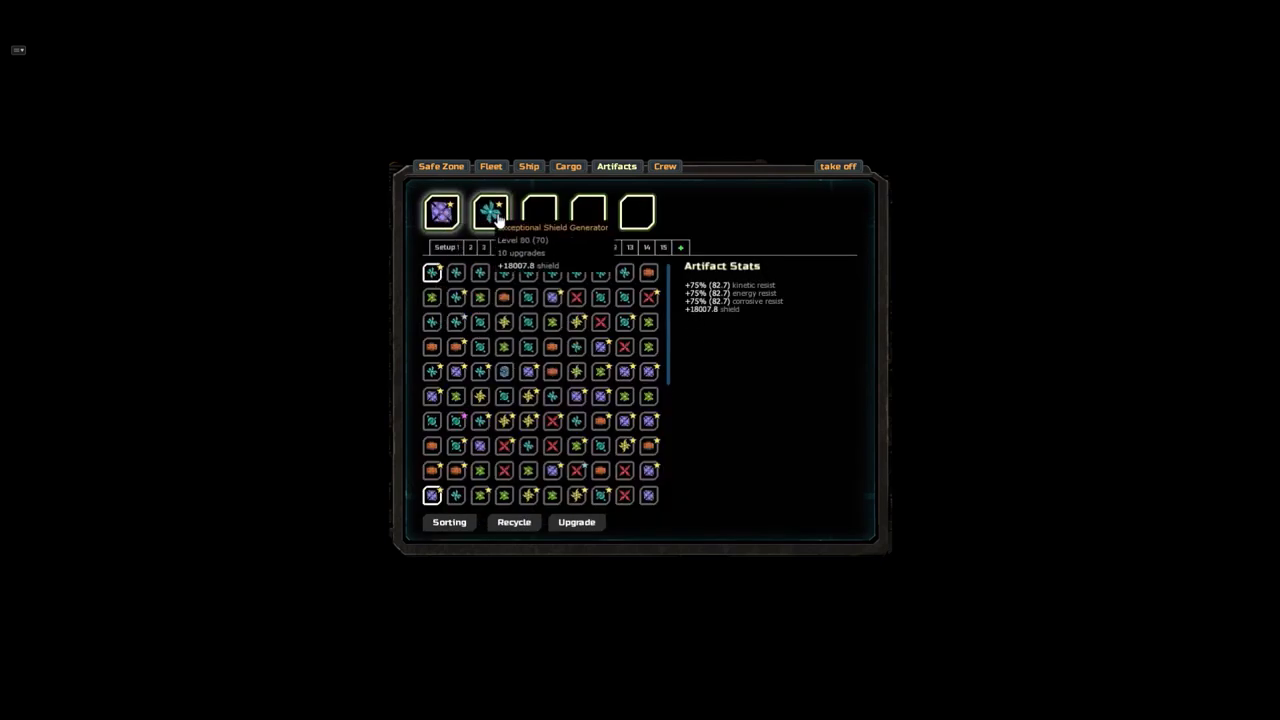
pyautogui.click(448, 522)
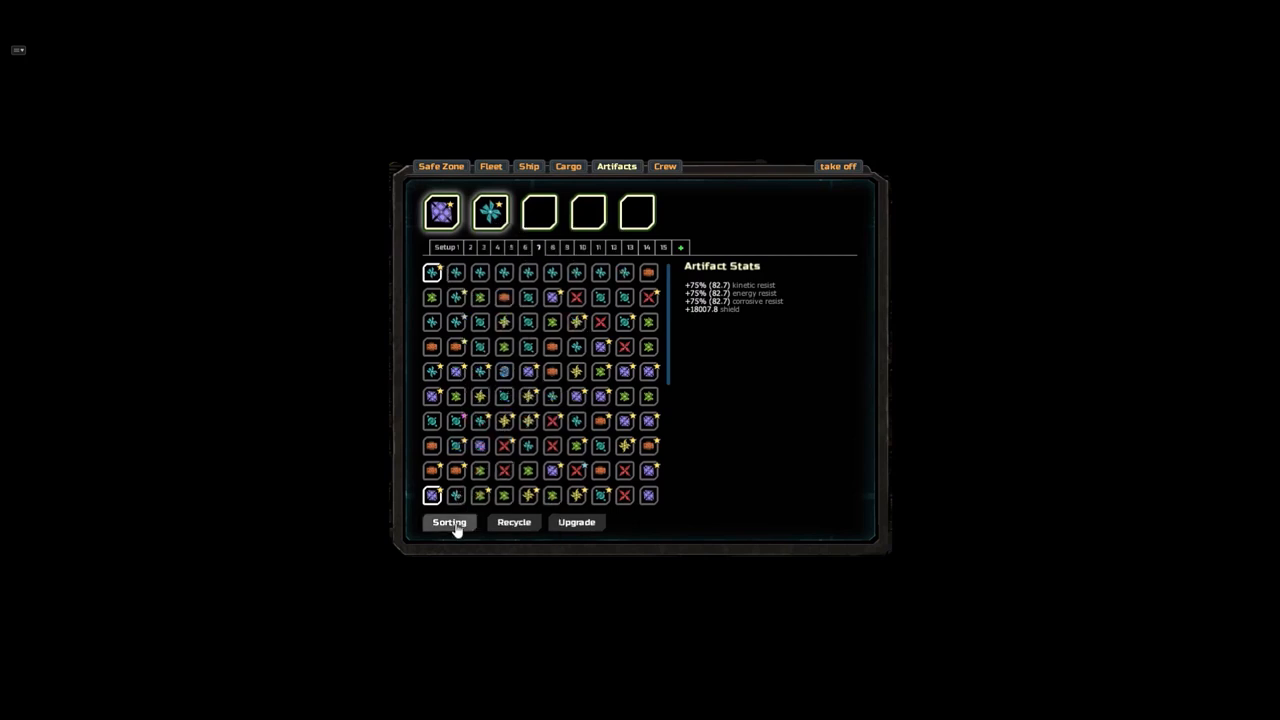
# Fill the remaining slots with armor and energy damage artifacts, then view setup 2.
pyautogui.click(448, 522)
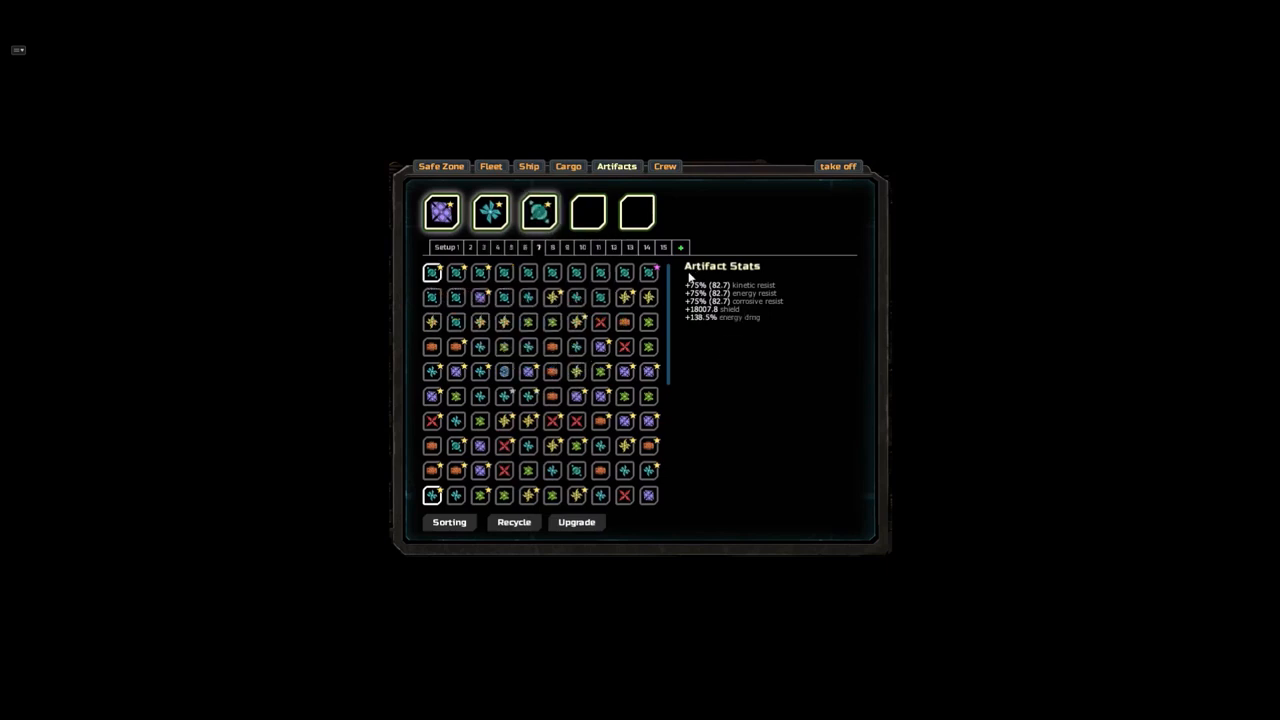
pyautogui.moveTo(623, 222)
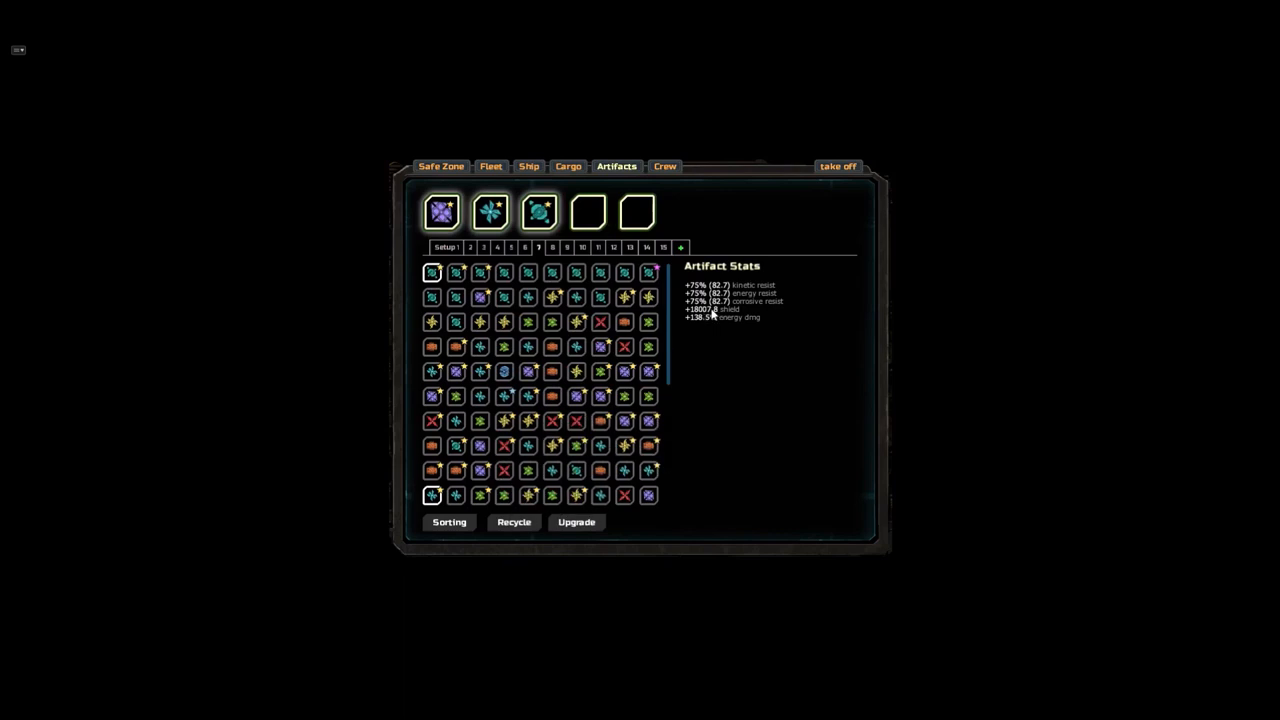
pyautogui.click(448, 521)
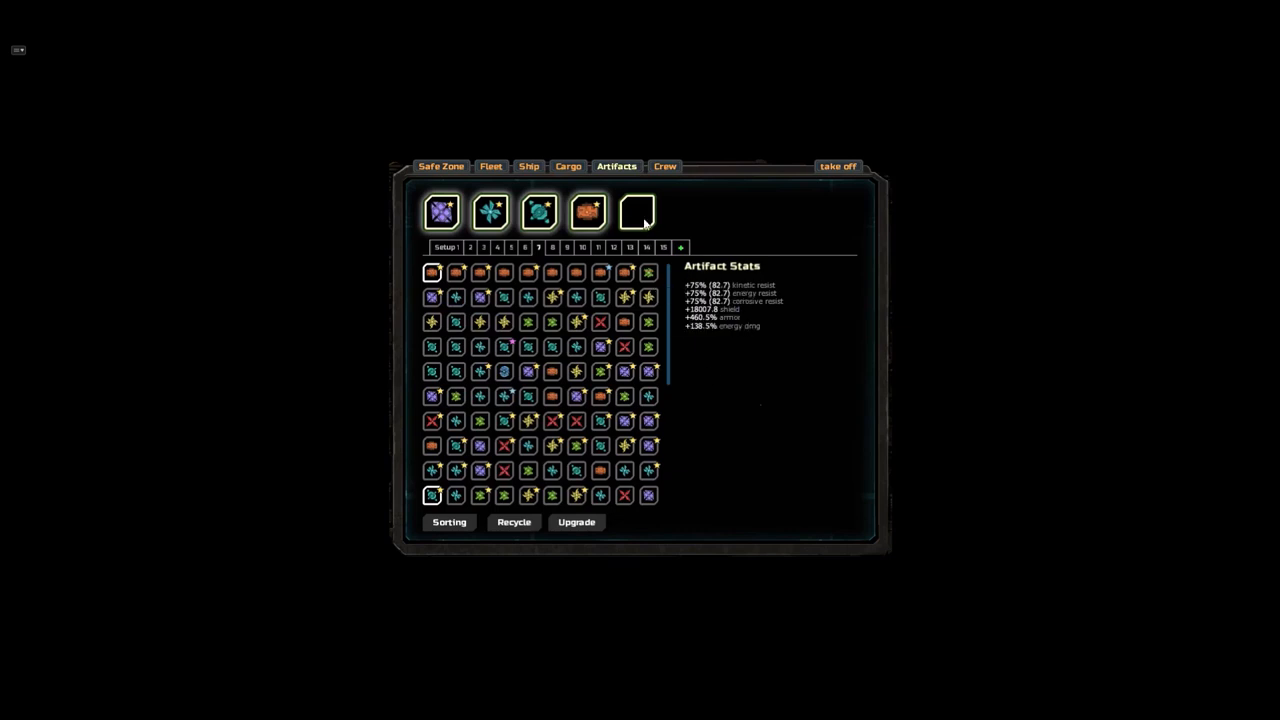
pyautogui.click(448, 521)
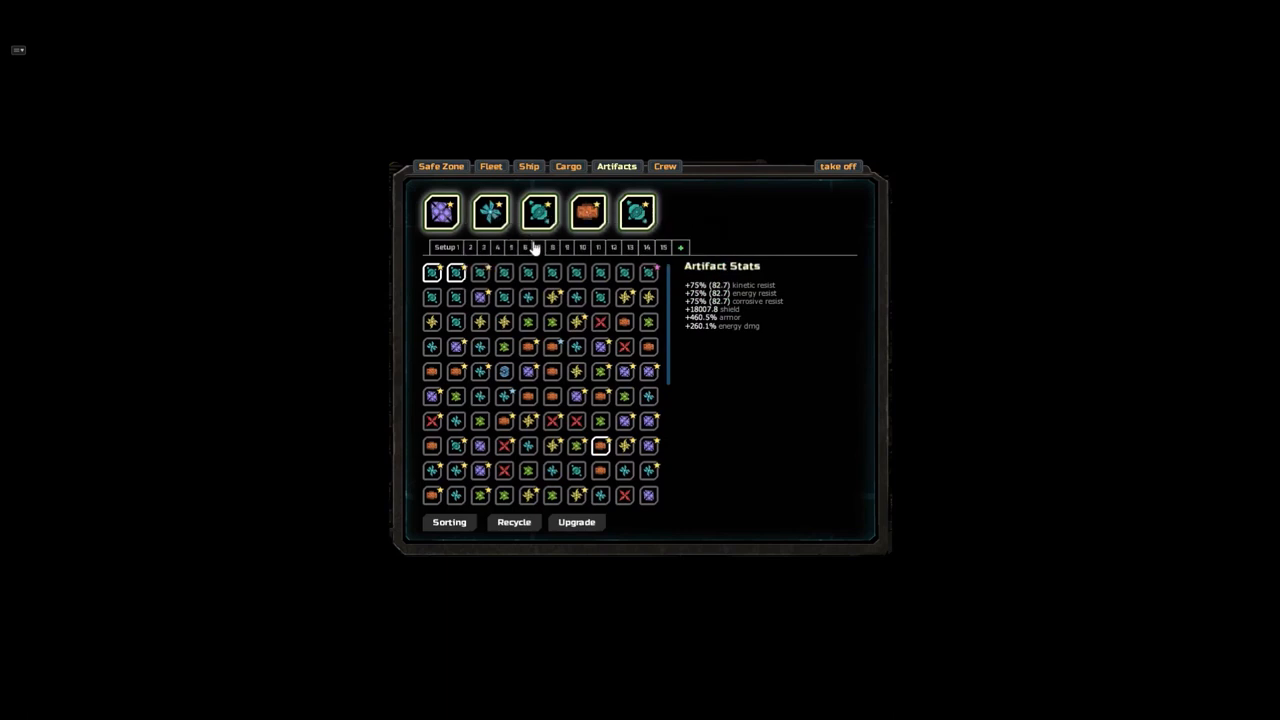
pyautogui.moveTo(652, 257)
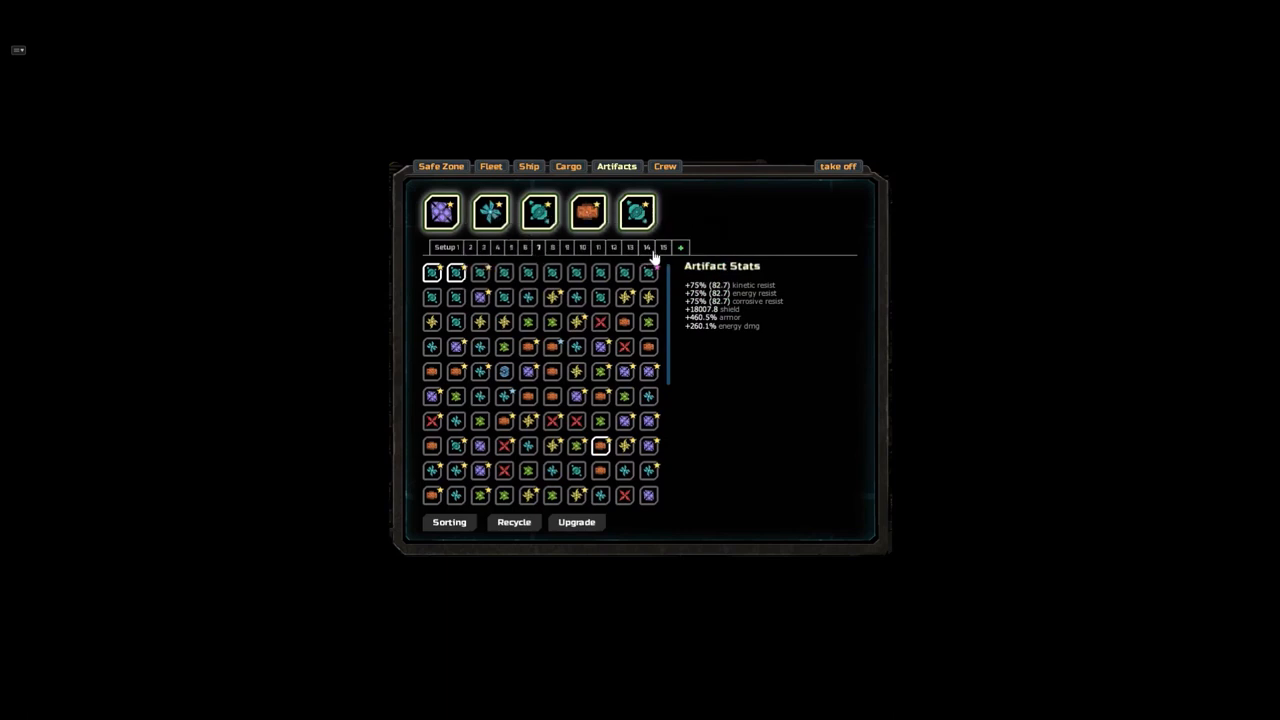
pyautogui.click(470, 247)
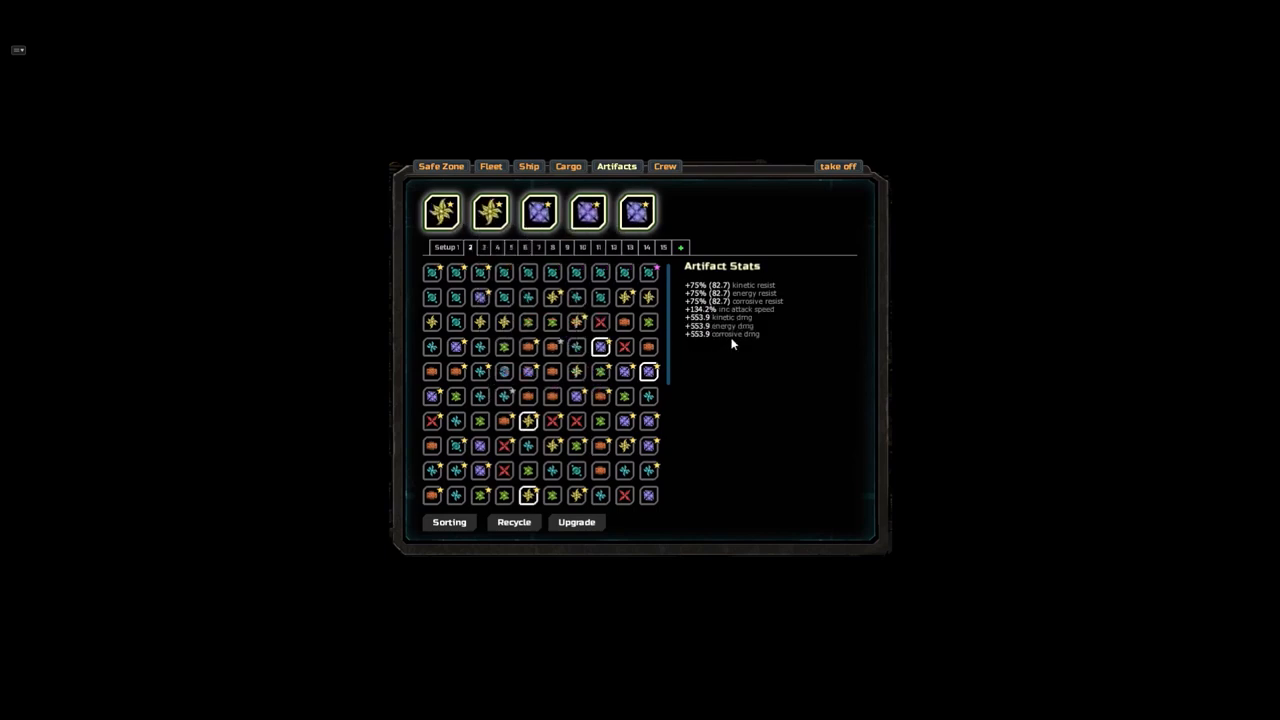
pyautogui.moveTo(688, 366)
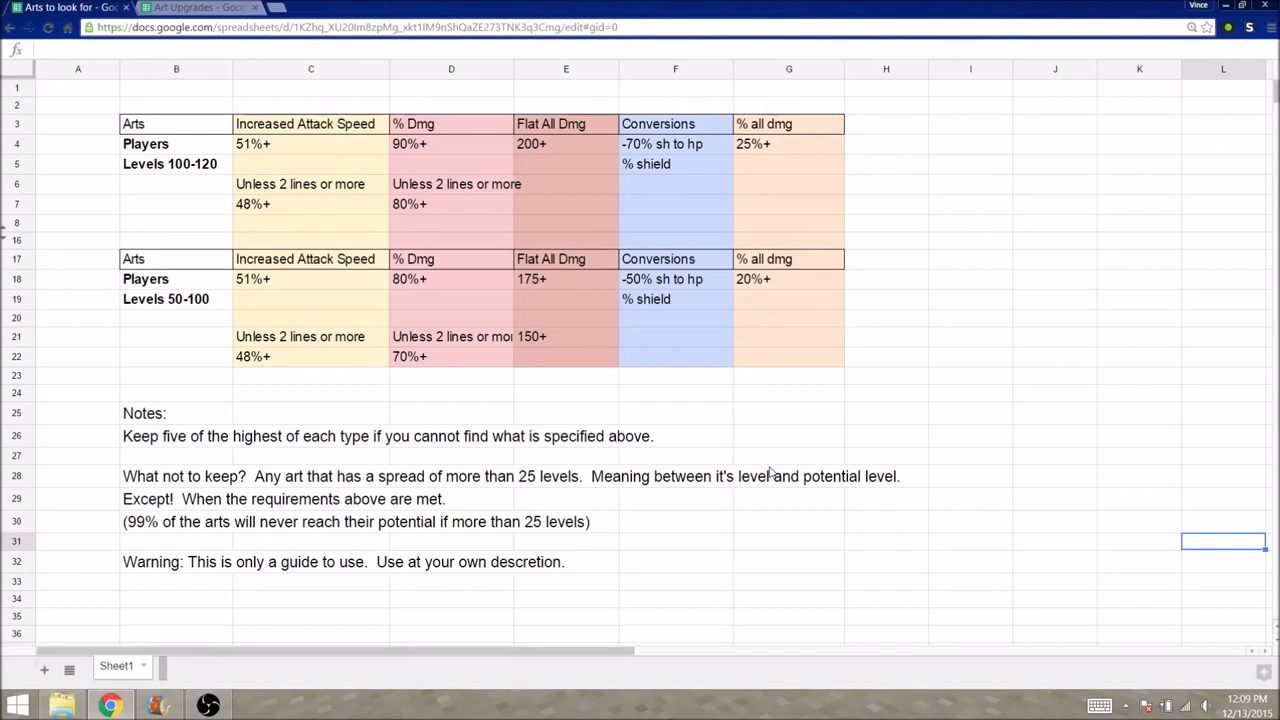
pyautogui.moveTo(699, 459)
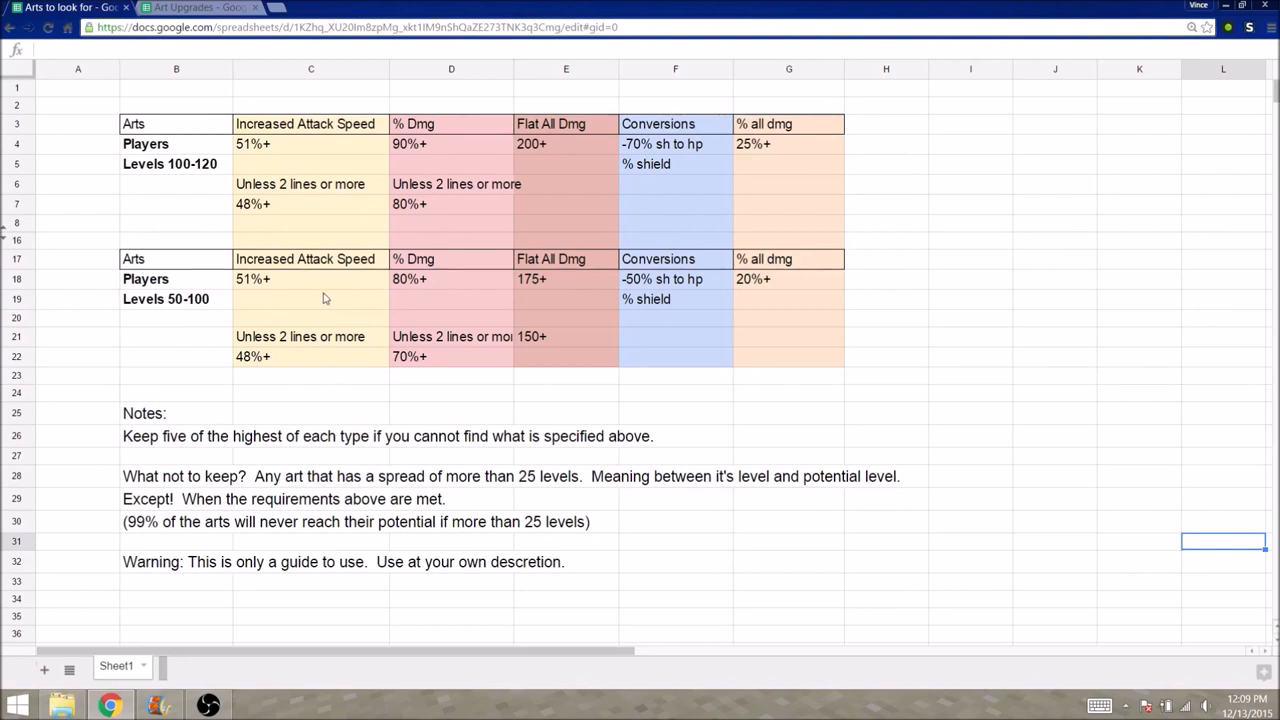
pyautogui.moveTo(332, 305)
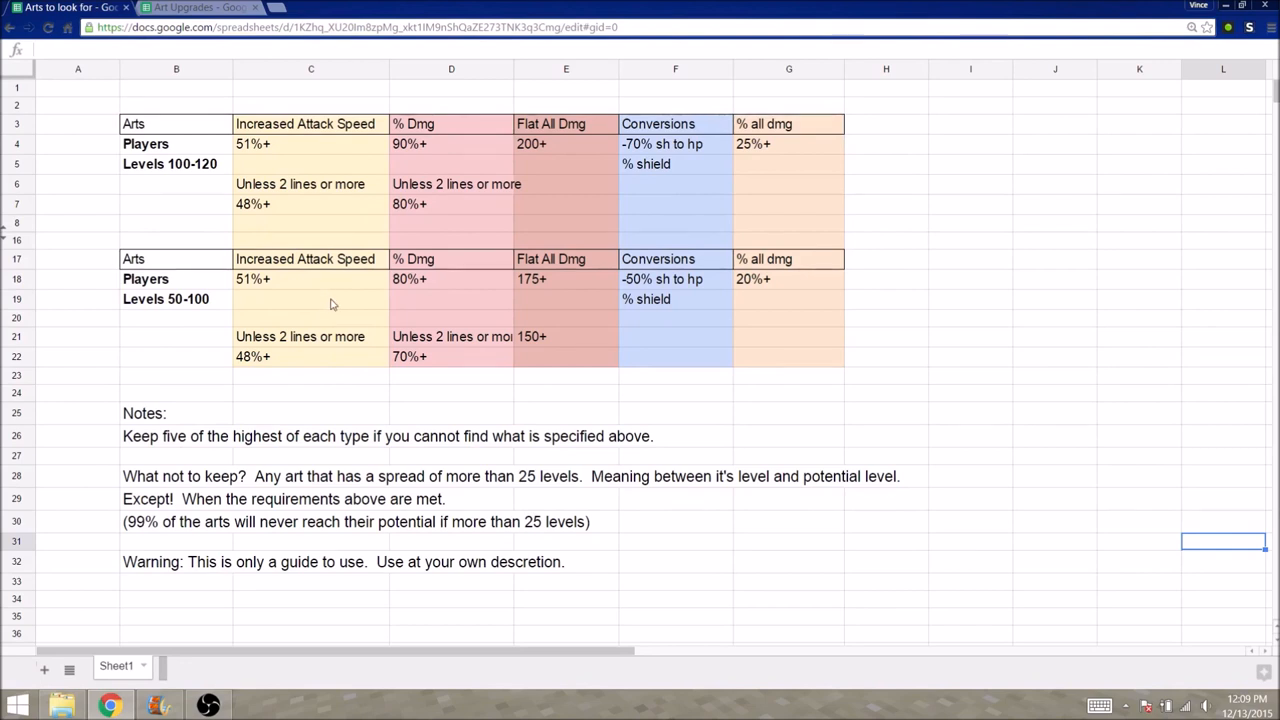
pyautogui.moveTo(350, 318)
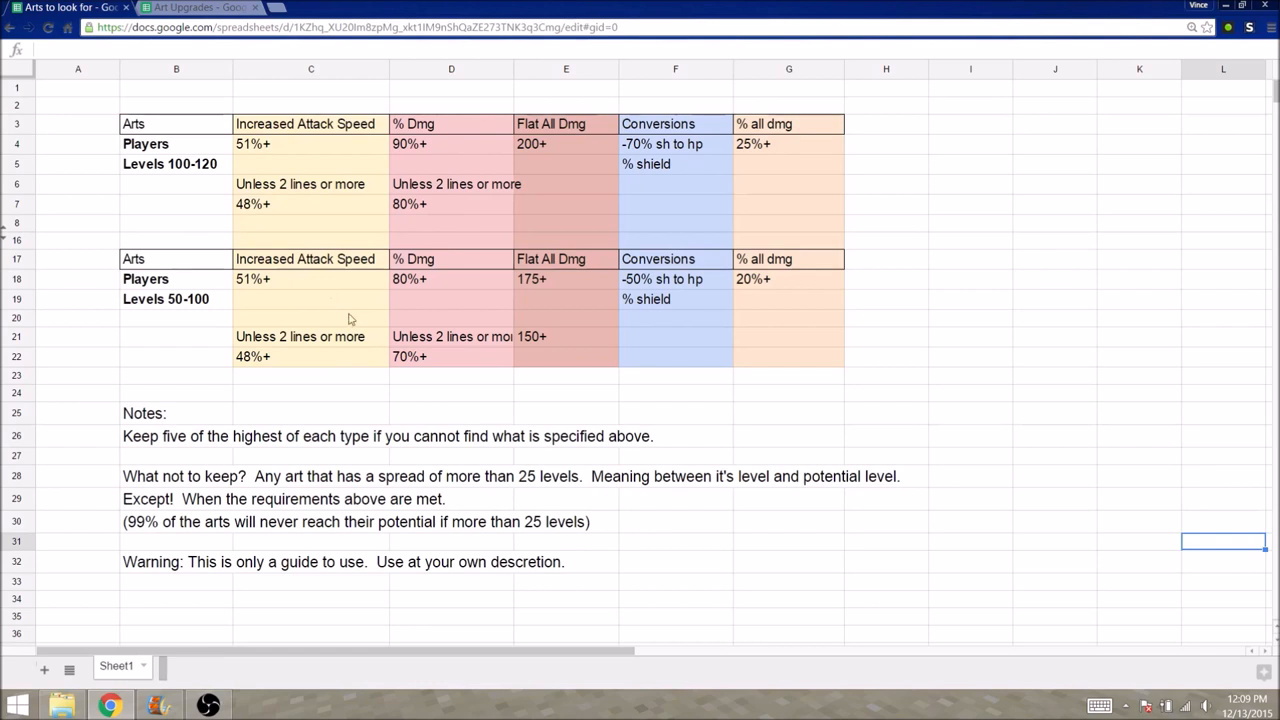
pyautogui.moveTo(462, 288)
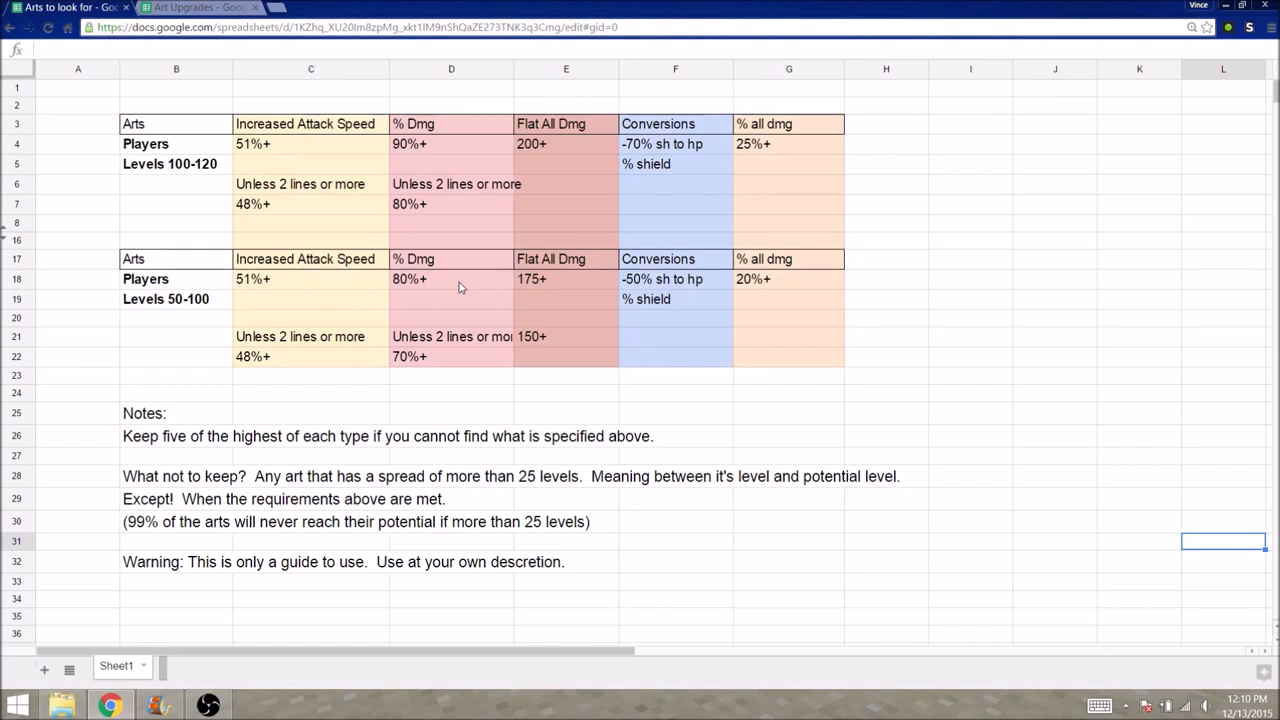
pyautogui.moveTo(218, 451)
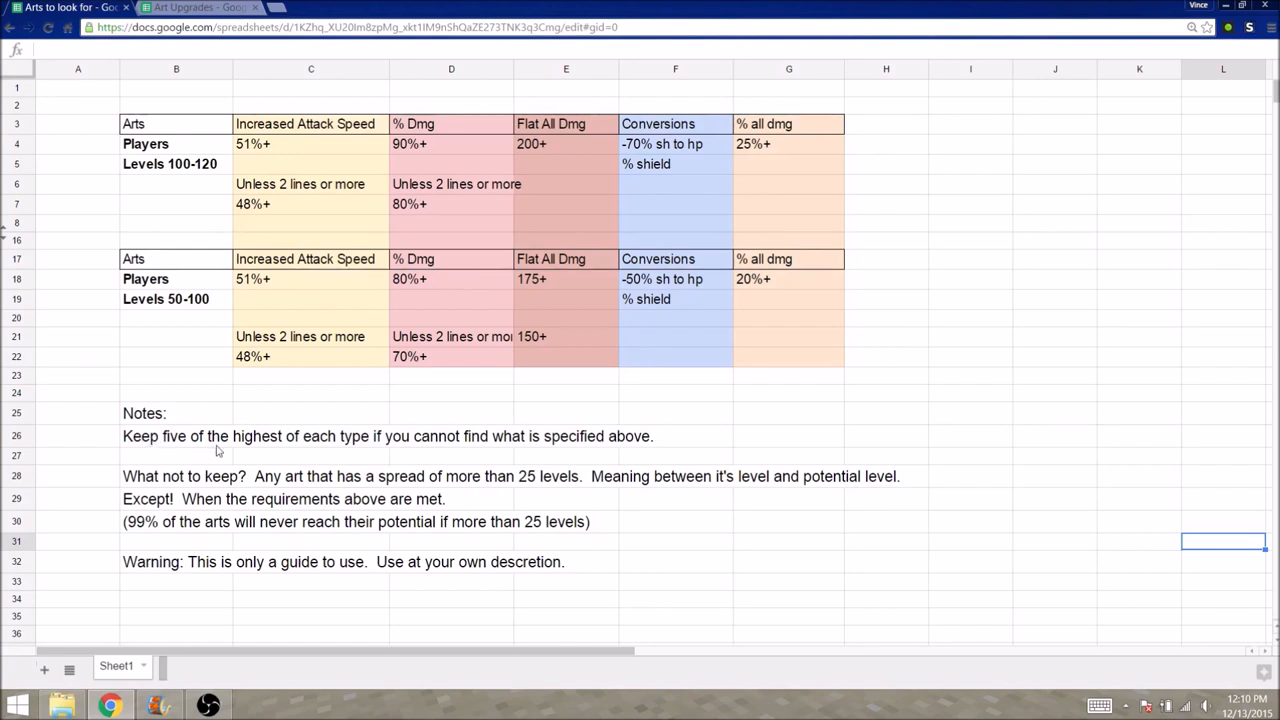
pyautogui.moveTo(347, 445)
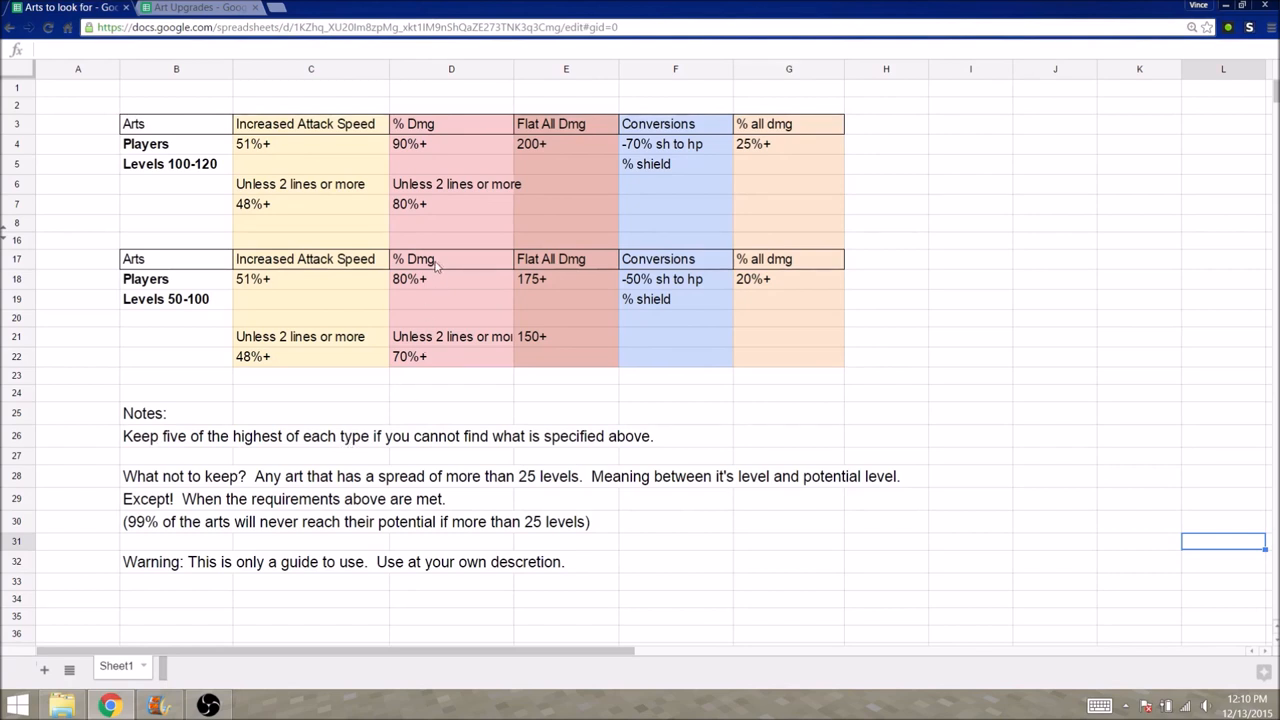
pyautogui.moveTo(350, 450)
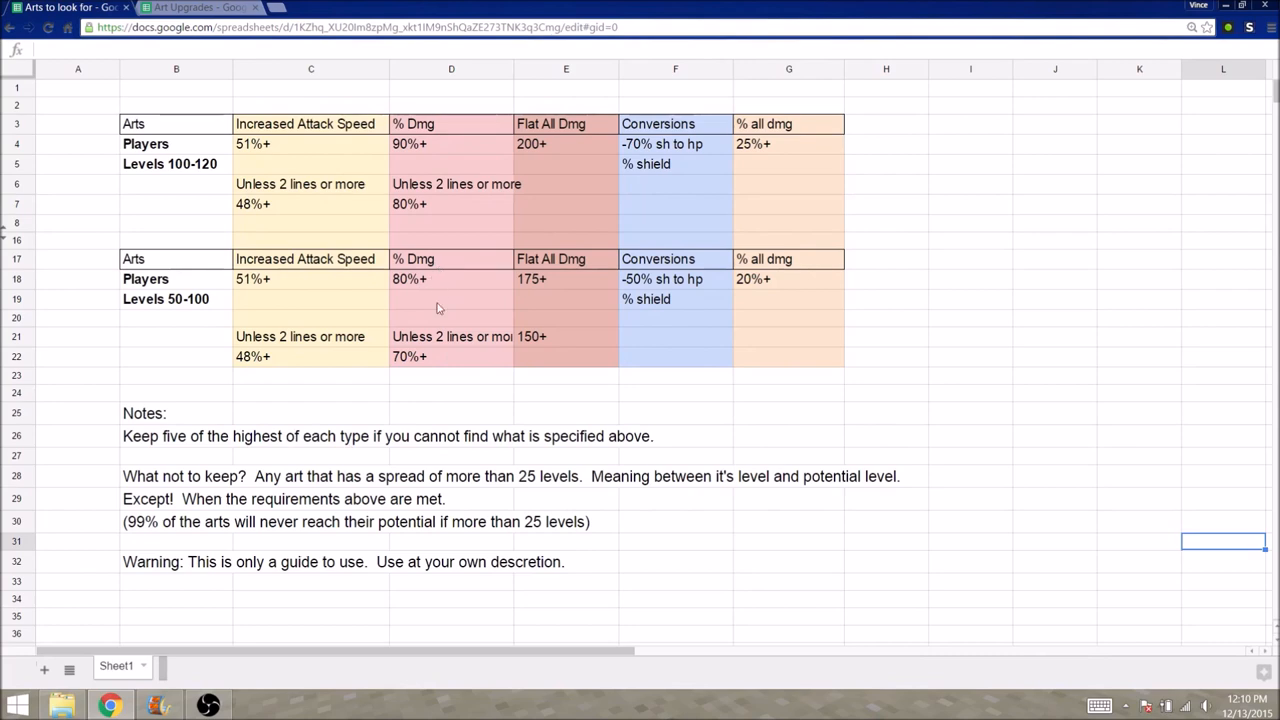
pyautogui.moveTo(445, 323)
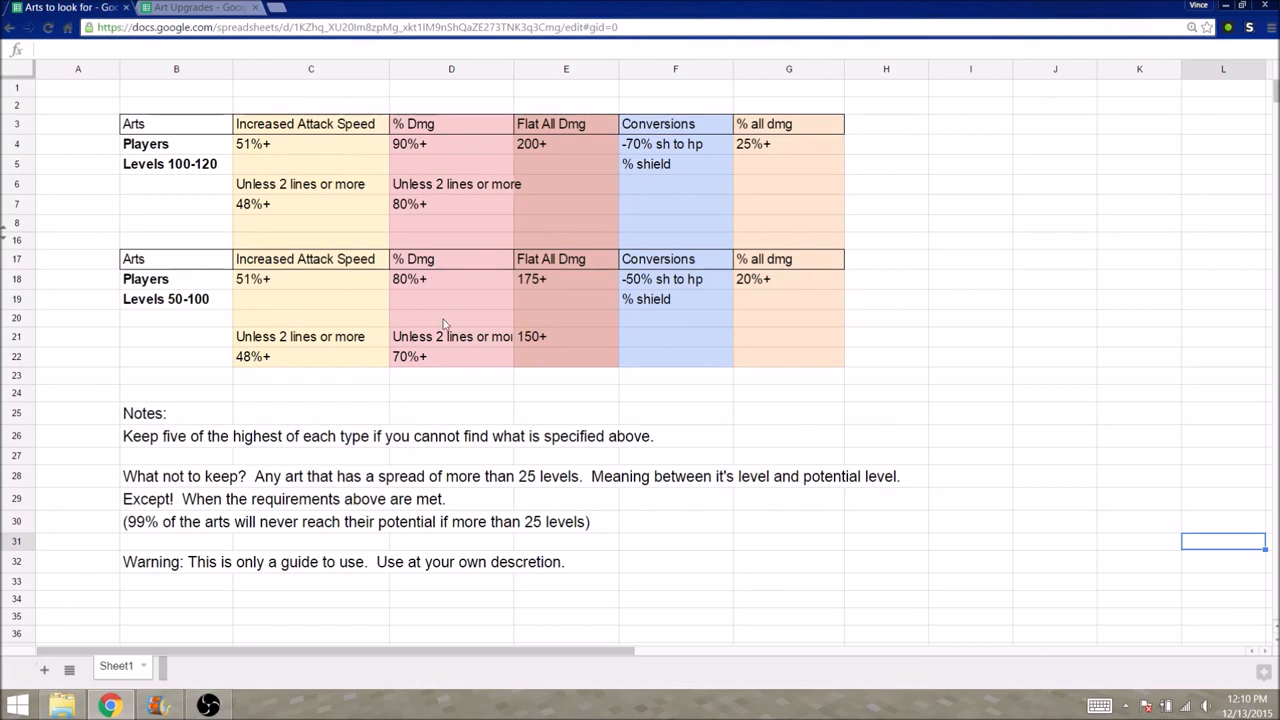
# Show the 'Arts to look for' threshold chart, selecting an empty cell beside it.
pyautogui.click(310, 375)
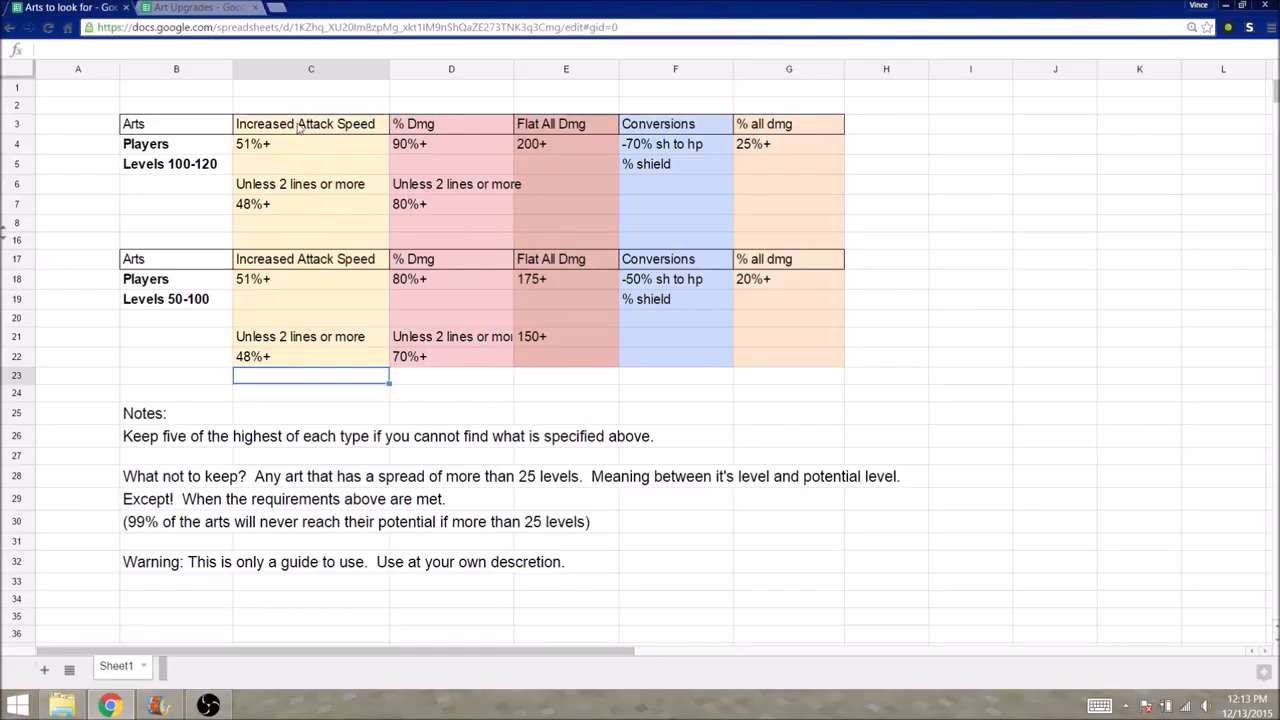
pyautogui.moveTo(155, 124)
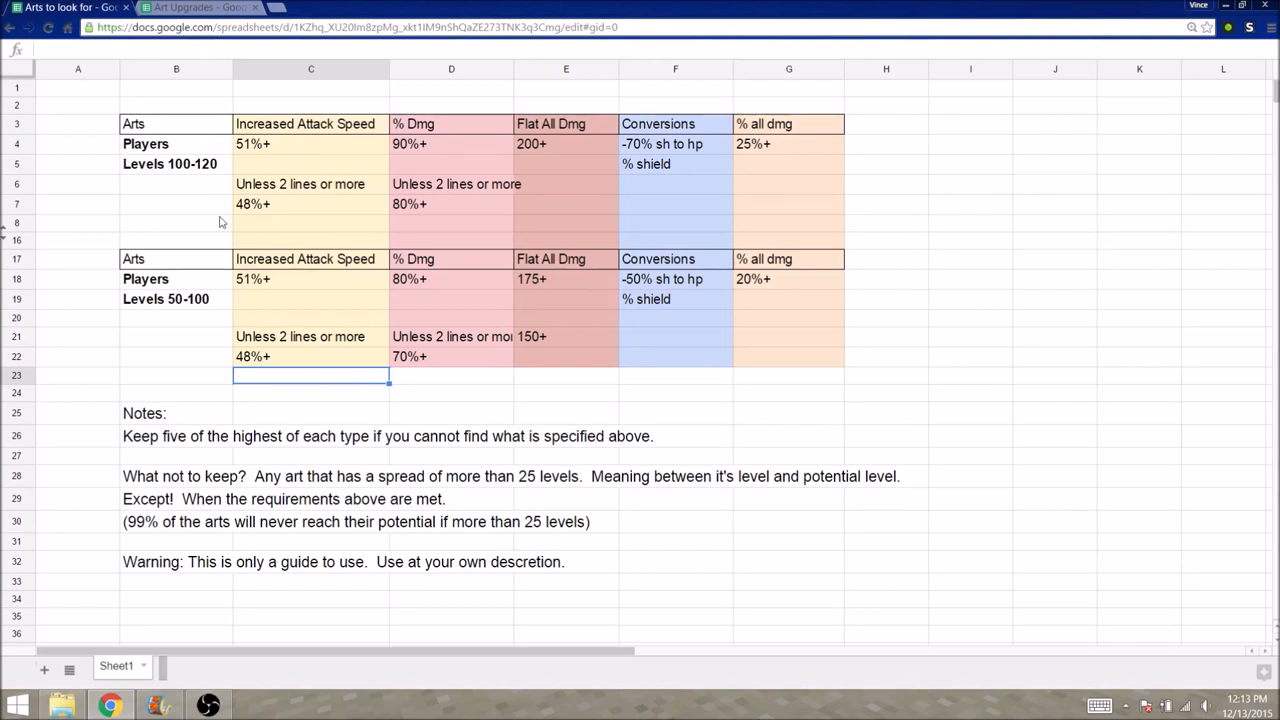
pyautogui.moveTo(148, 290)
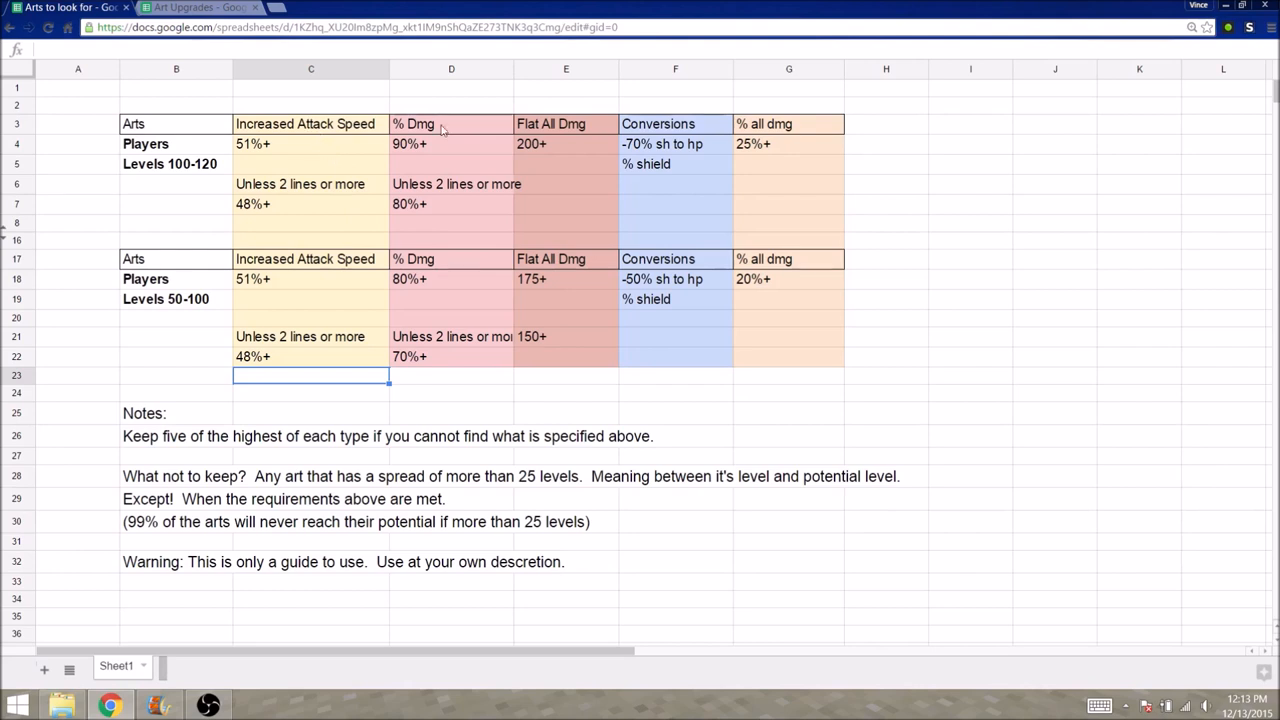
pyautogui.click(311, 123)
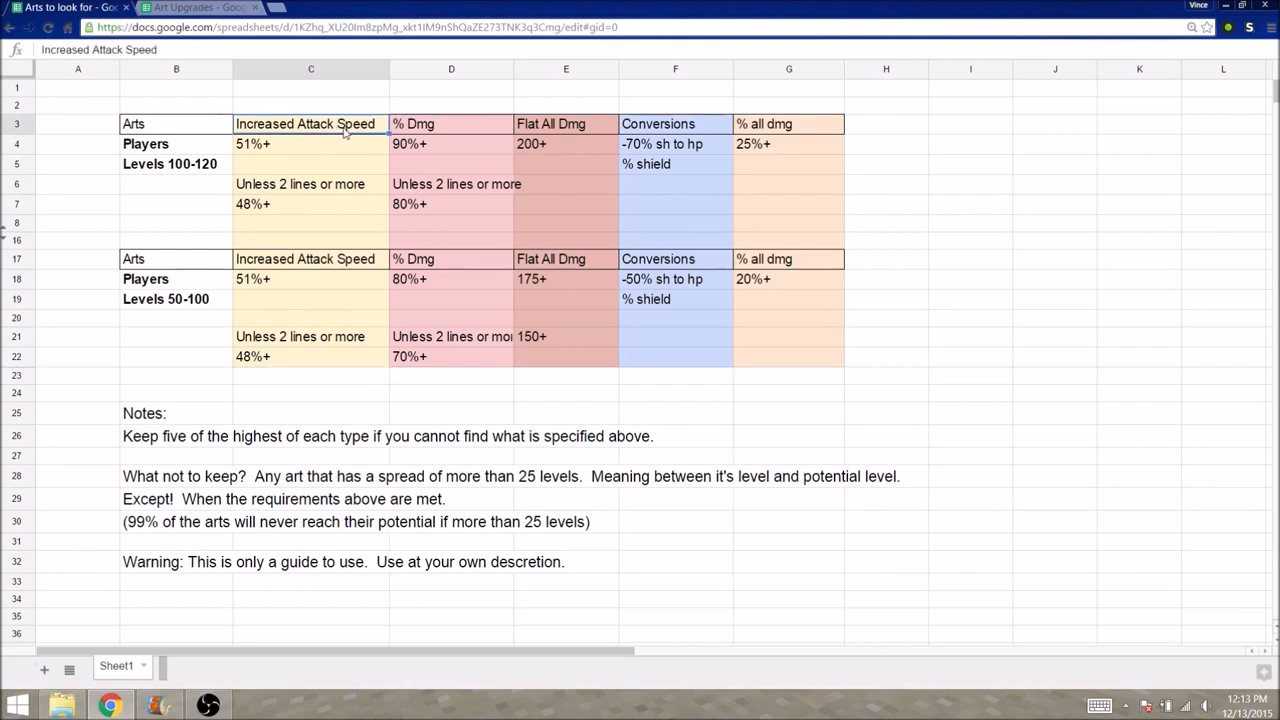
pyautogui.click(566, 123)
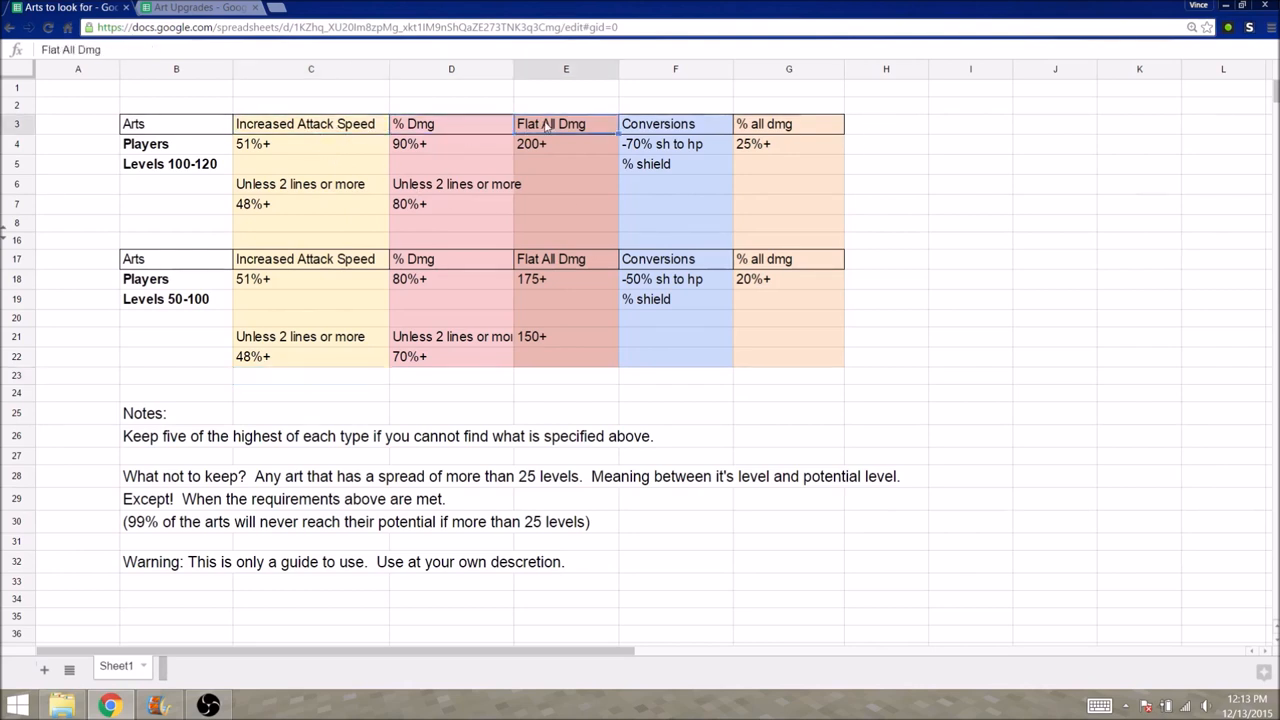
pyautogui.click(675, 123)
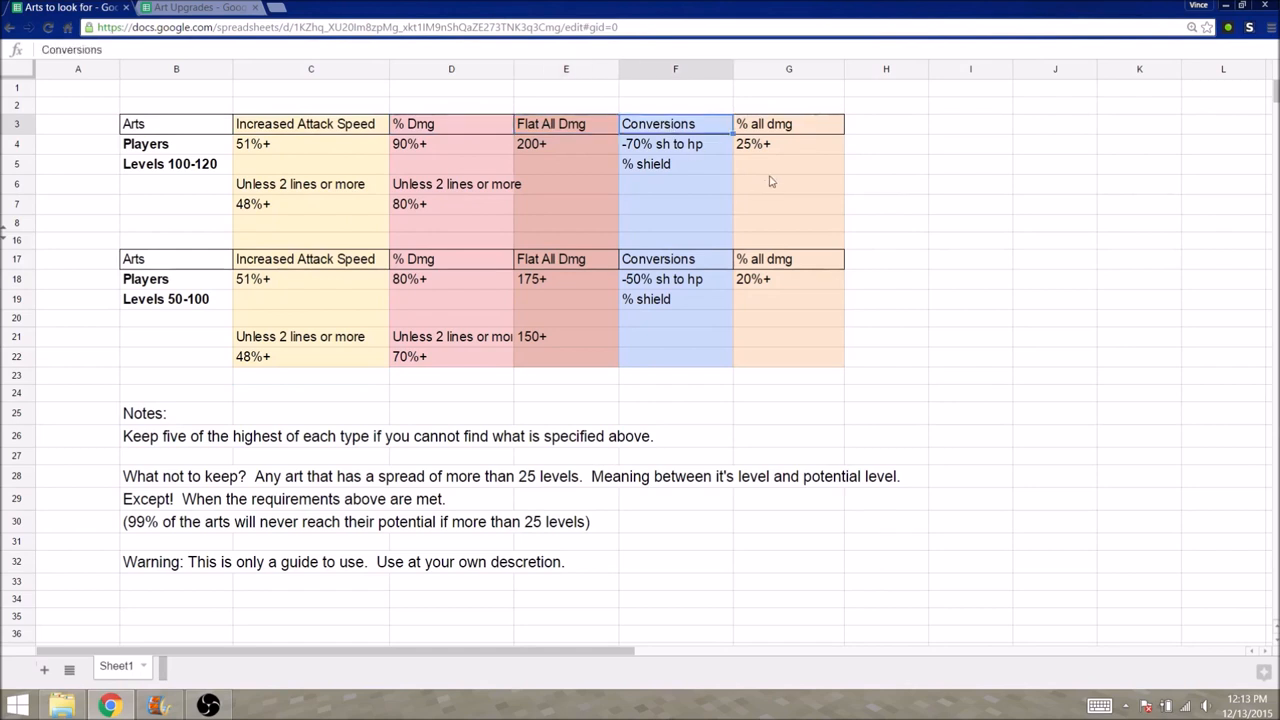
pyautogui.click(1054, 318)
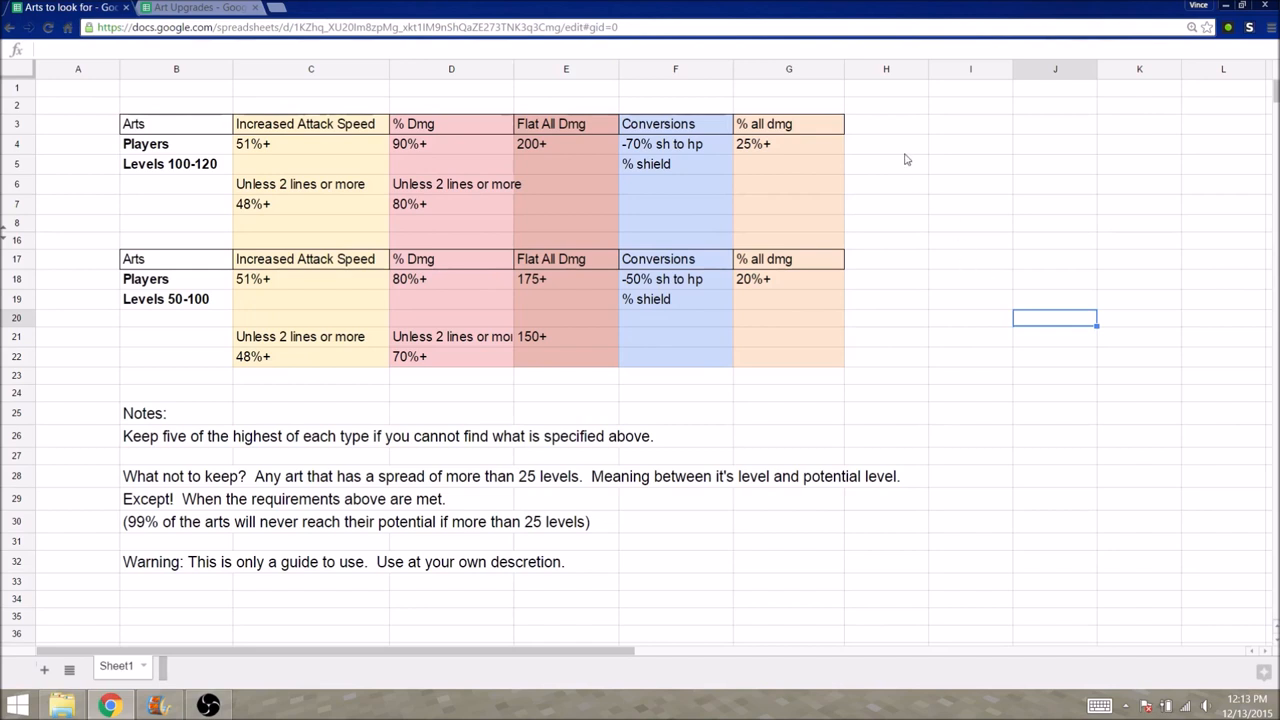
pyautogui.moveTo(887, 128)
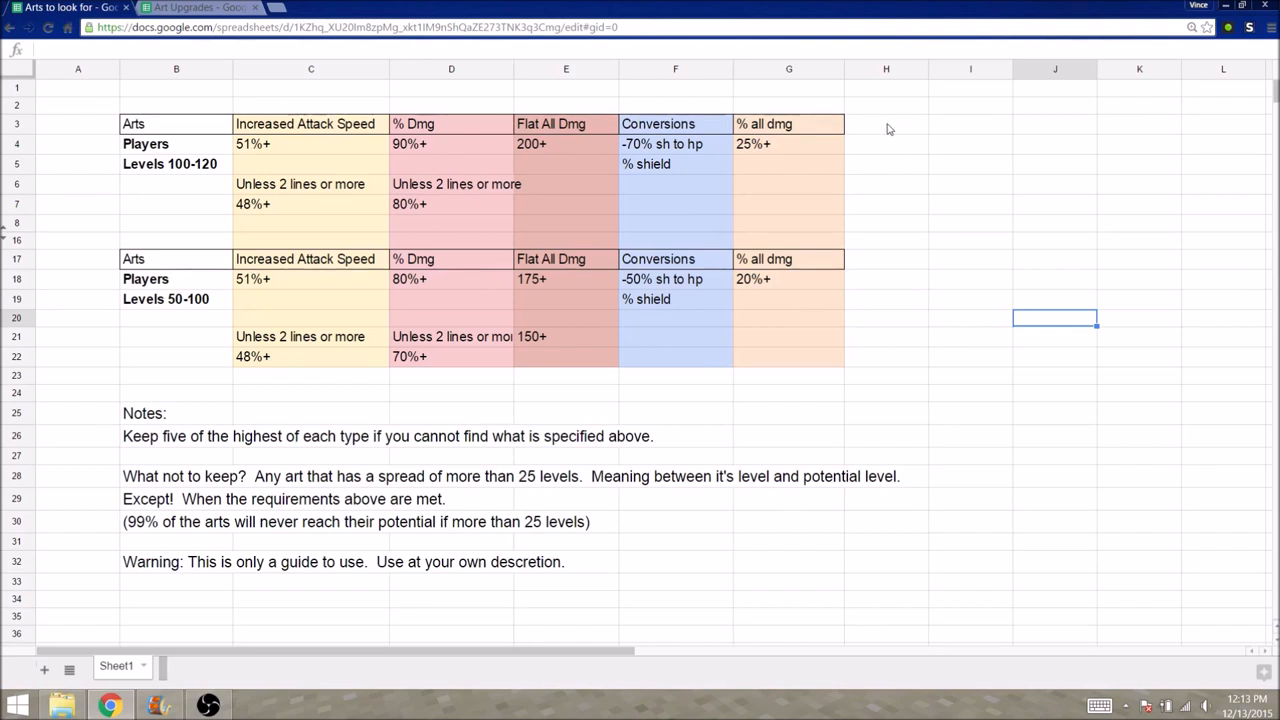
pyautogui.moveTo(181, 458)
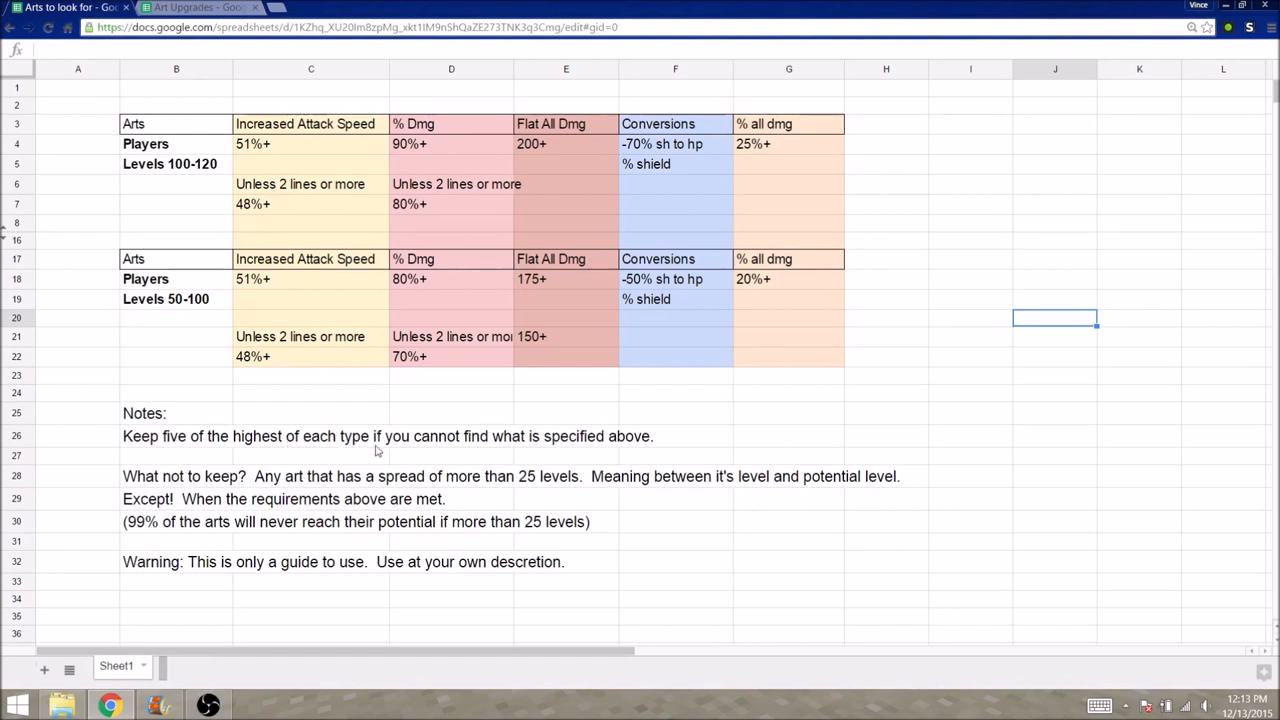
pyautogui.moveTo(685, 440)
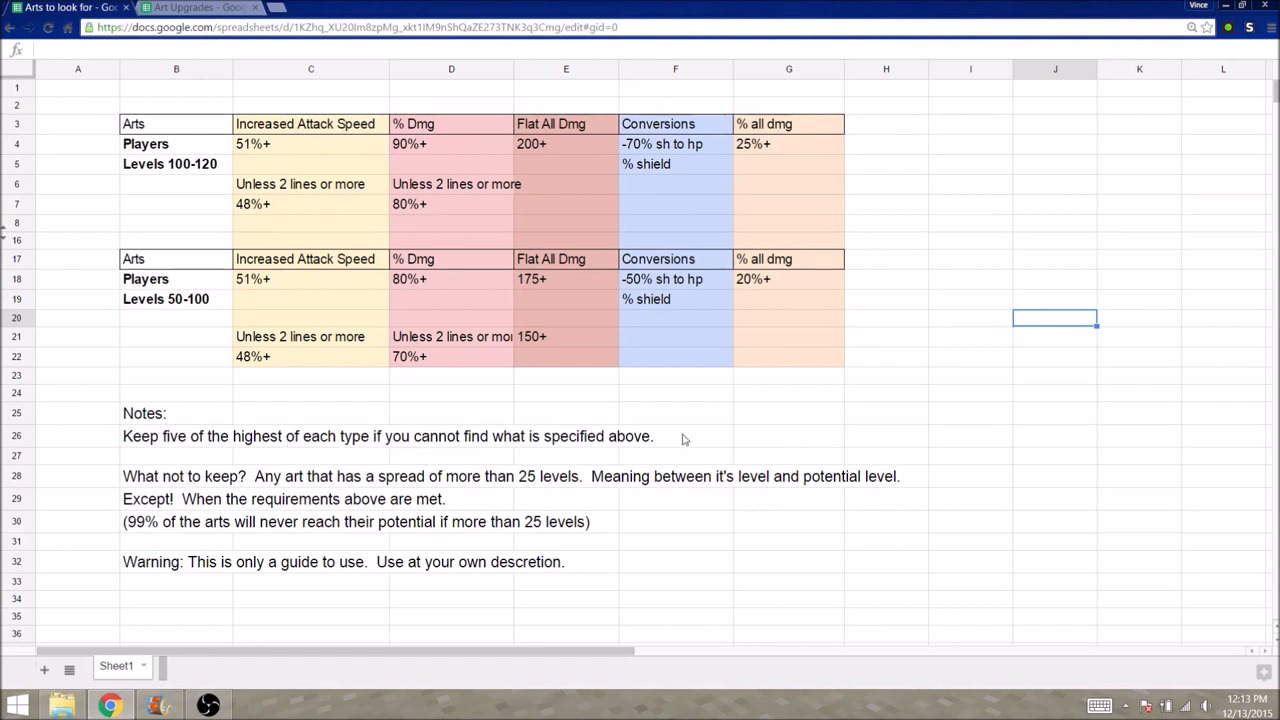
pyautogui.moveTo(353, 430)
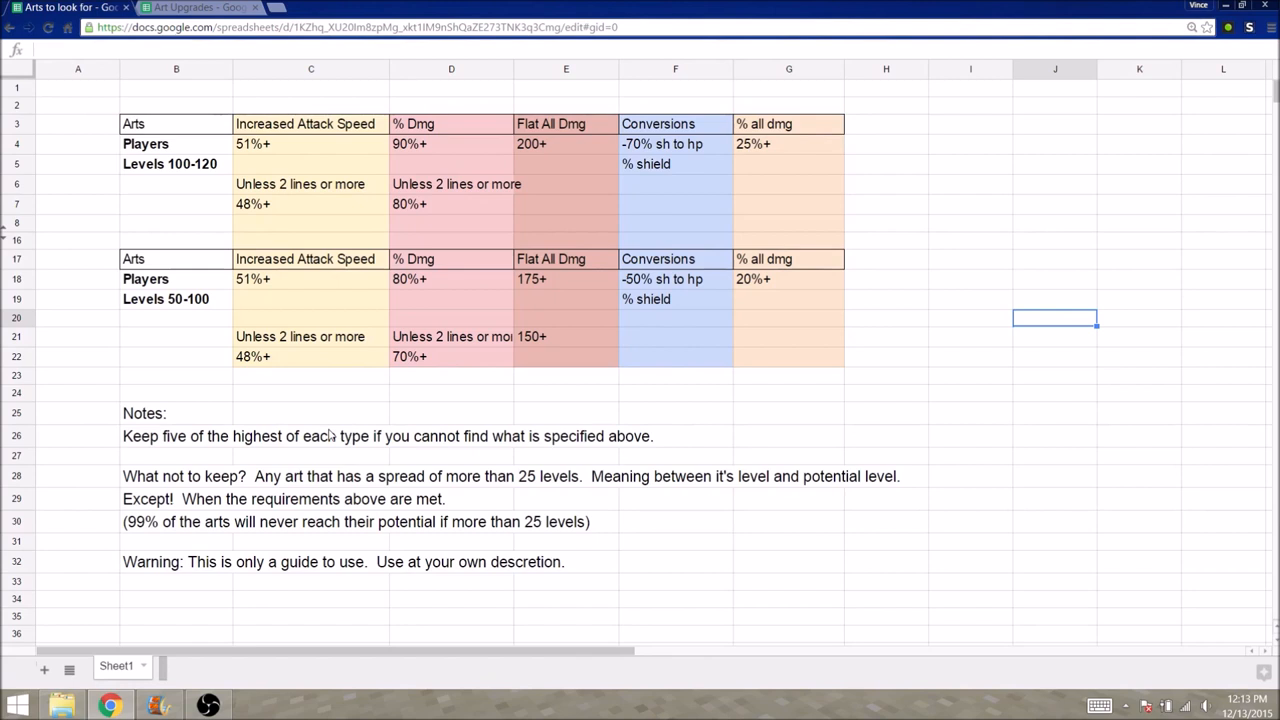
pyautogui.moveTo(338, 444)
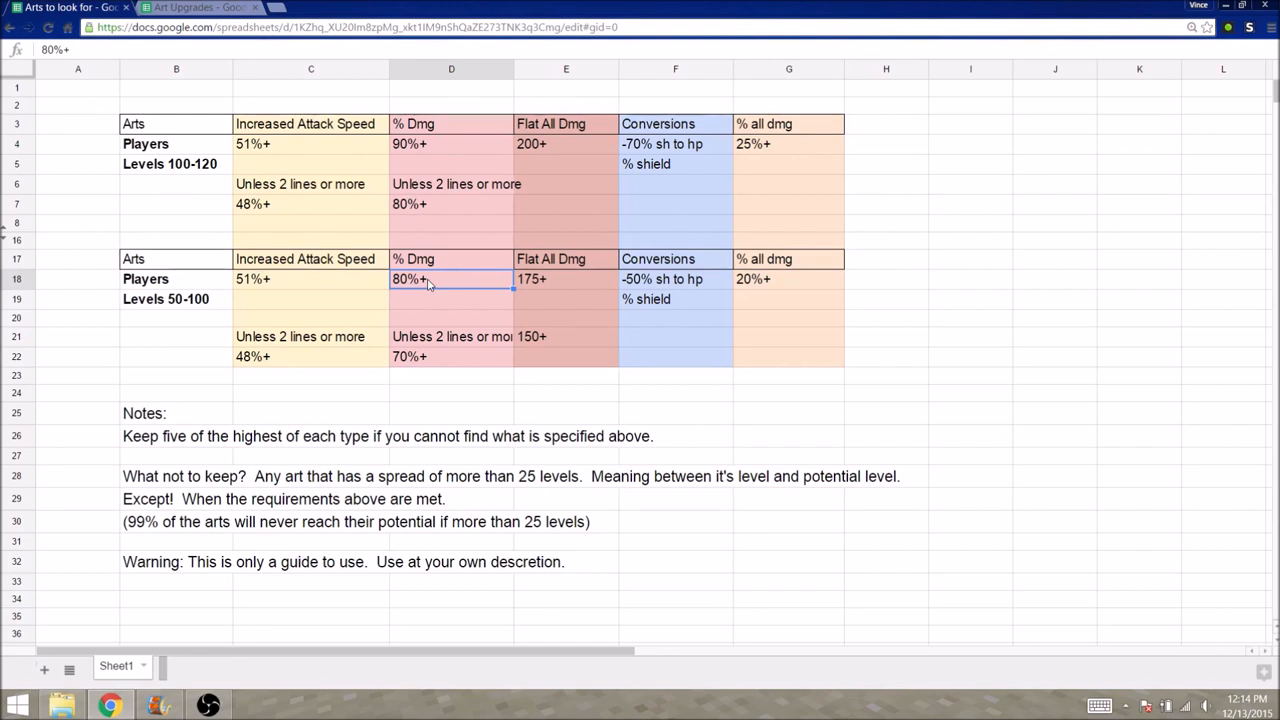
pyautogui.moveTo(410, 288)
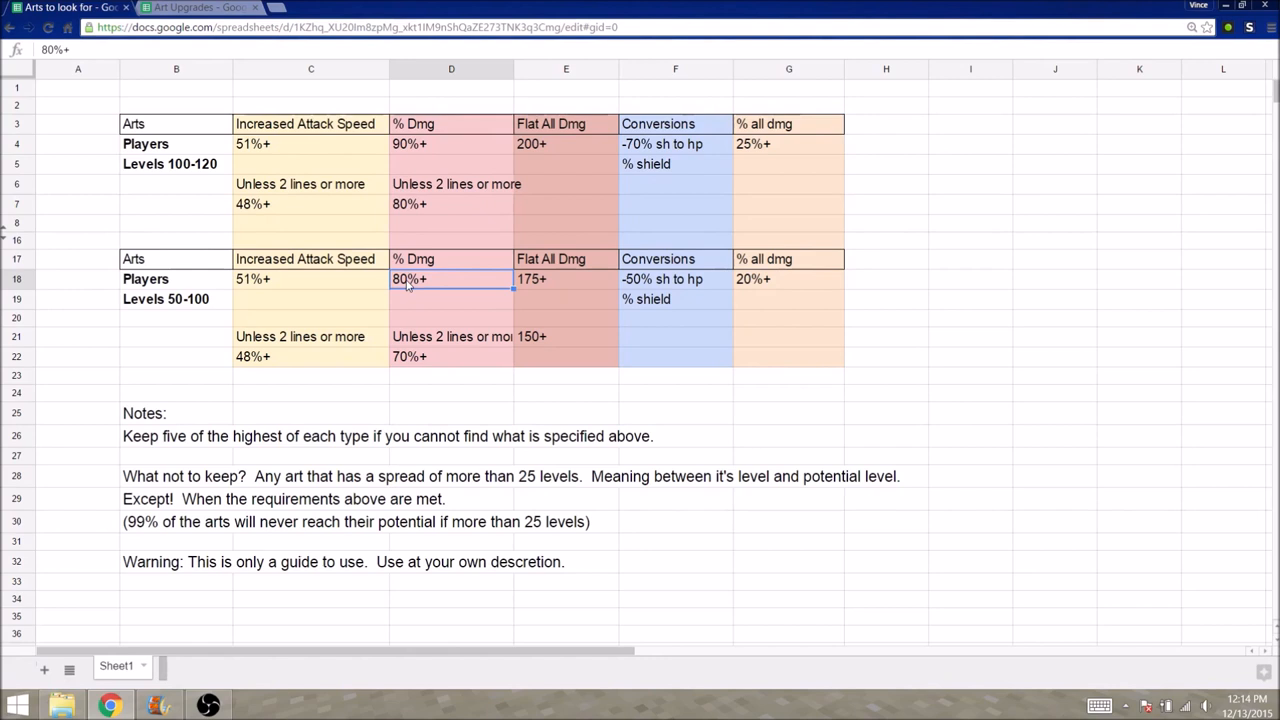
pyautogui.moveTo(423, 288)
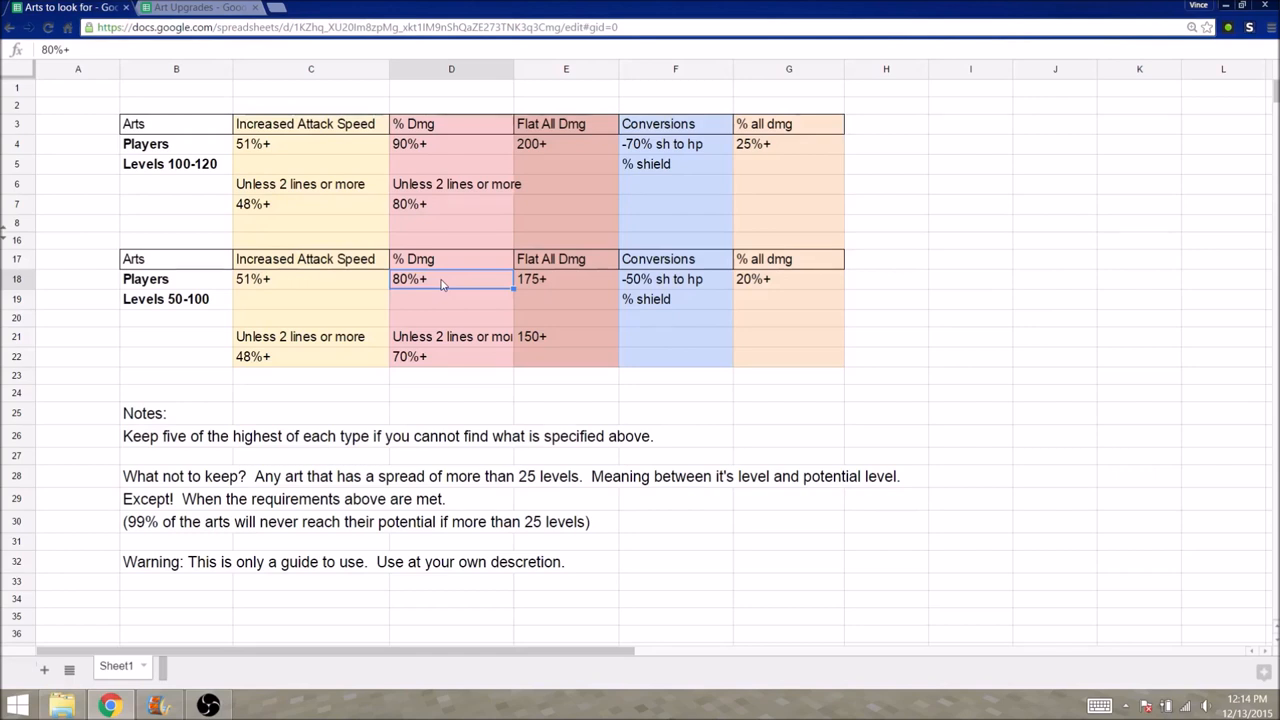
pyautogui.click(566, 413)
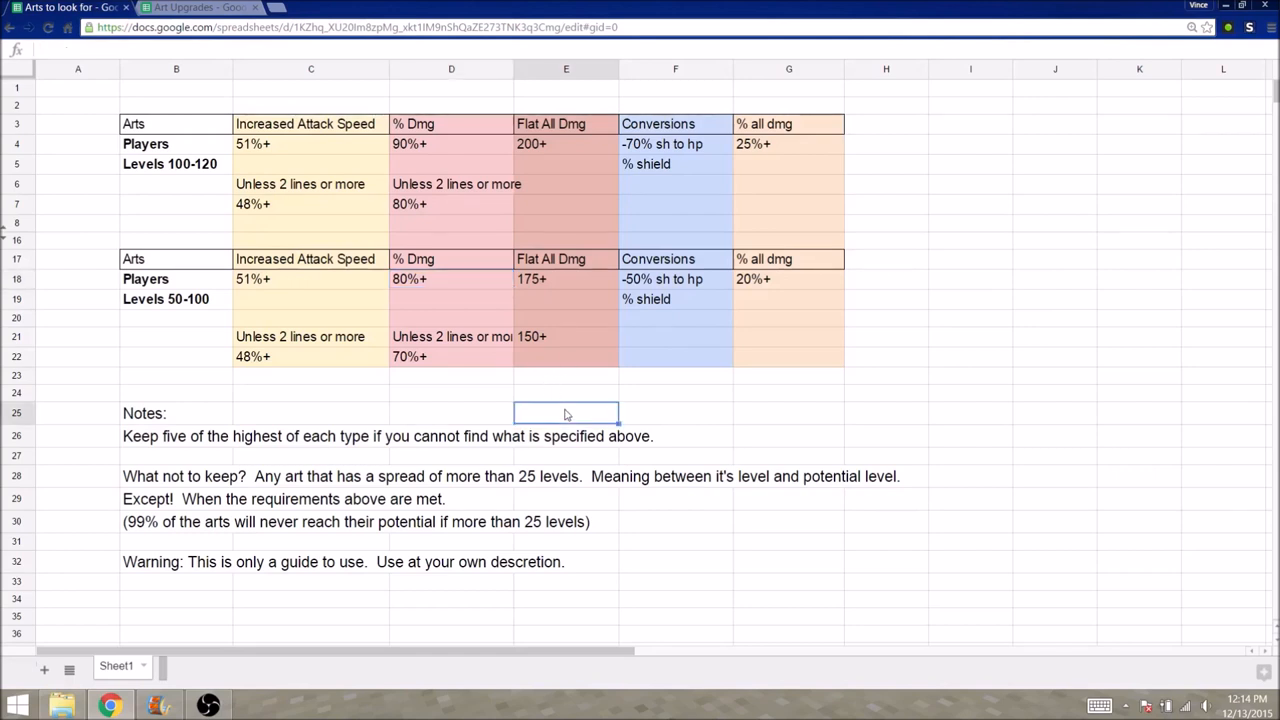
pyautogui.moveTo(867, 599)
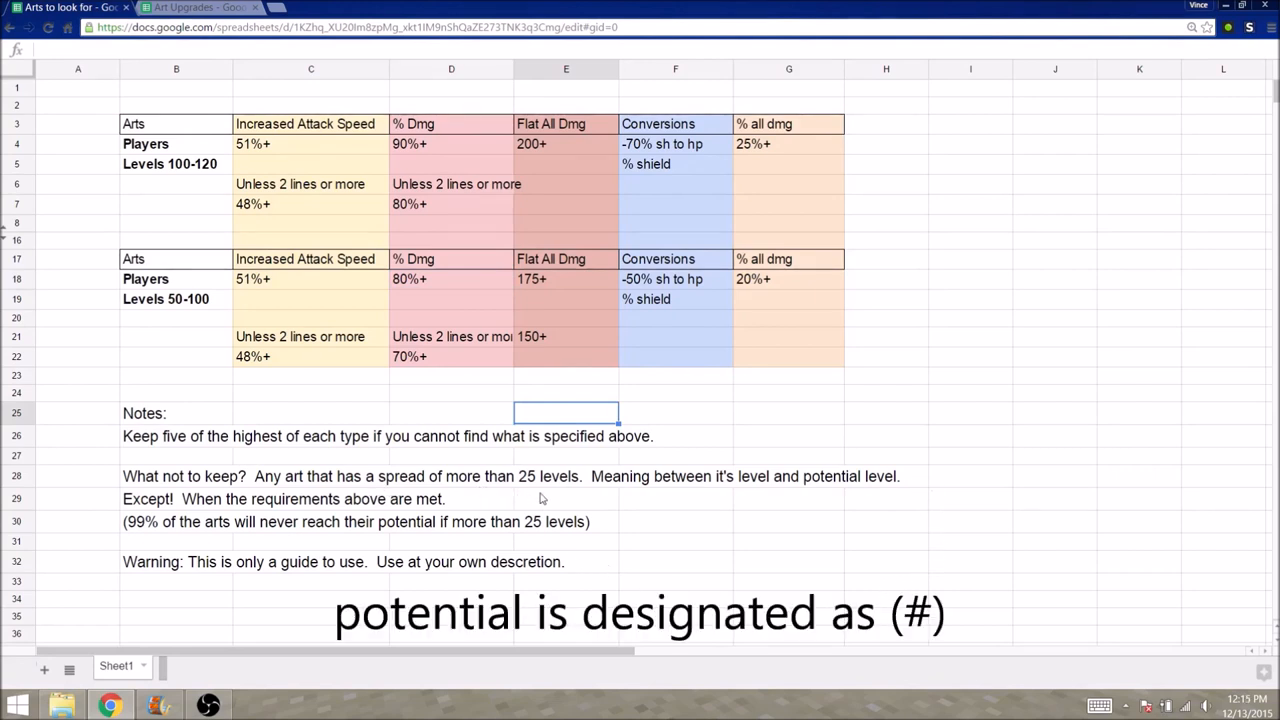
pyautogui.moveTo(588, 505)
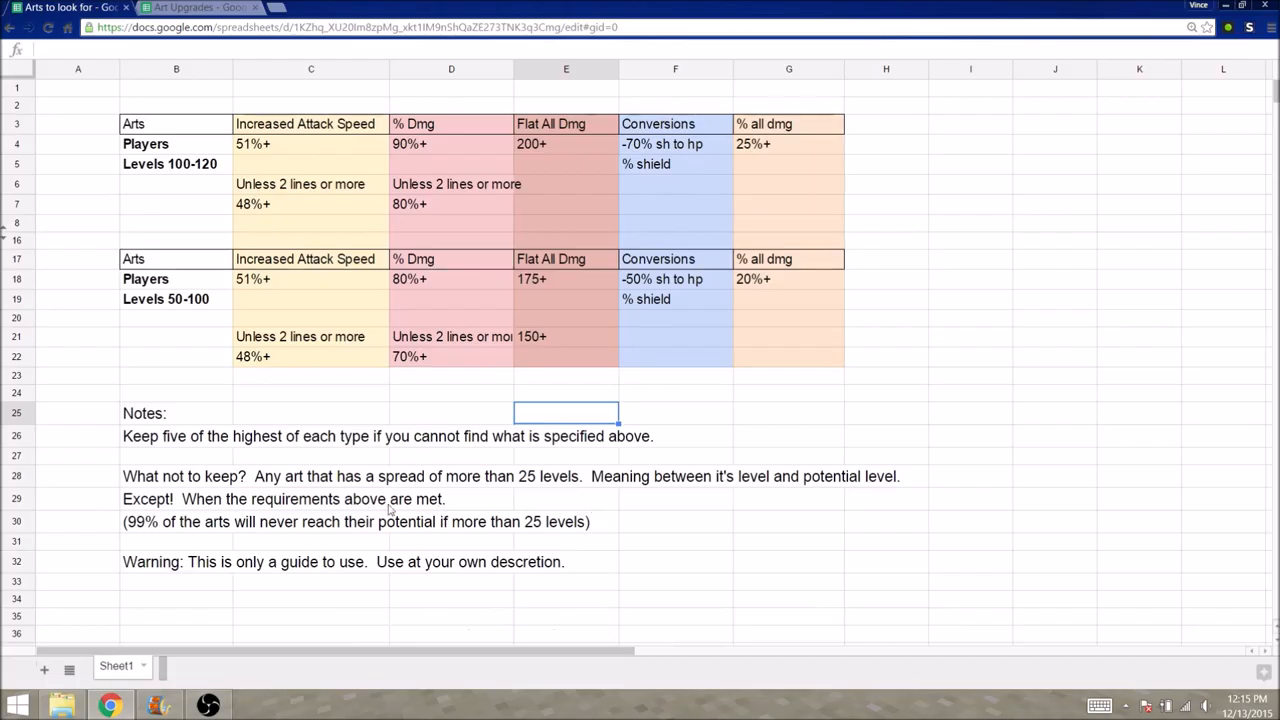
pyautogui.moveTo(425, 463)
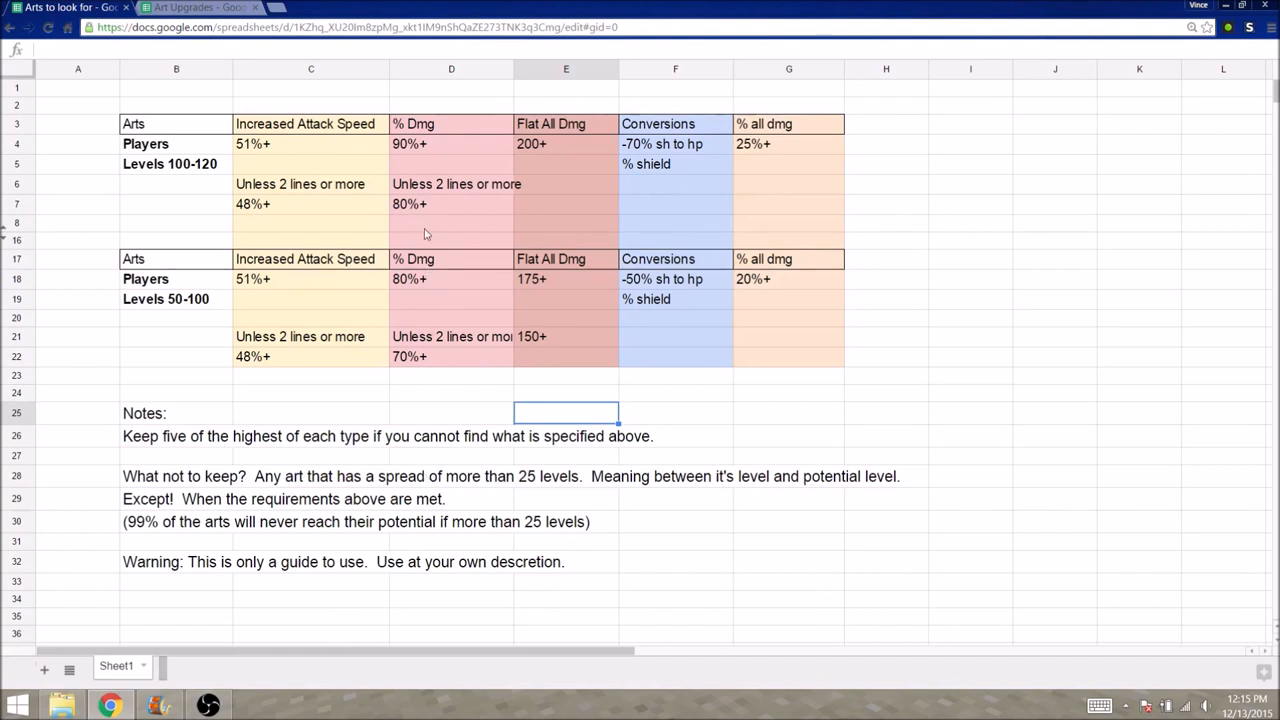
# Point out the 90%+ damage threshold for levels 100–120, then select an empty cell.
pyautogui.click(451, 143)
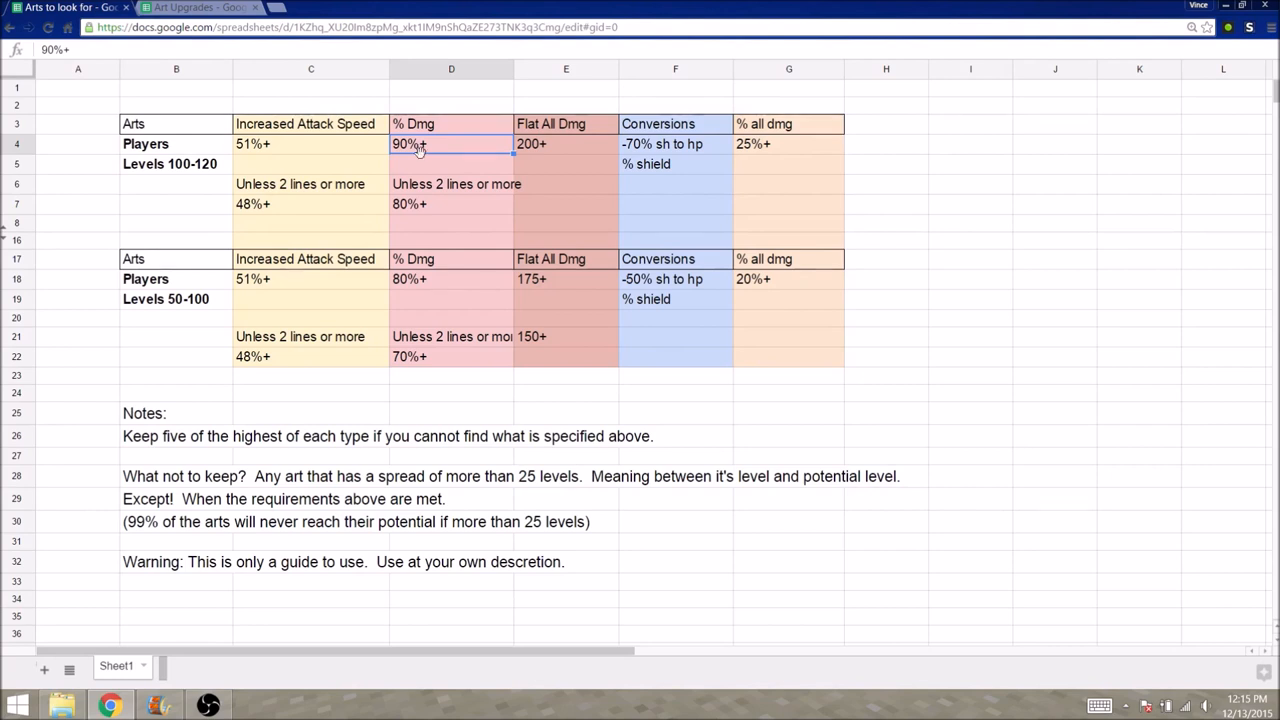
pyautogui.moveTo(478, 408)
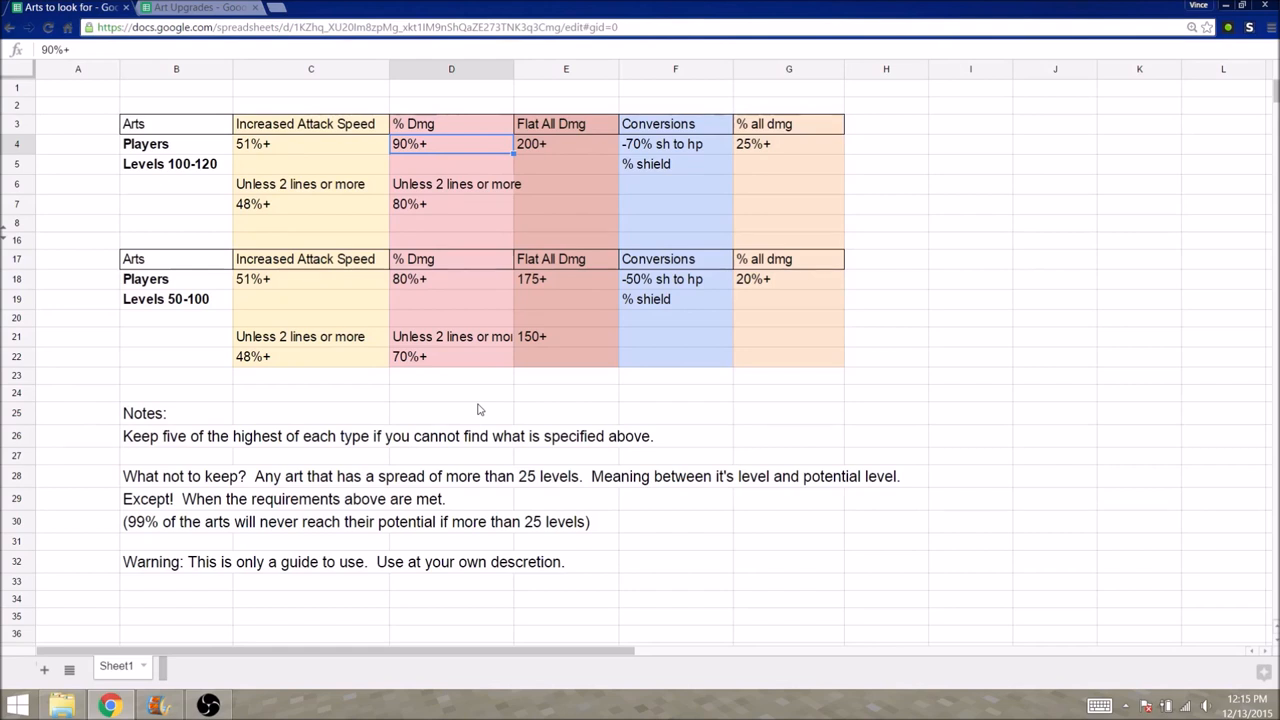
pyautogui.click(675, 541)
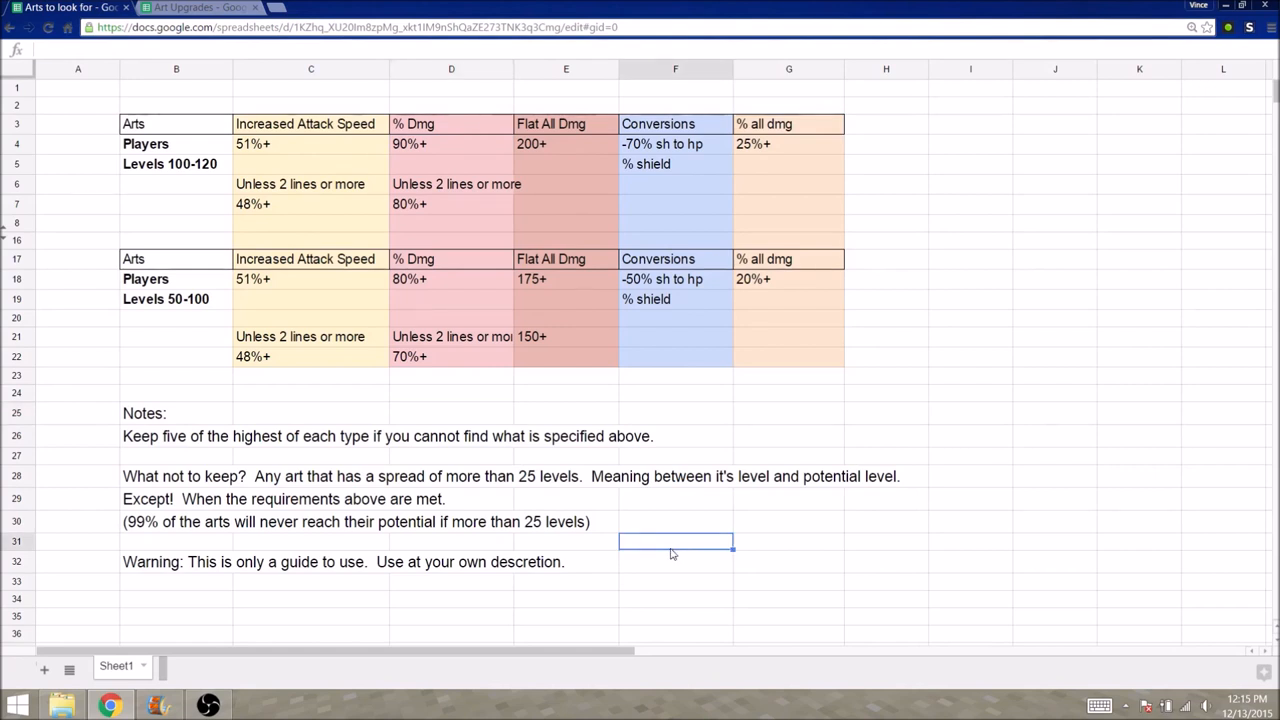
pyautogui.moveTo(639, 559)
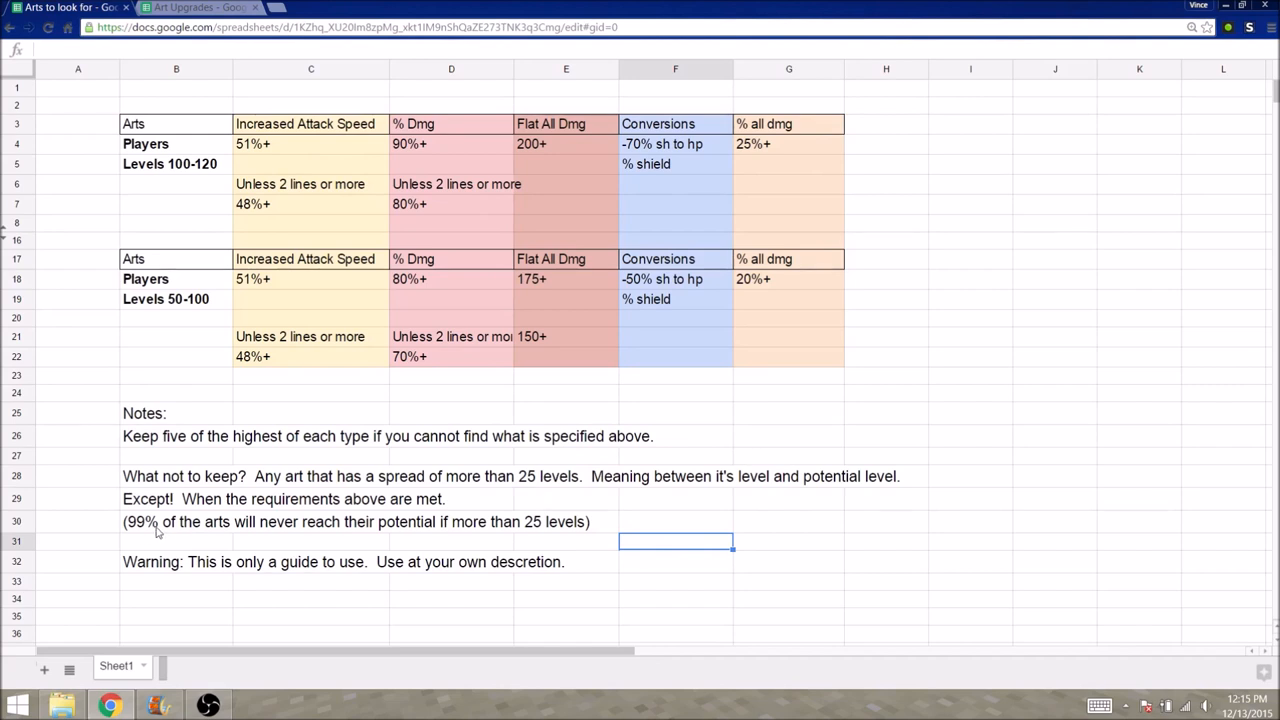
pyautogui.moveTo(472, 536)
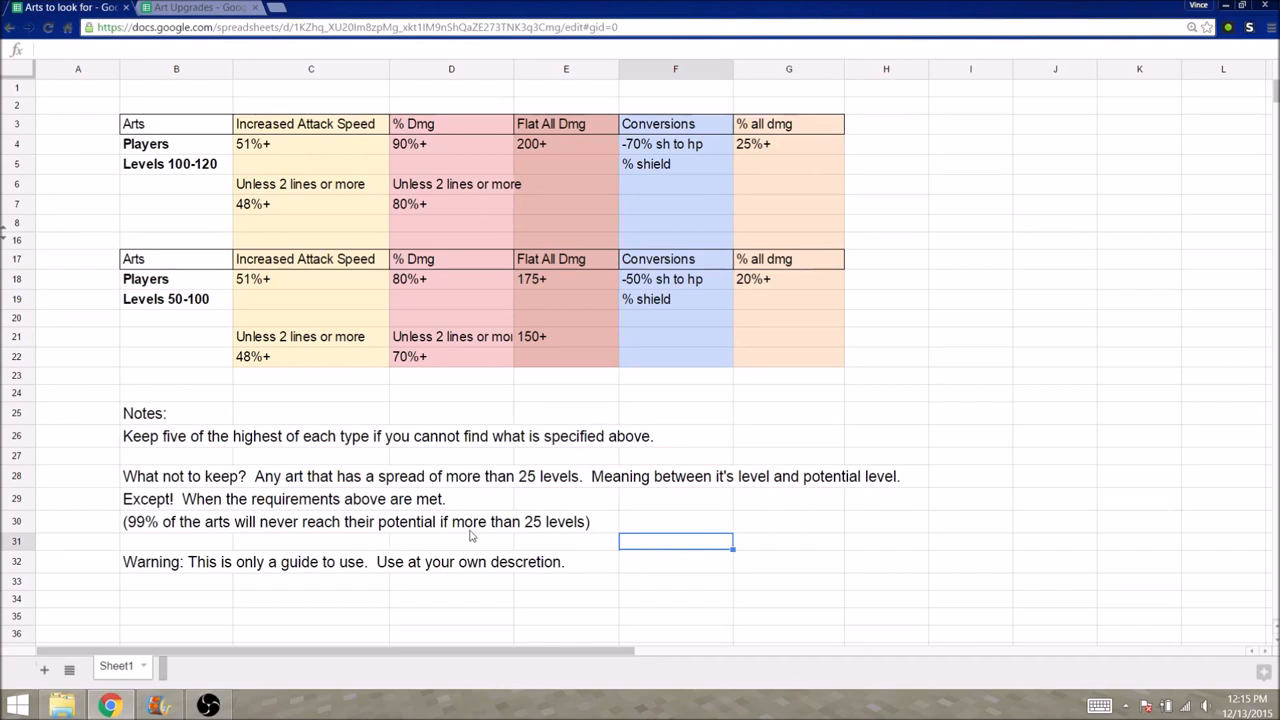
pyautogui.moveTo(549, 531)
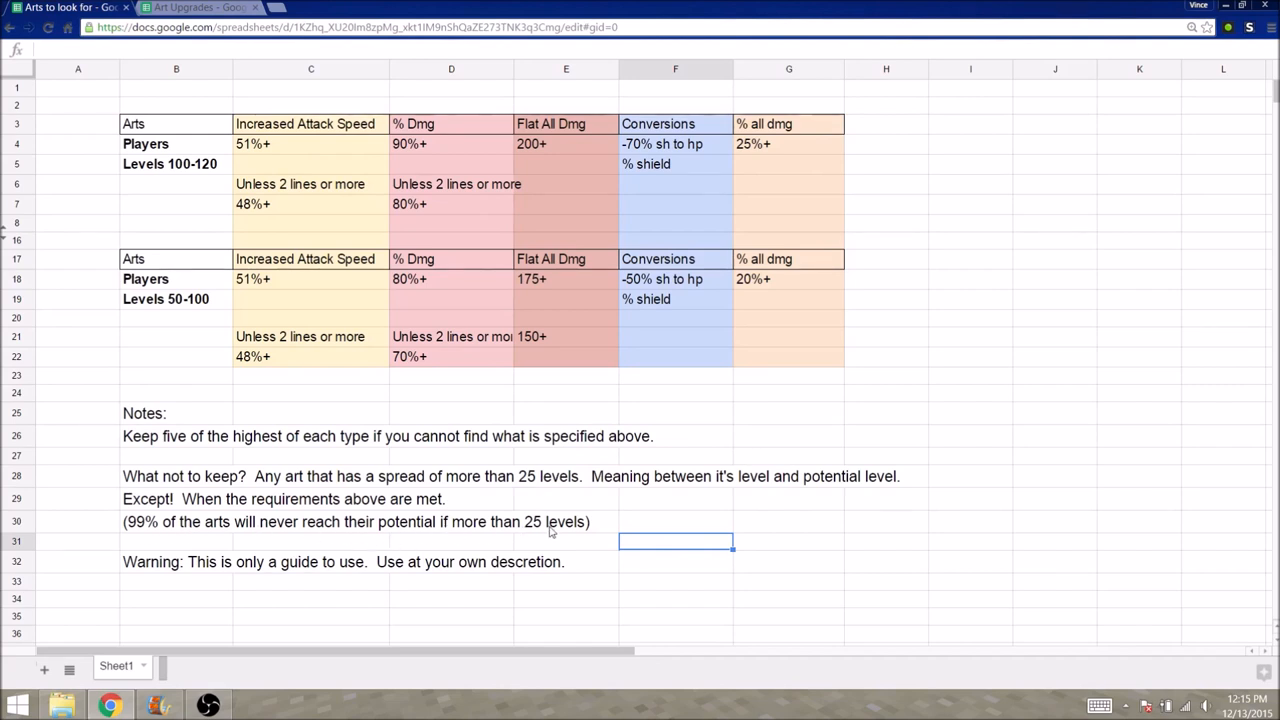
pyautogui.moveTo(560, 530)
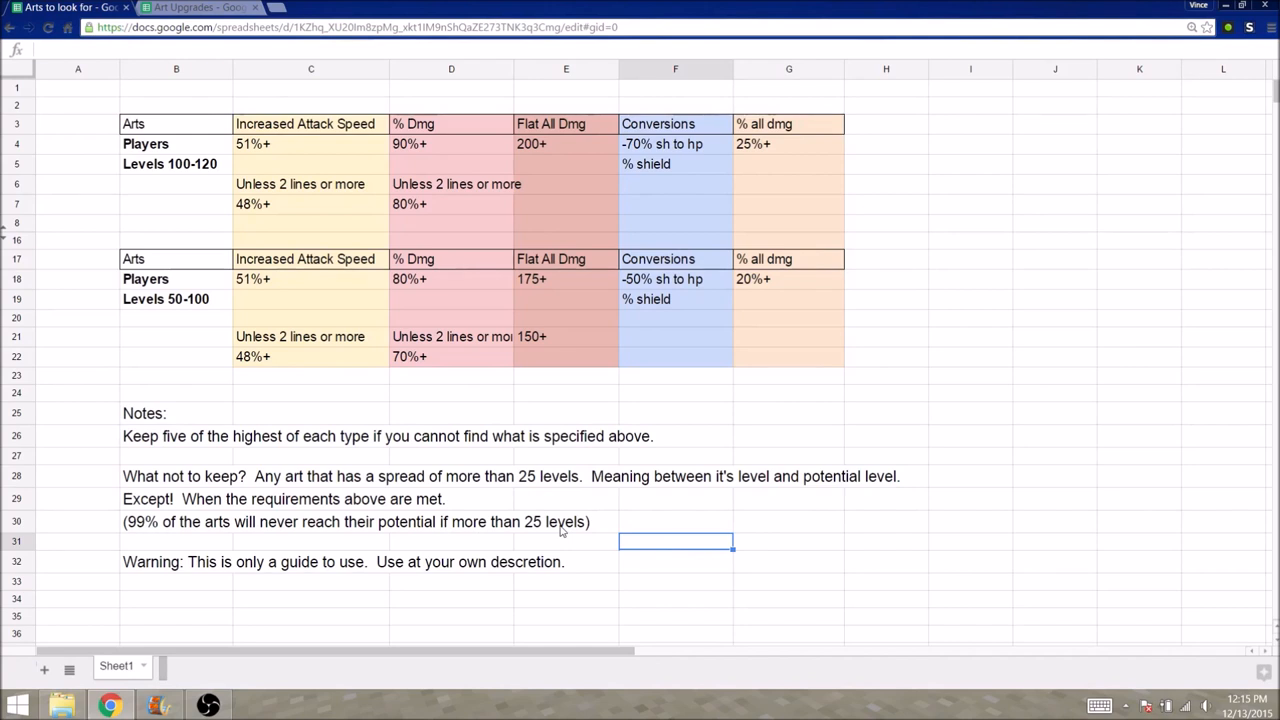
pyautogui.moveTo(331, 368)
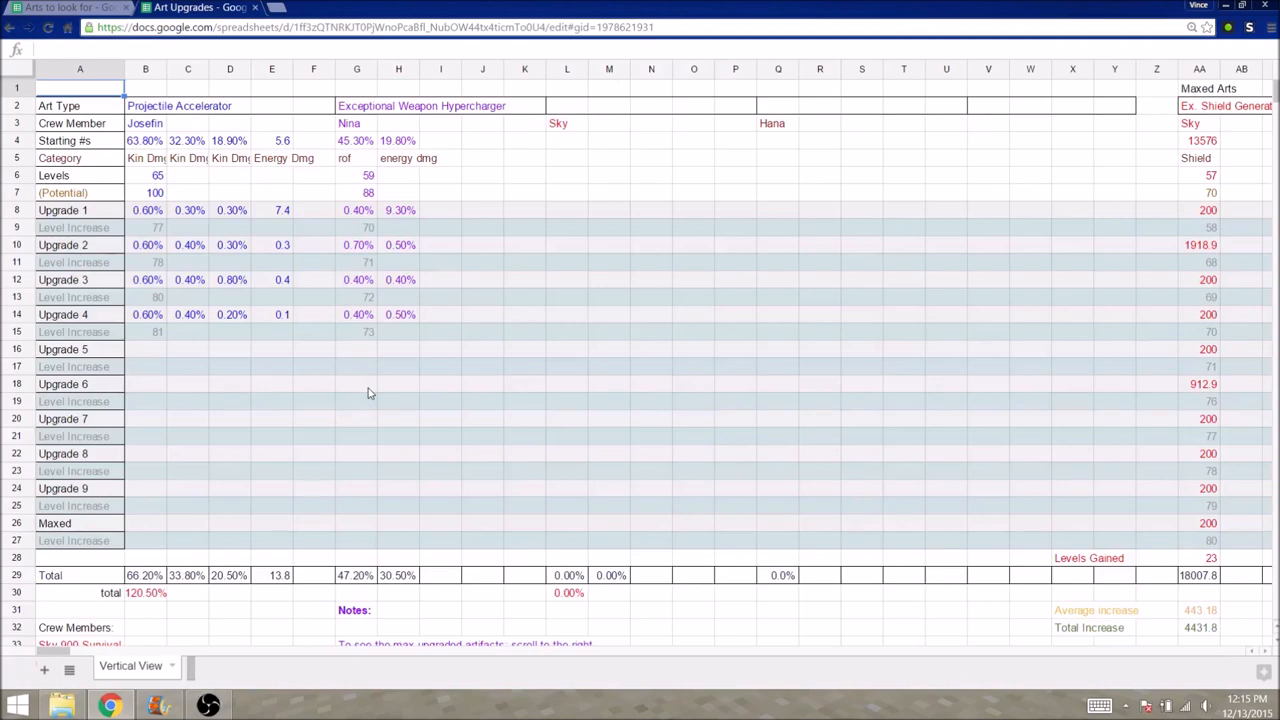
pyautogui.moveTo(72, 648)
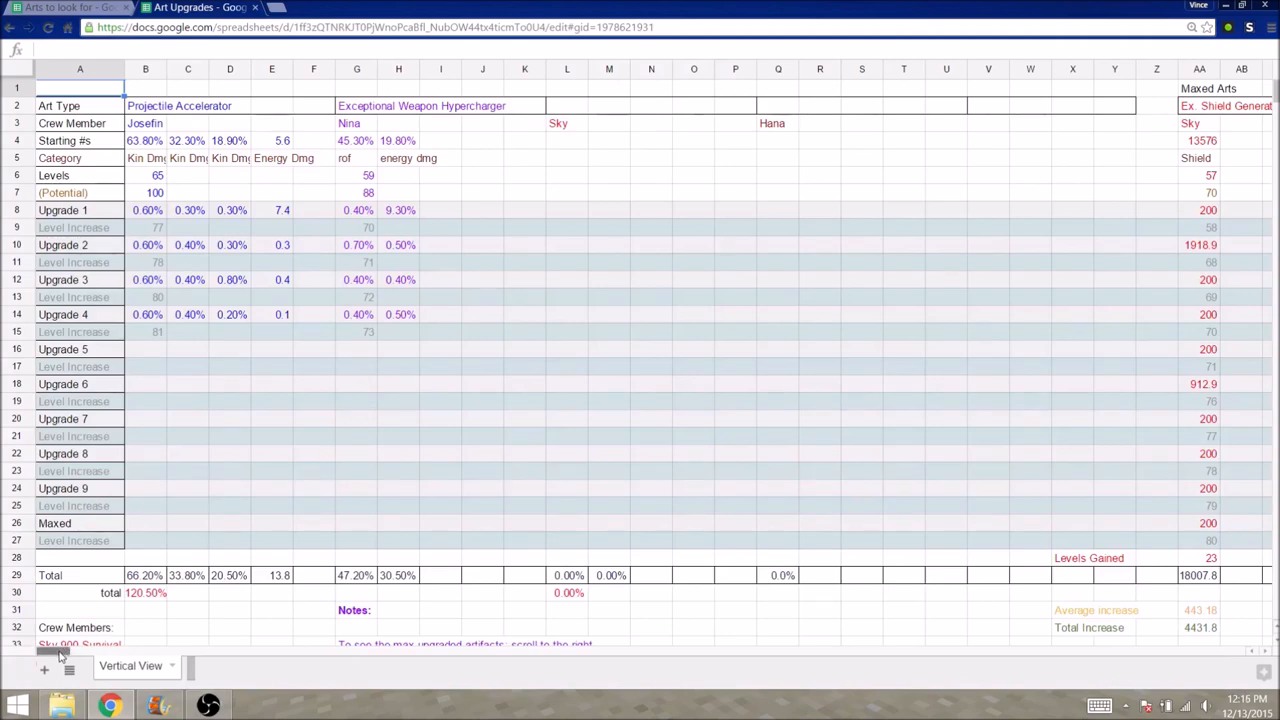
# Scroll right across the Art Upgrades log to the 19.1 average levels gained.
pyautogui.hscroll(3)
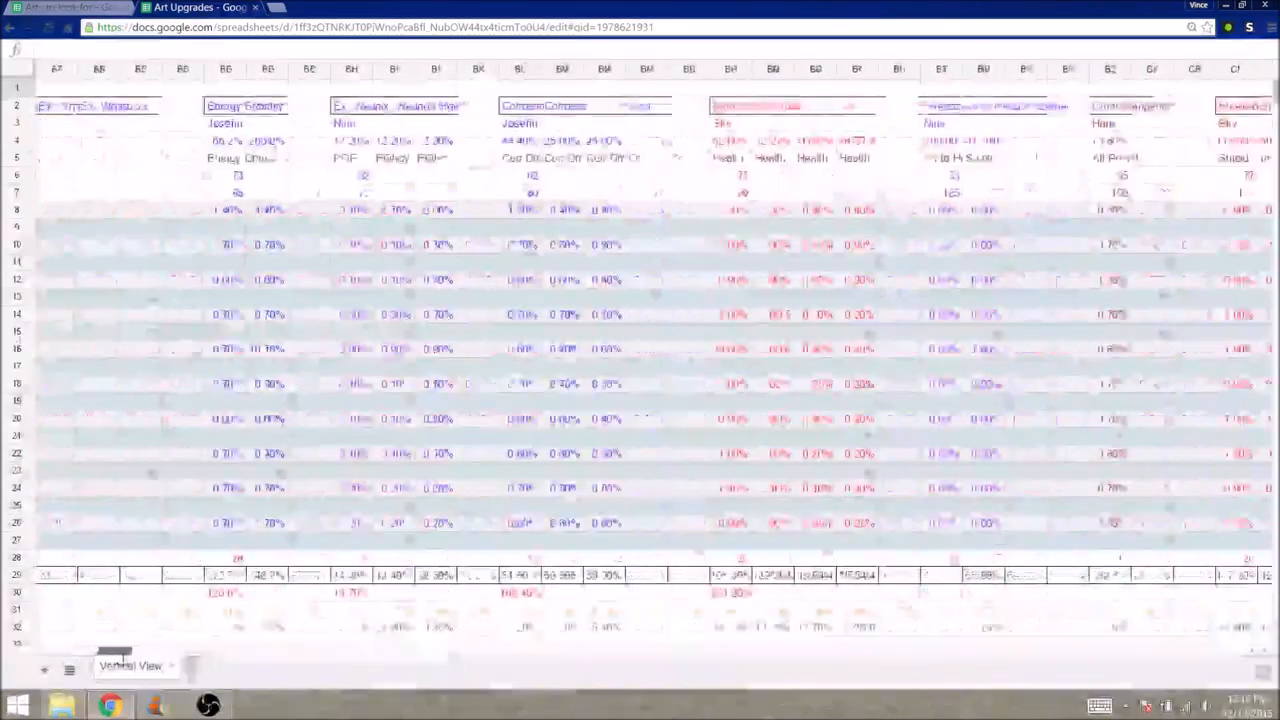
pyautogui.hscroll(3)
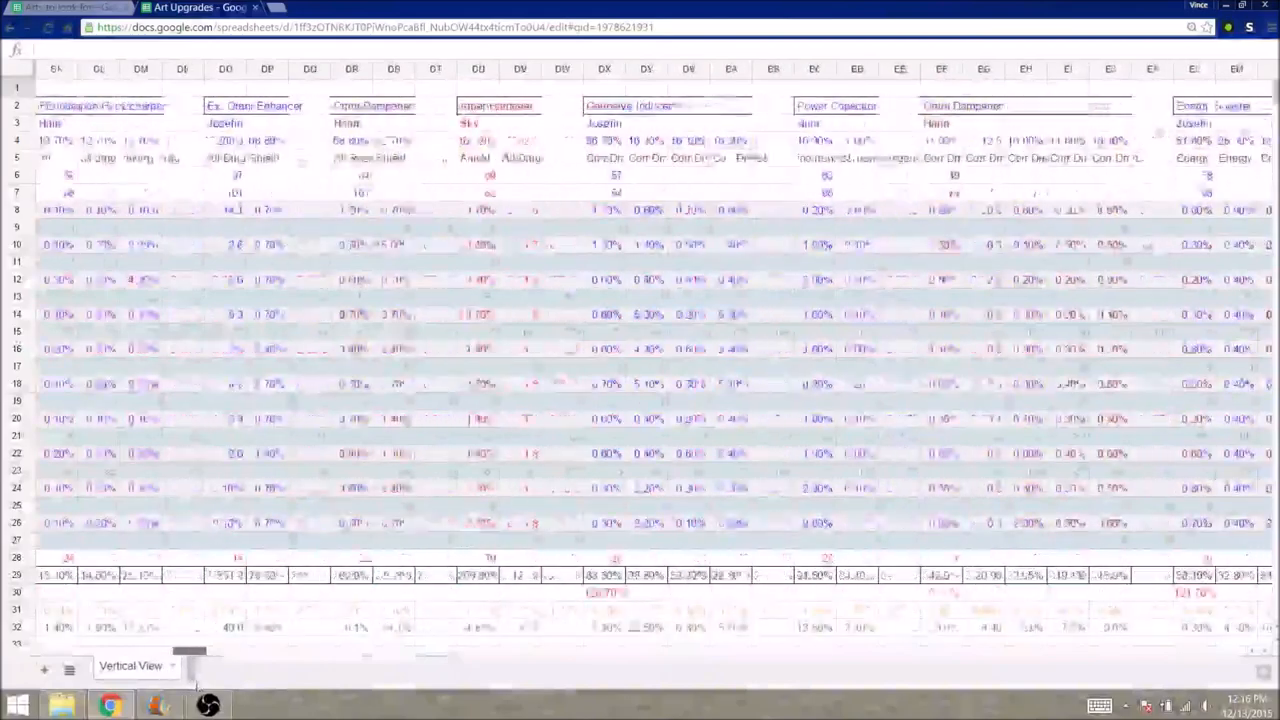
pyautogui.hscroll(3)
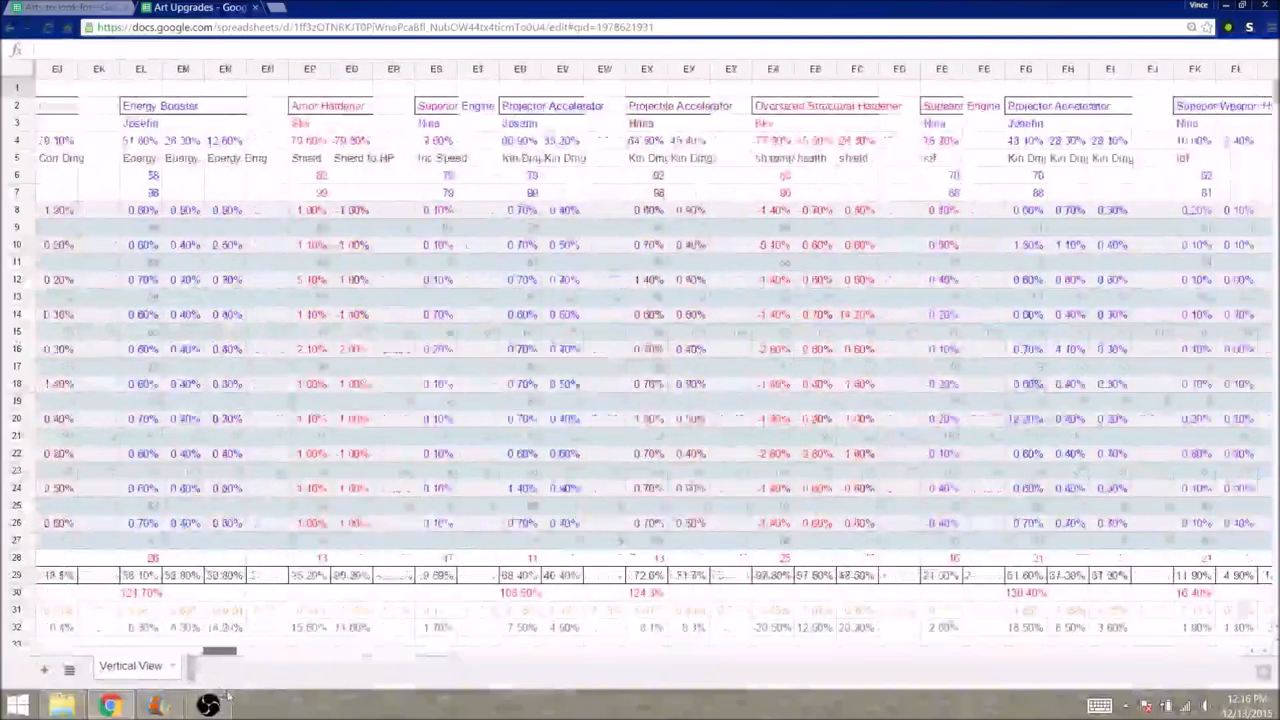
pyautogui.hscroll(3)
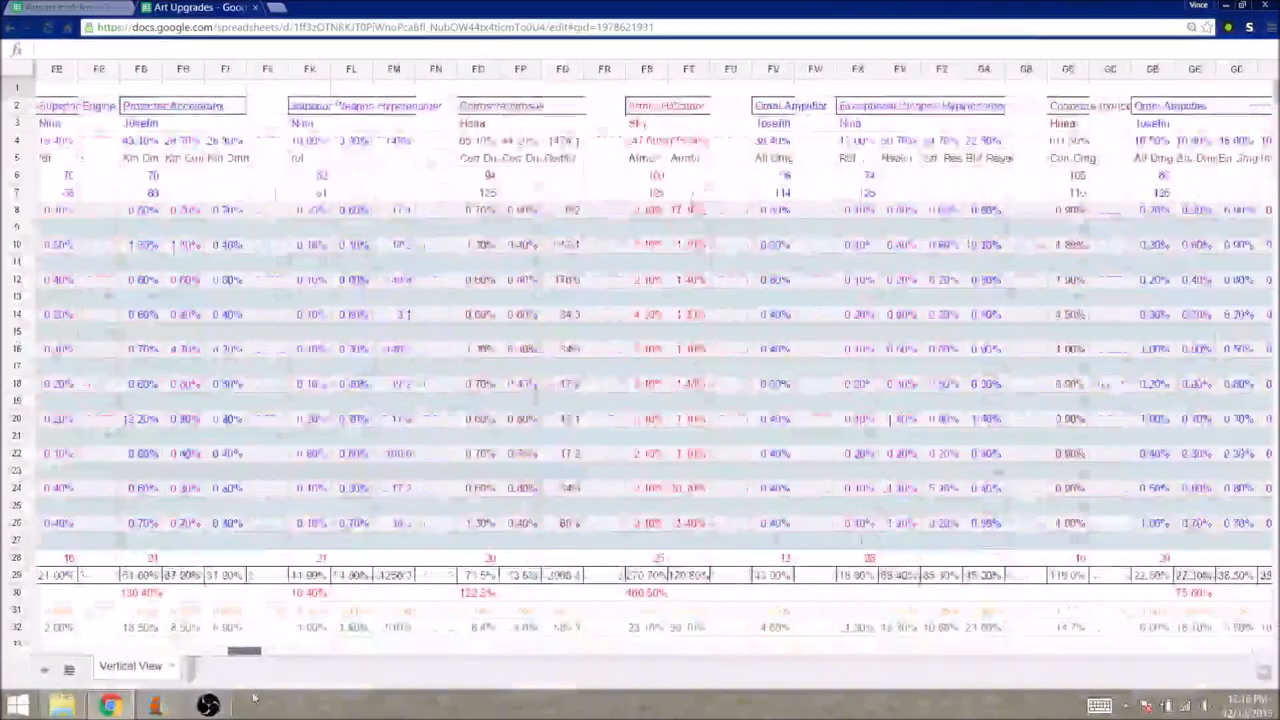
pyautogui.hscroll(3)
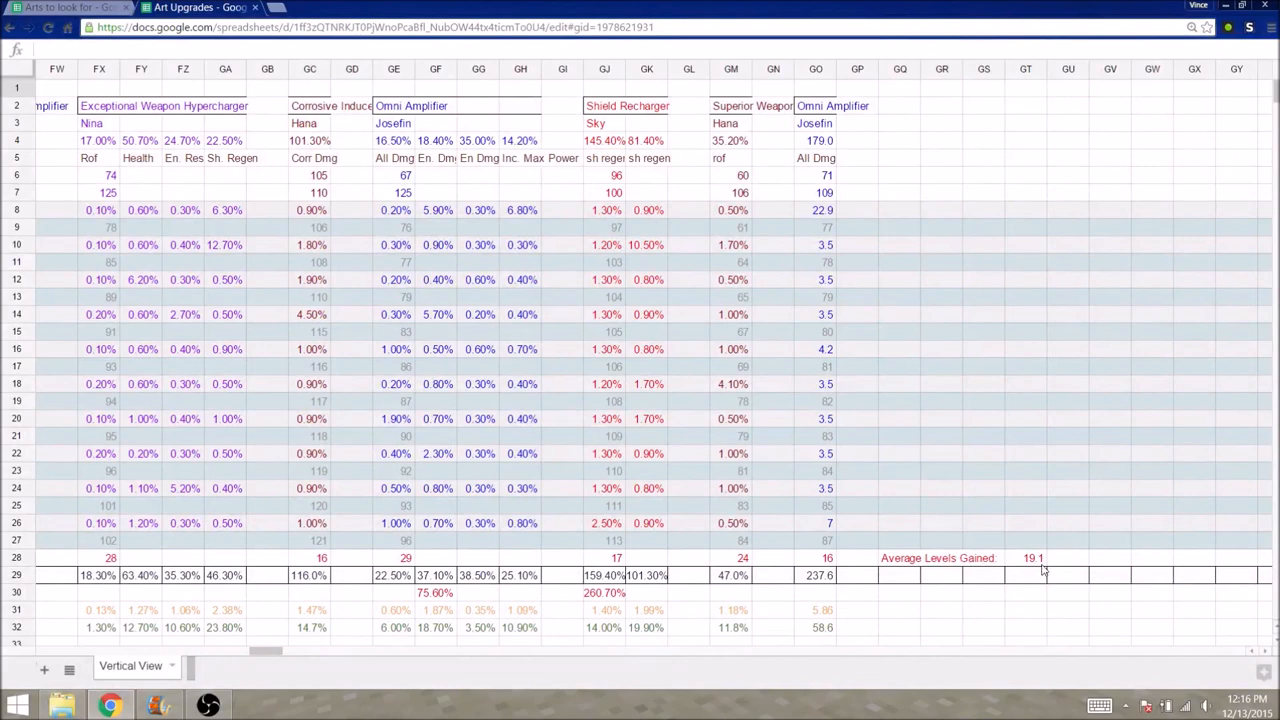
pyautogui.moveTo(1013, 540)
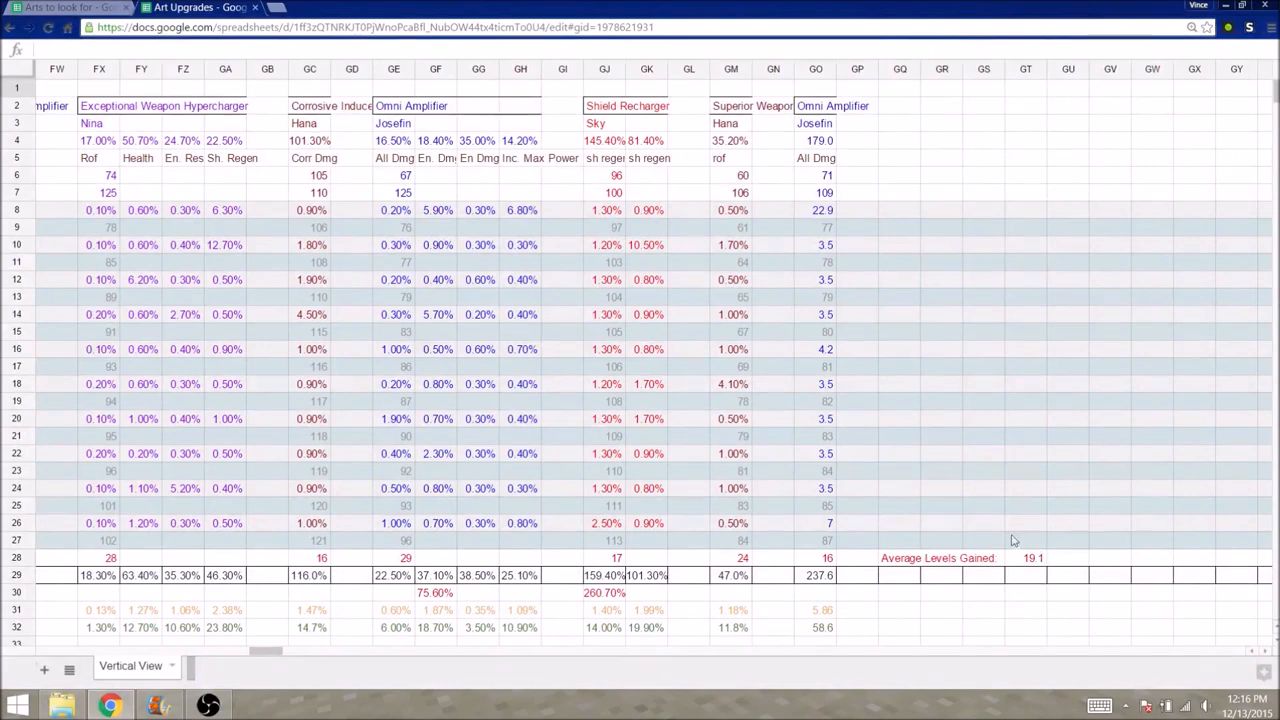
pyautogui.moveTo(1060, 556)
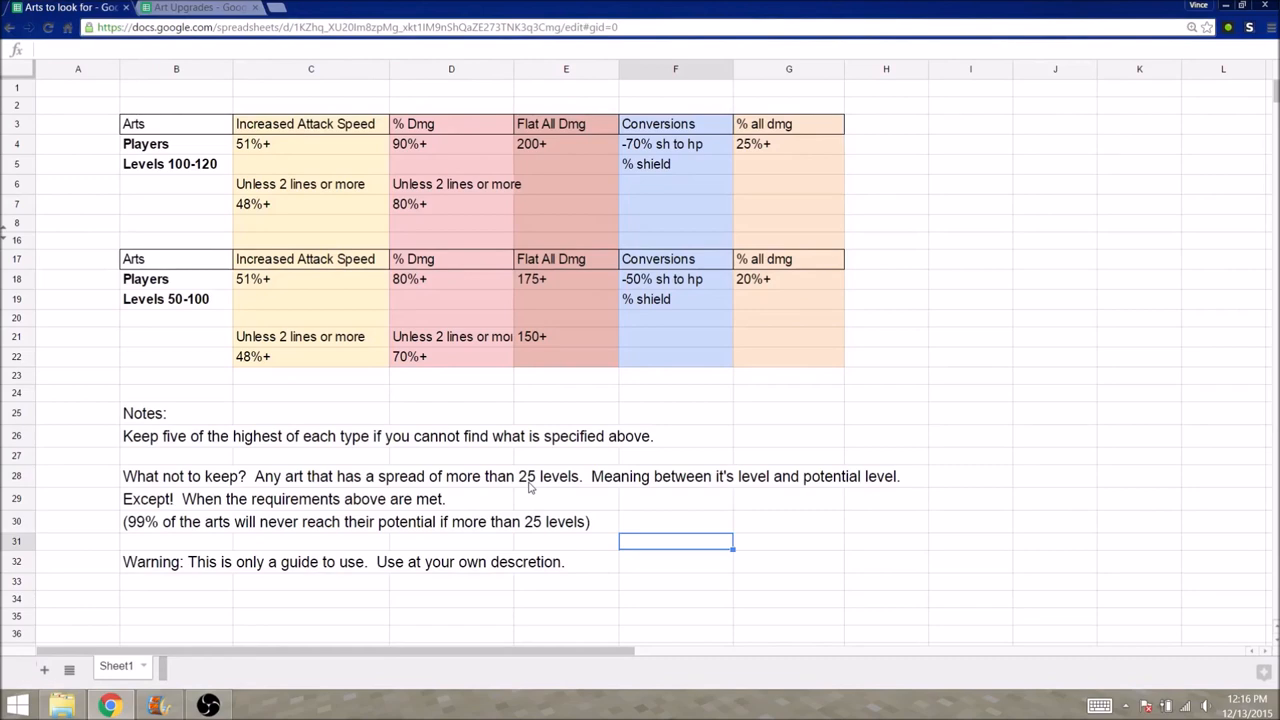
pyautogui.moveTo(568, 463)
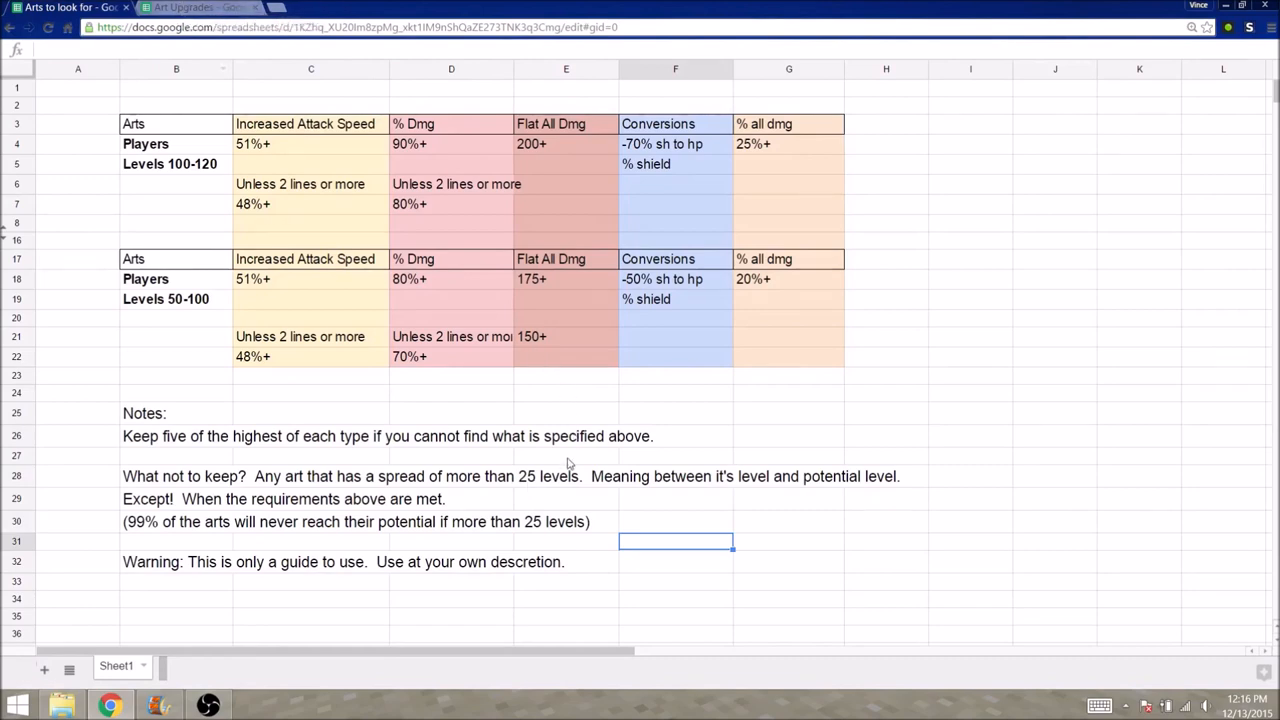
pyautogui.moveTo(387, 257)
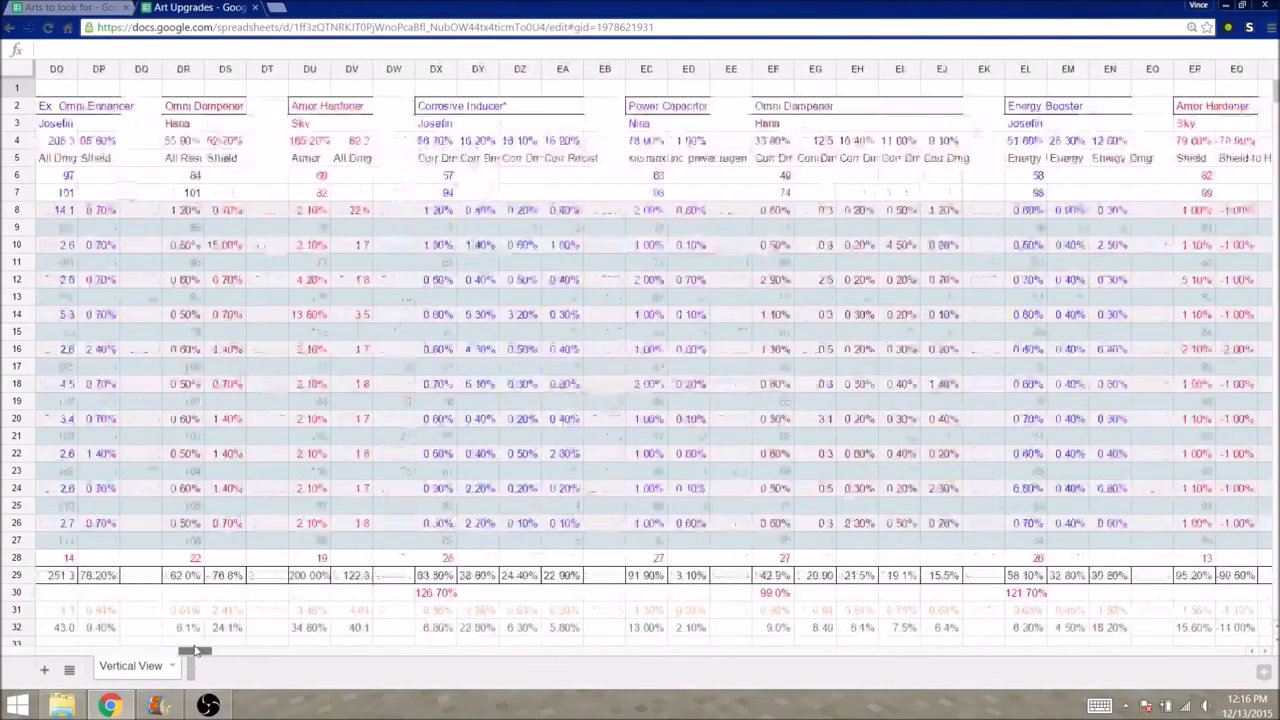
# Scroll the log left to the Shield Recharger, Omni Dampener and Shield Battery columns.
pyautogui.hscroll(-3)
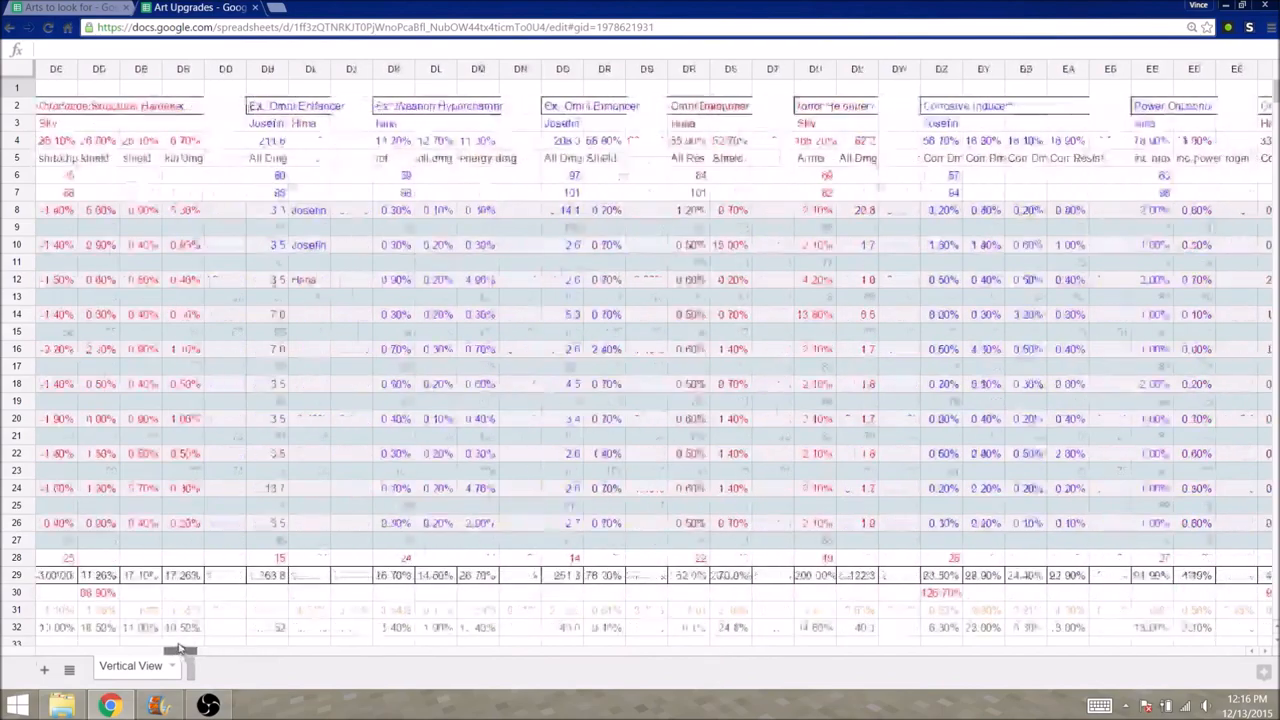
pyautogui.hscroll(3)
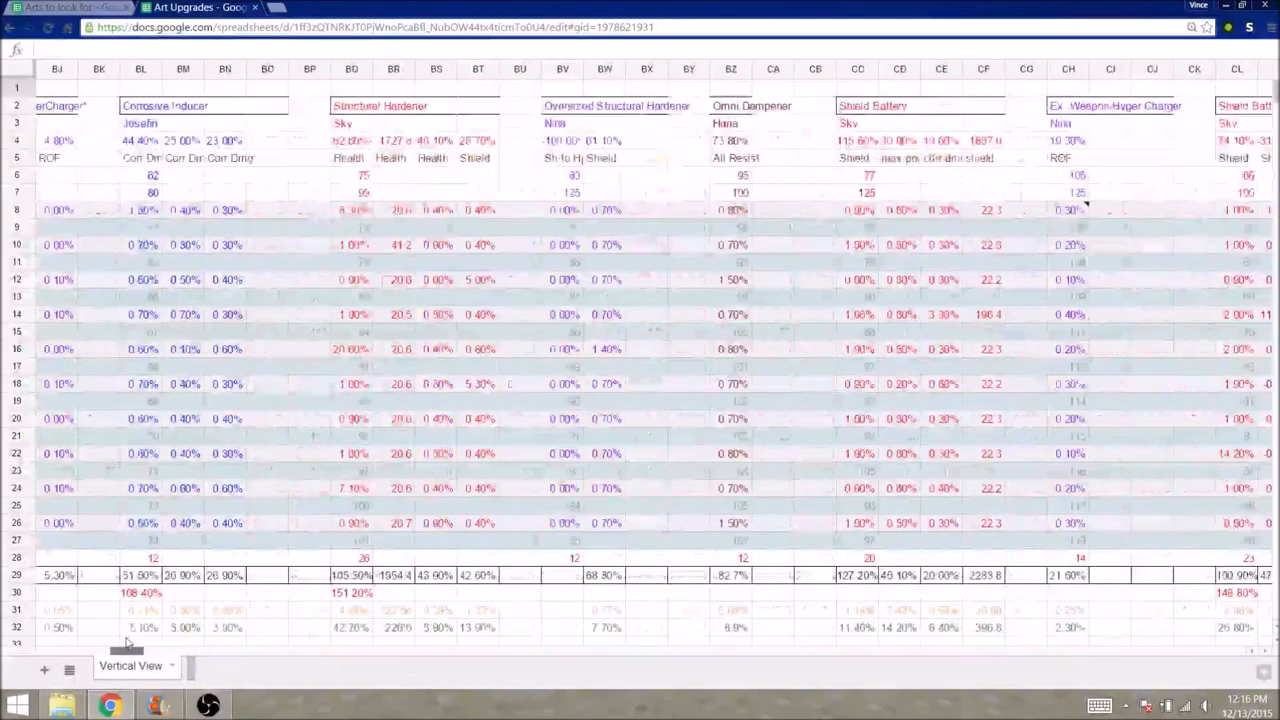
pyautogui.hscroll(-3)
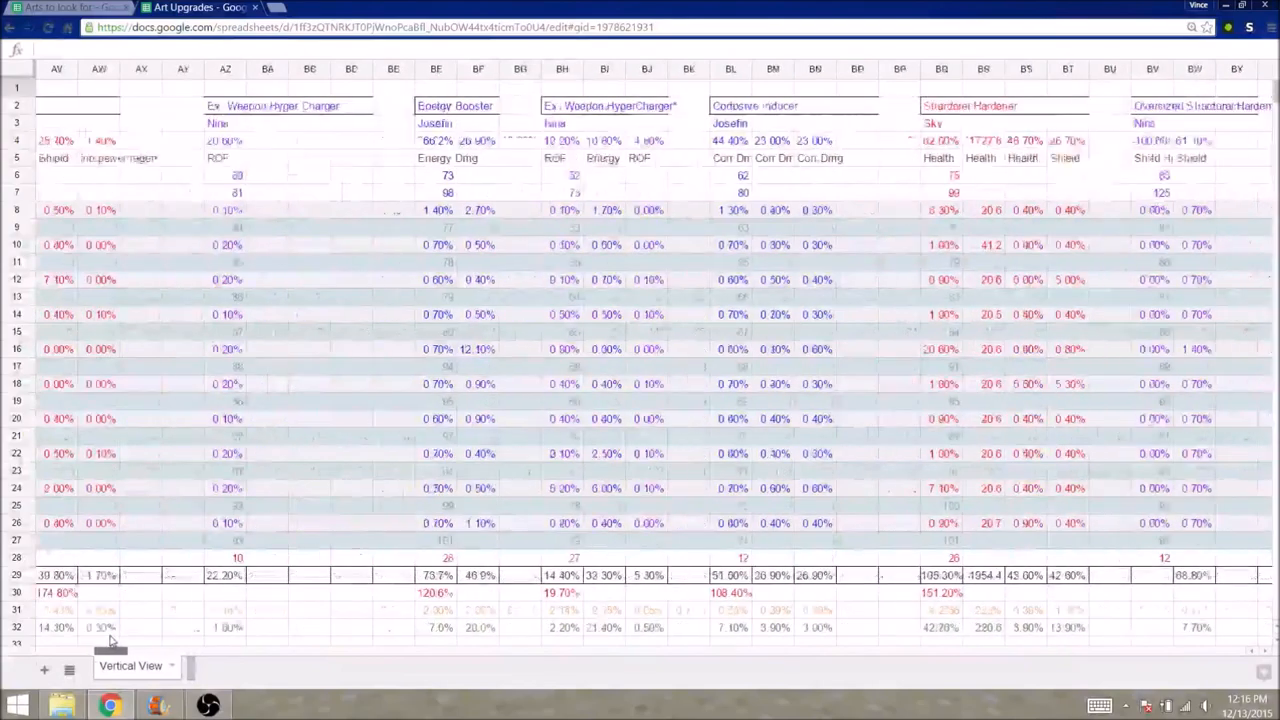
pyautogui.hscroll(-3)
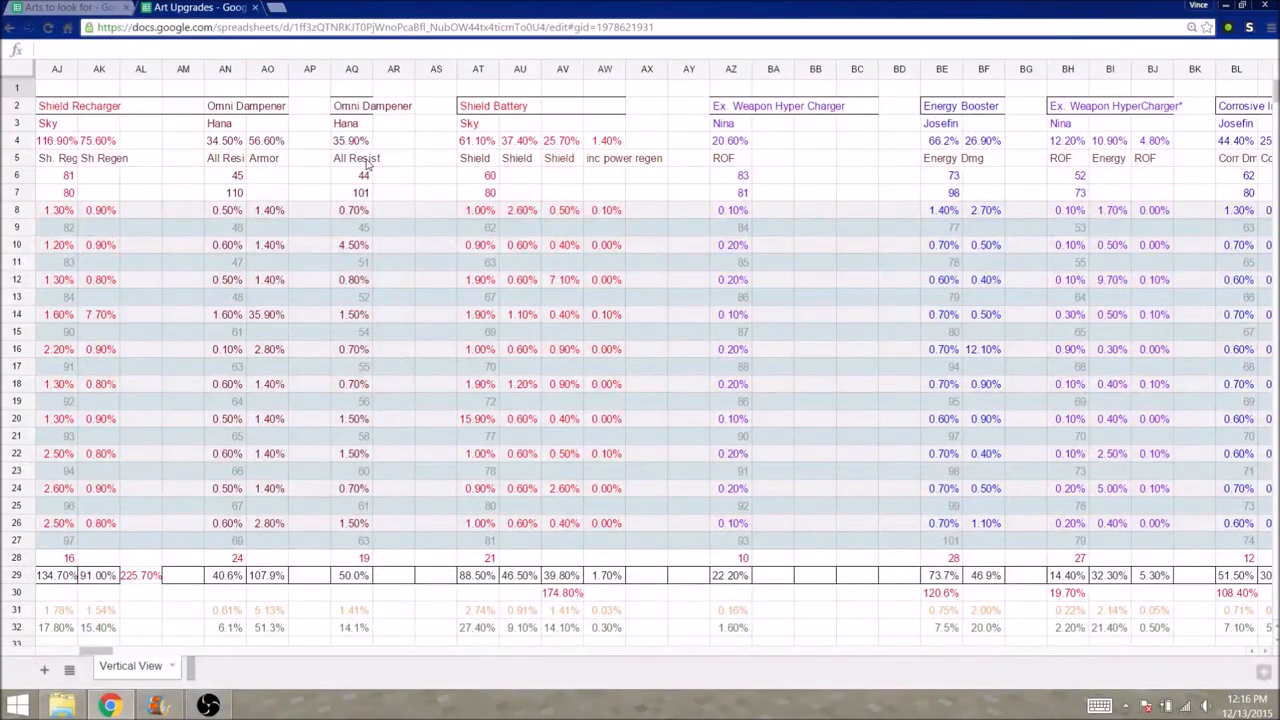
# Inspect the Omni Dampener formulas: starting level 44, potential 101, levels gained and total ratio.
pyautogui.click(352, 175)
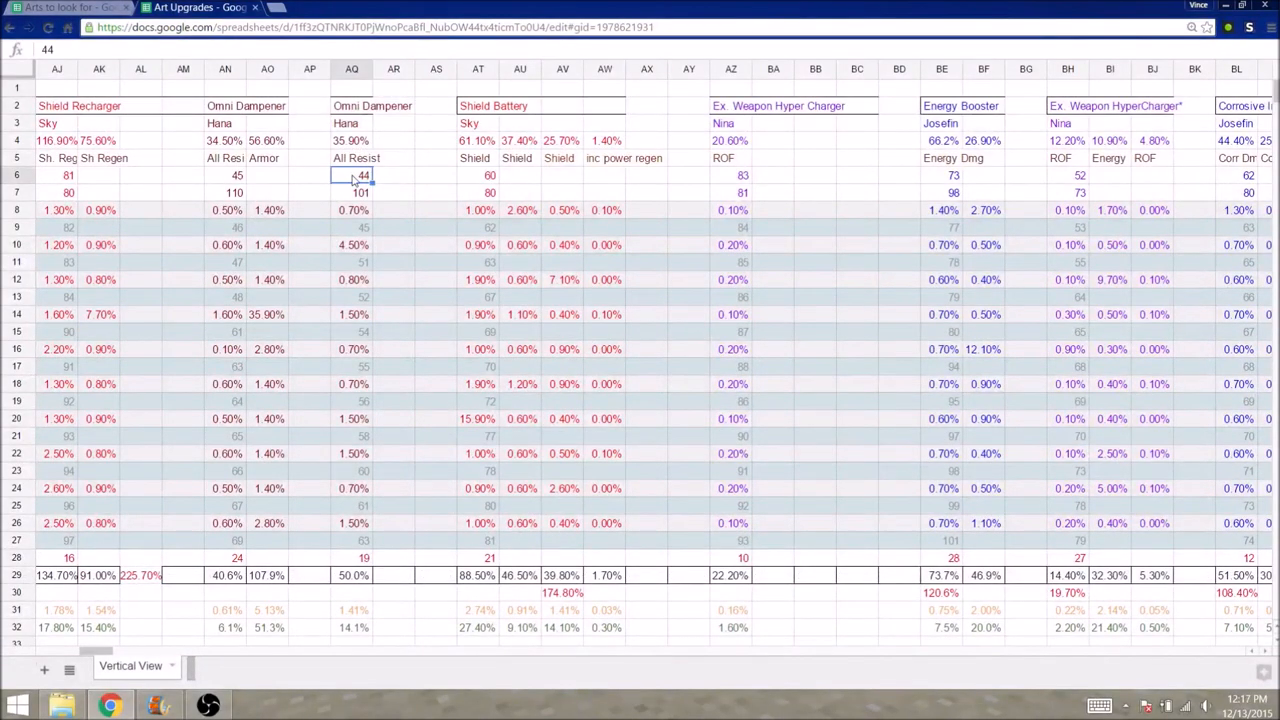
pyautogui.click(351, 192)
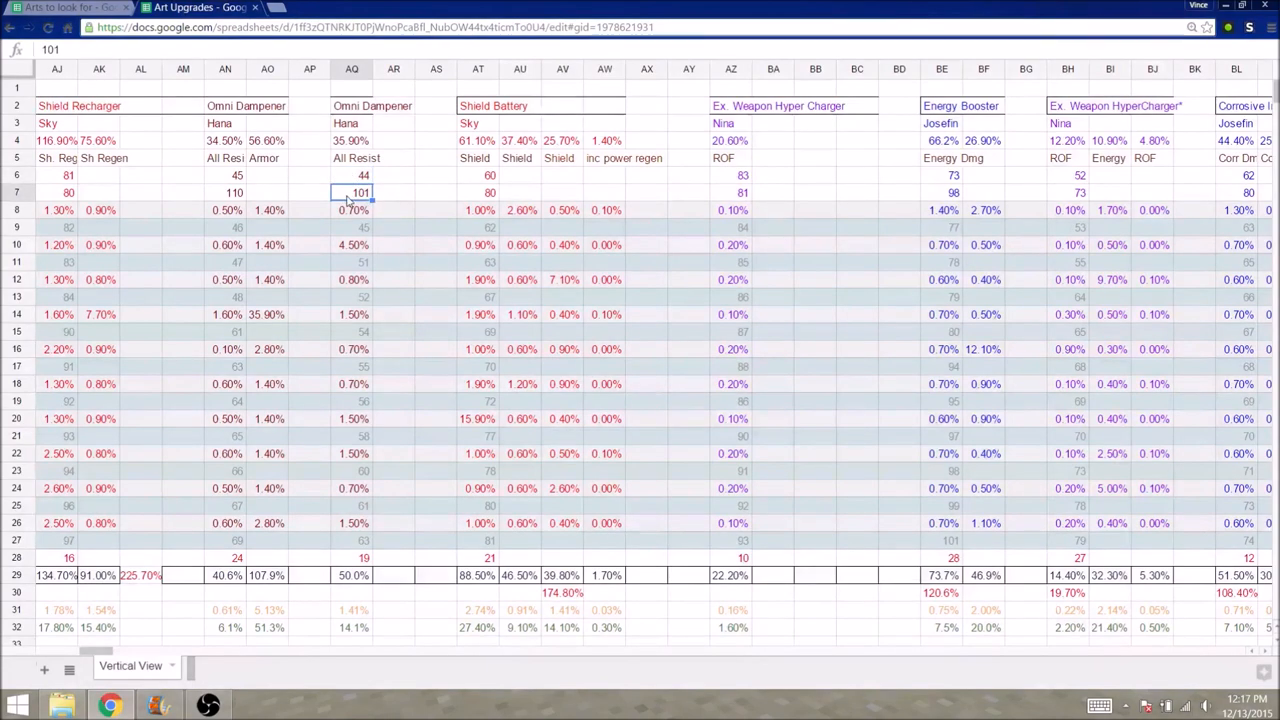
pyautogui.moveTo(405, 520)
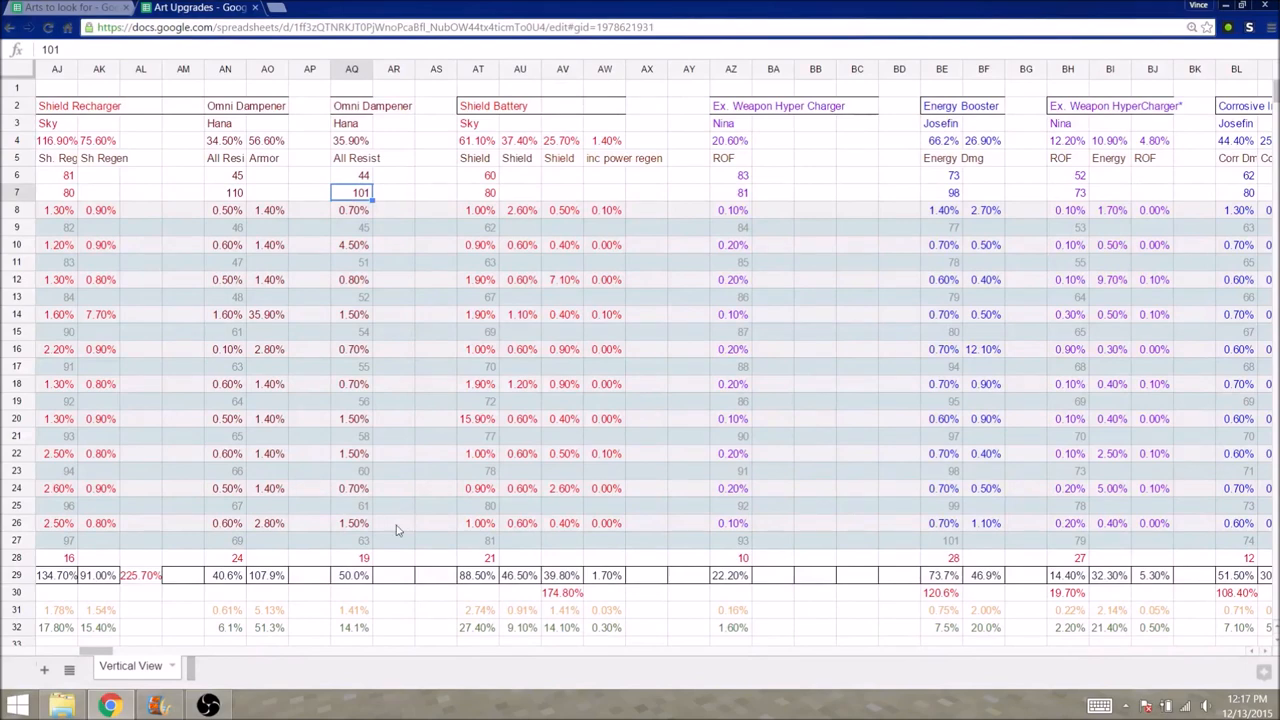
pyautogui.click(352, 575)
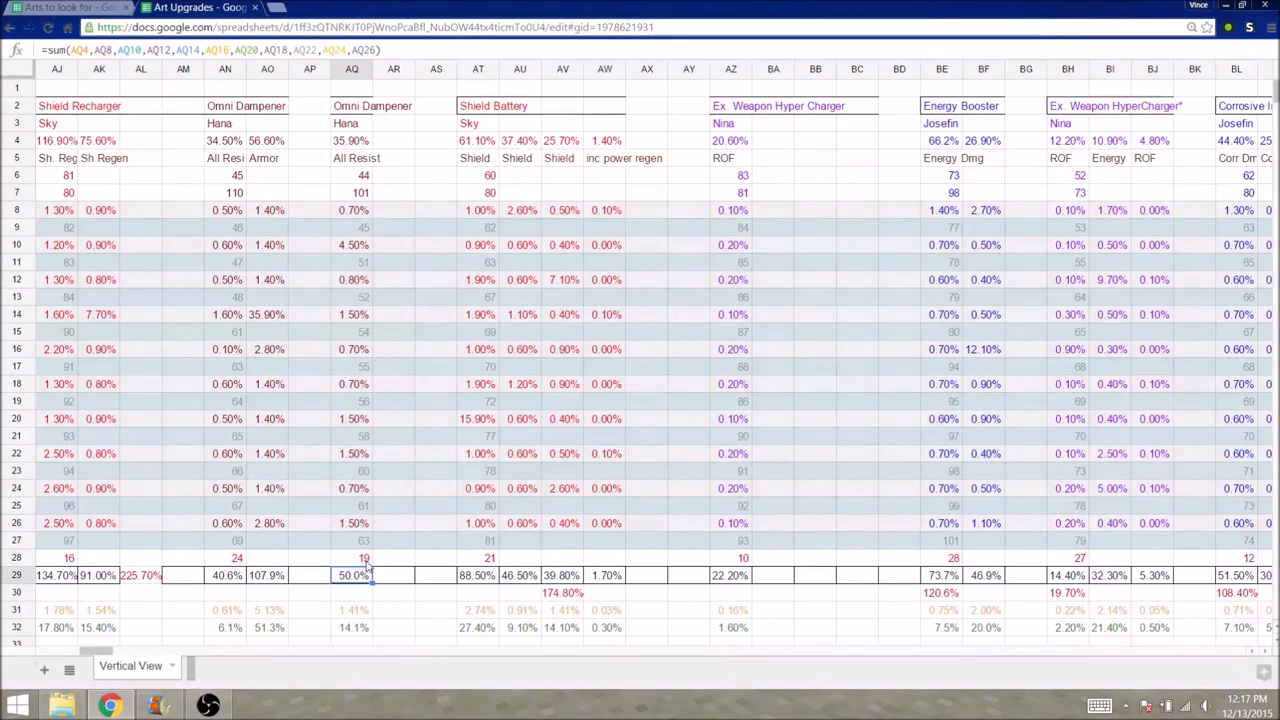
pyautogui.click(352, 558)
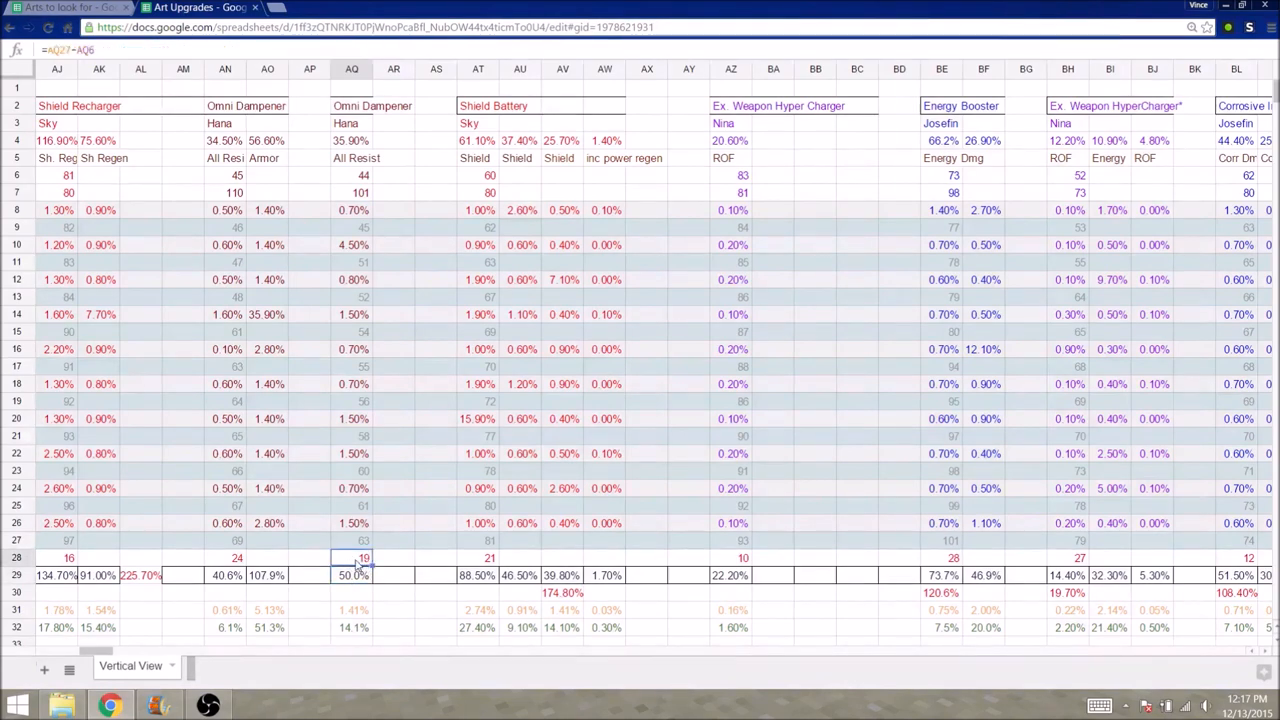
pyautogui.click(352, 627)
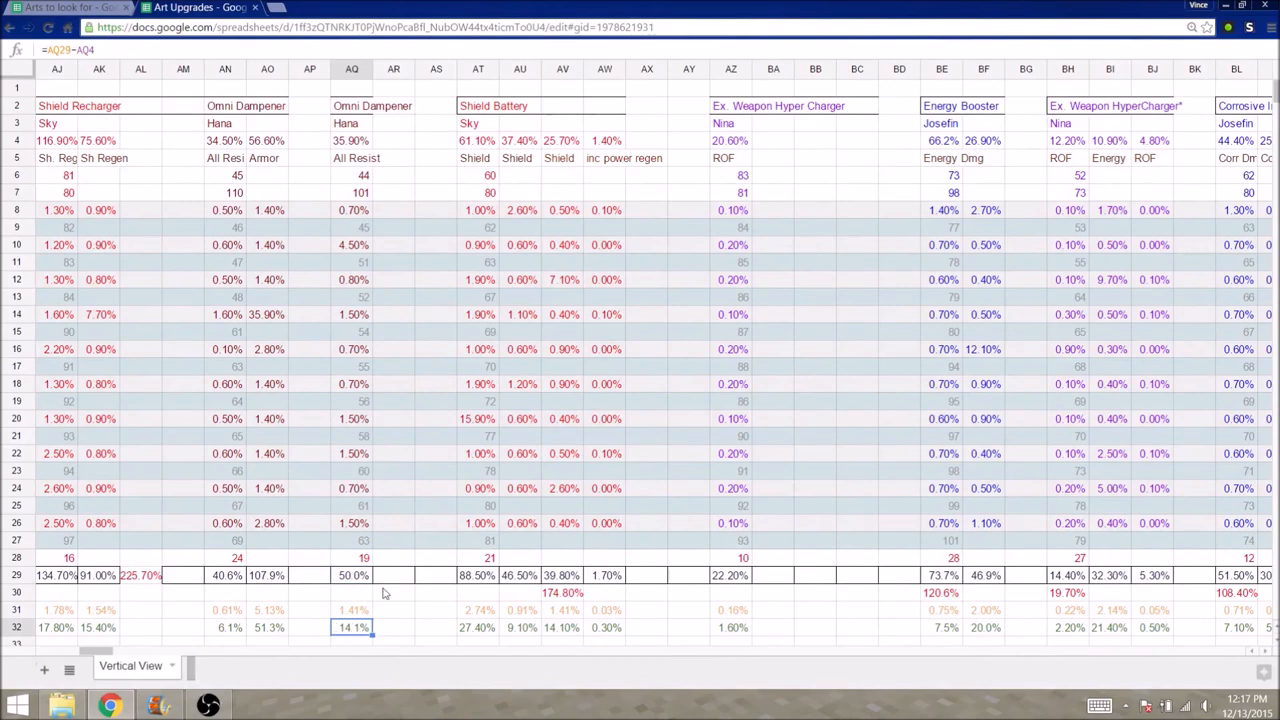
pyautogui.moveTo(385, 458)
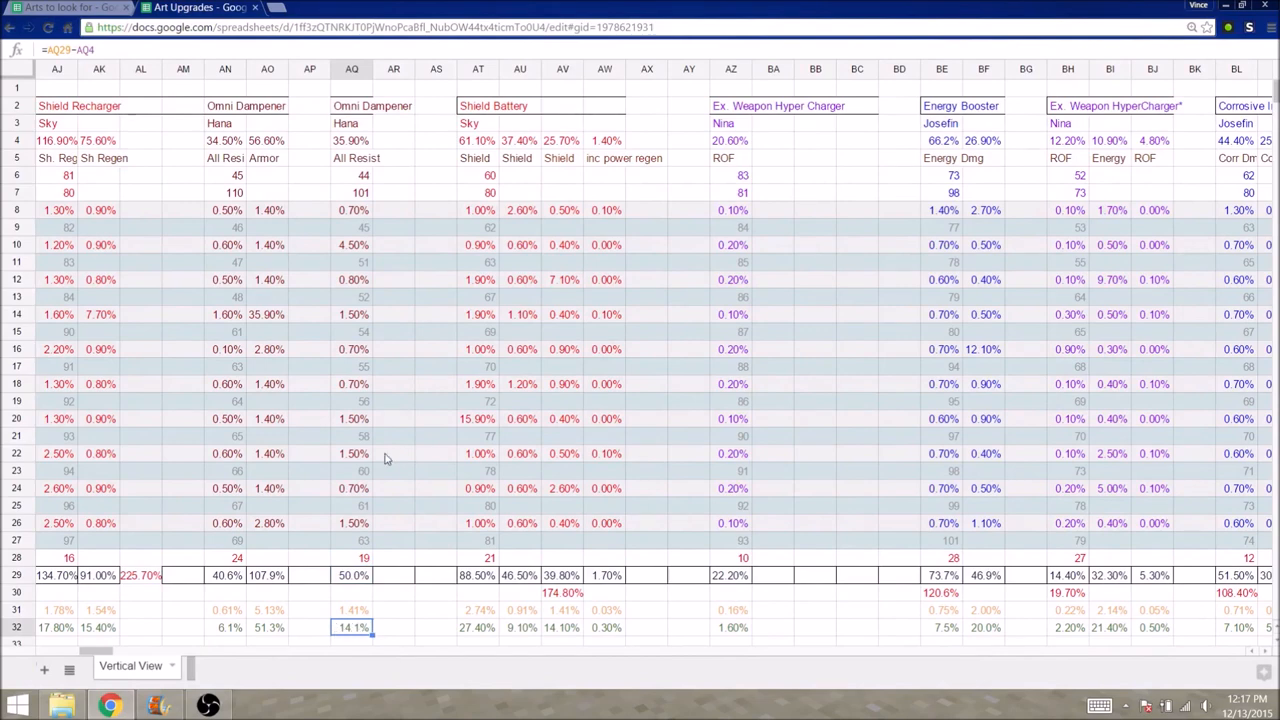
pyautogui.moveTo(347, 565)
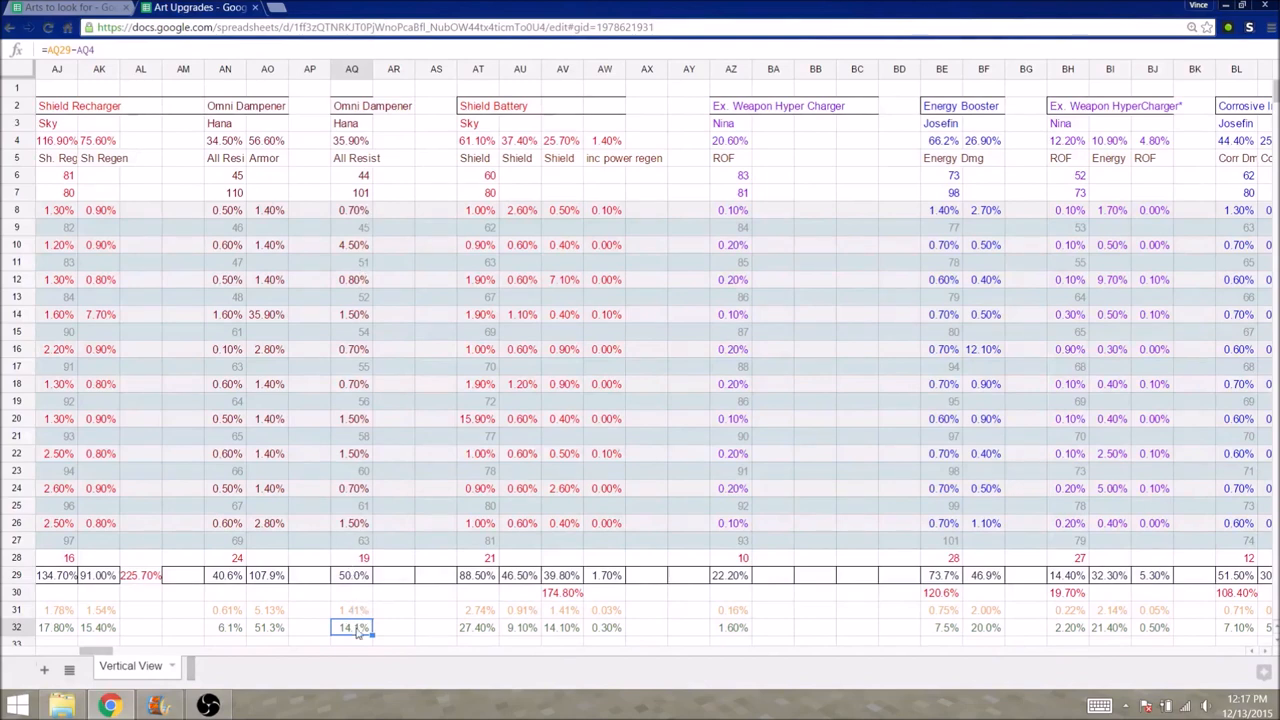
pyautogui.moveTo(360, 200)
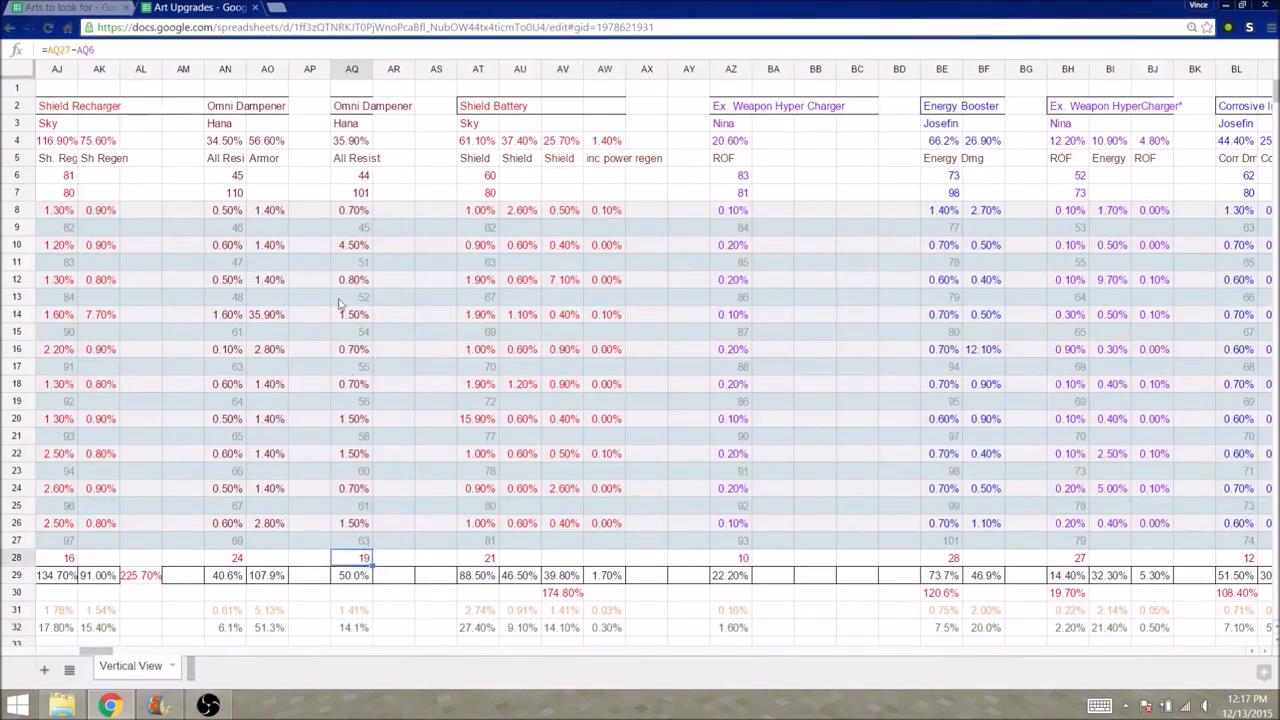
pyautogui.moveTo(347, 194)
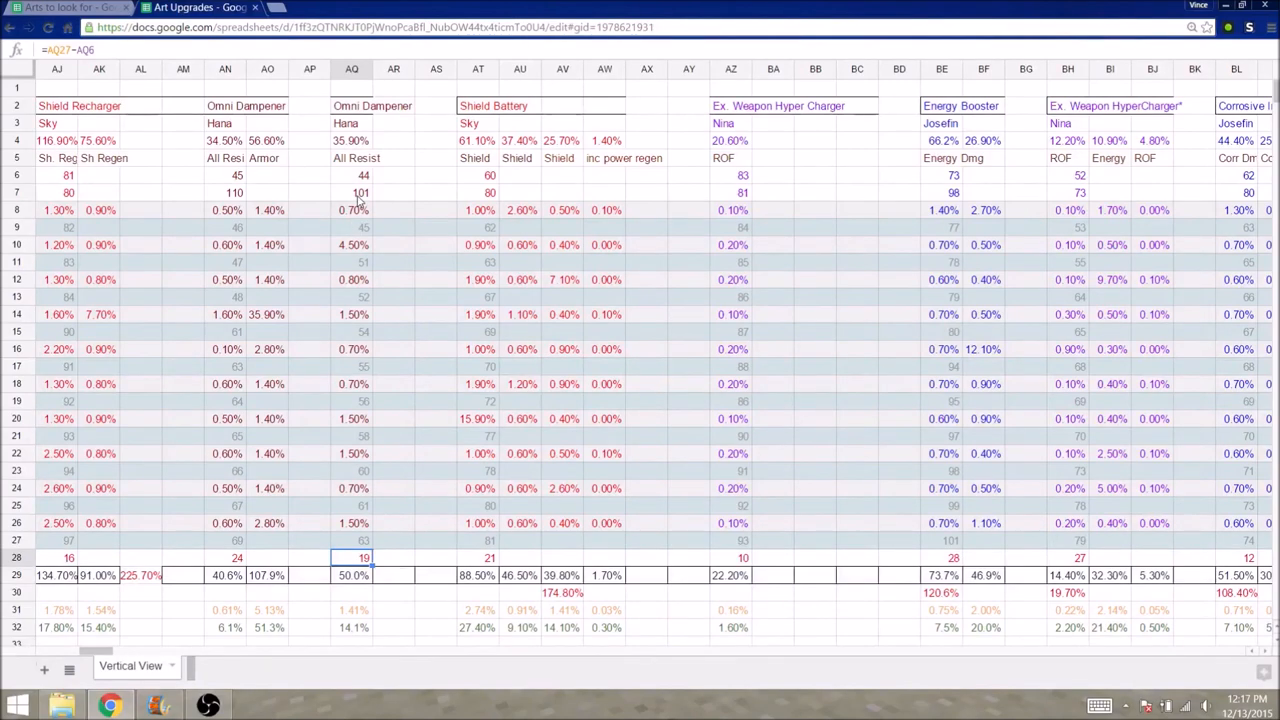
pyautogui.moveTo(365, 182)
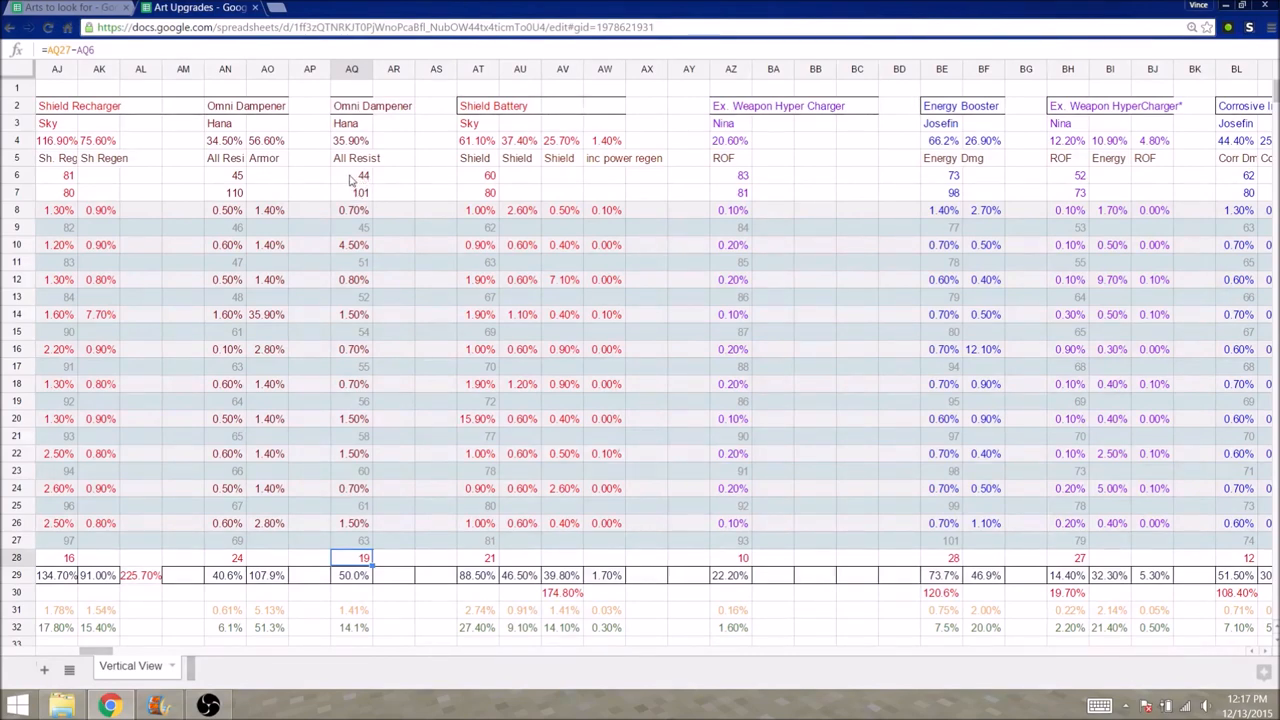
pyautogui.click(351, 175)
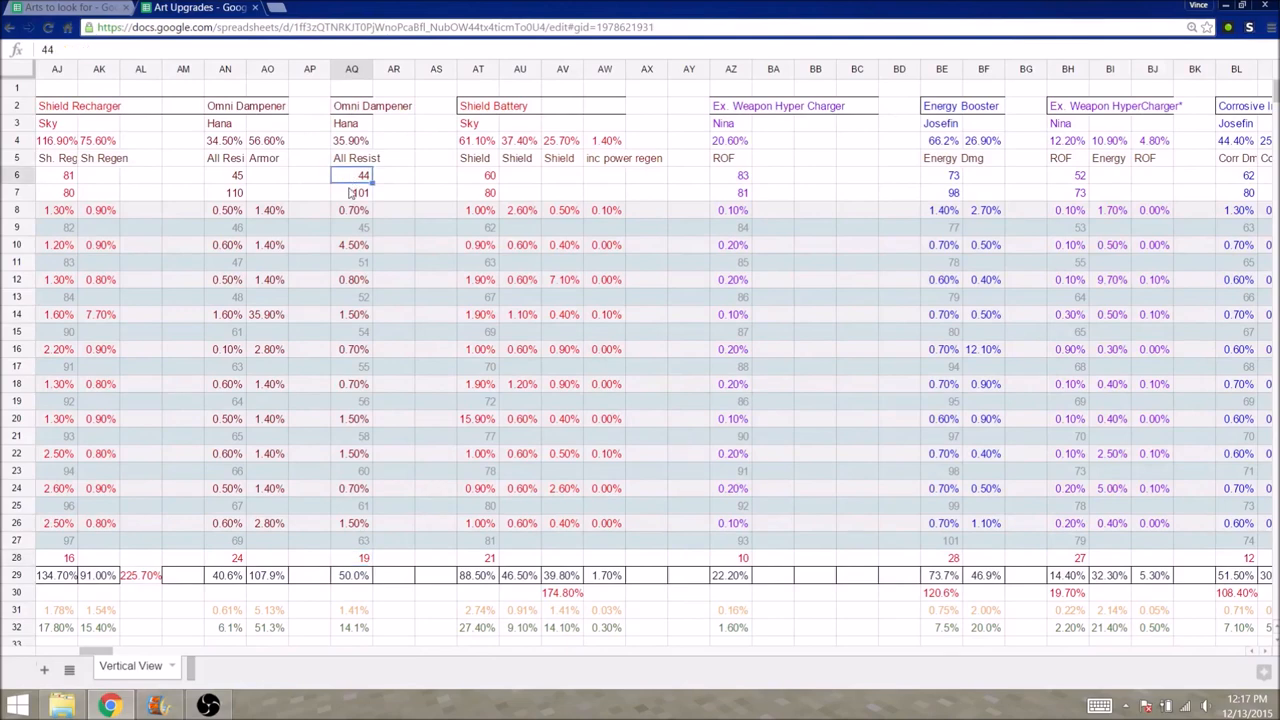
pyautogui.moveTo(354, 197)
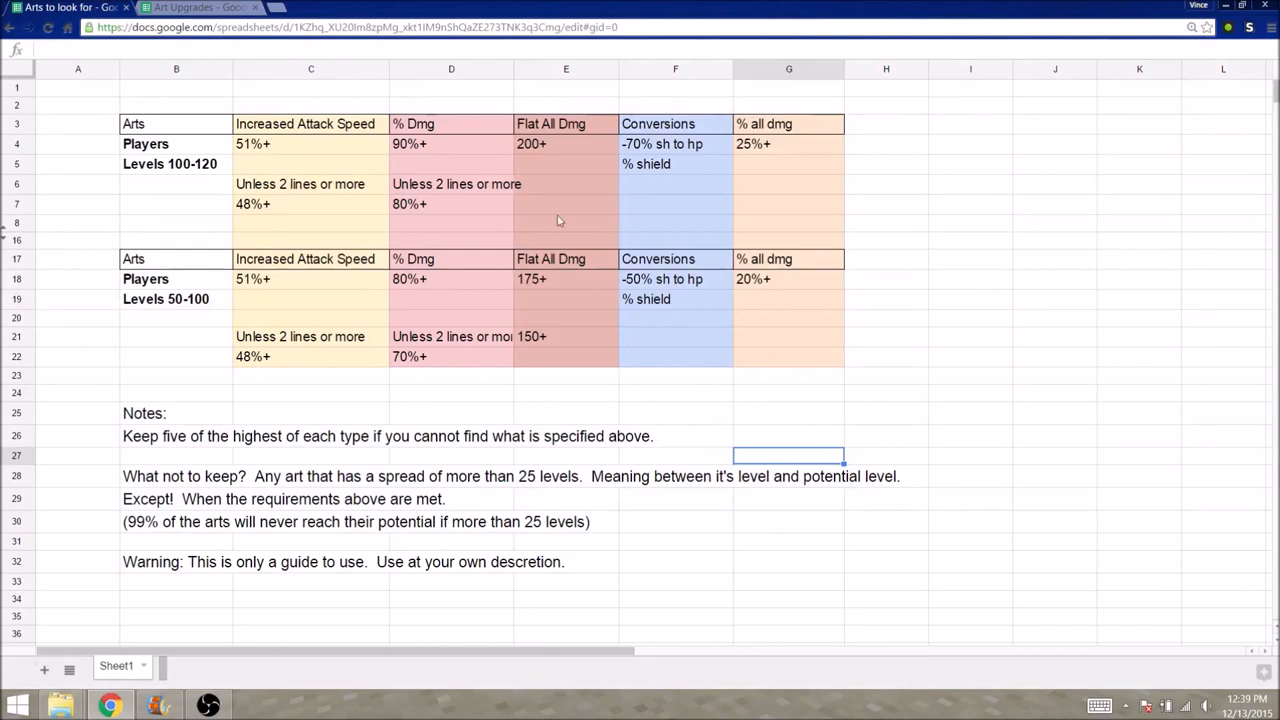
pyautogui.moveTo(211, 220)
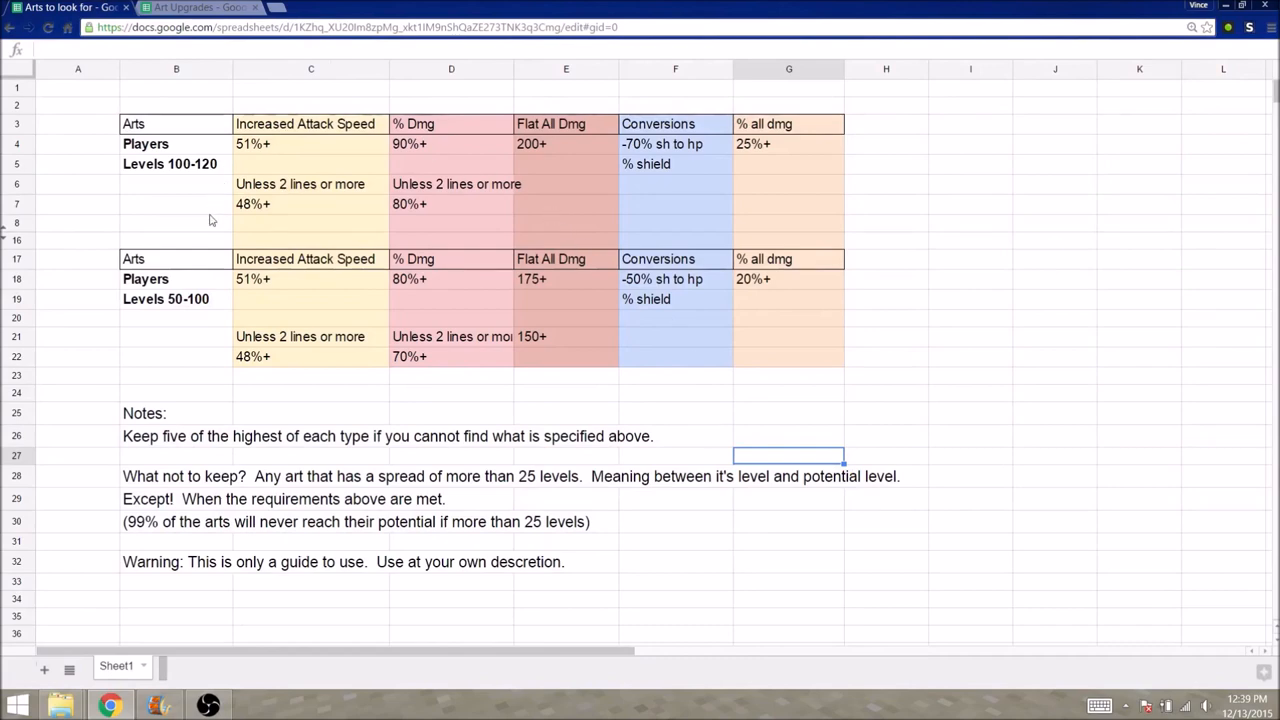
pyautogui.click(200, 8)
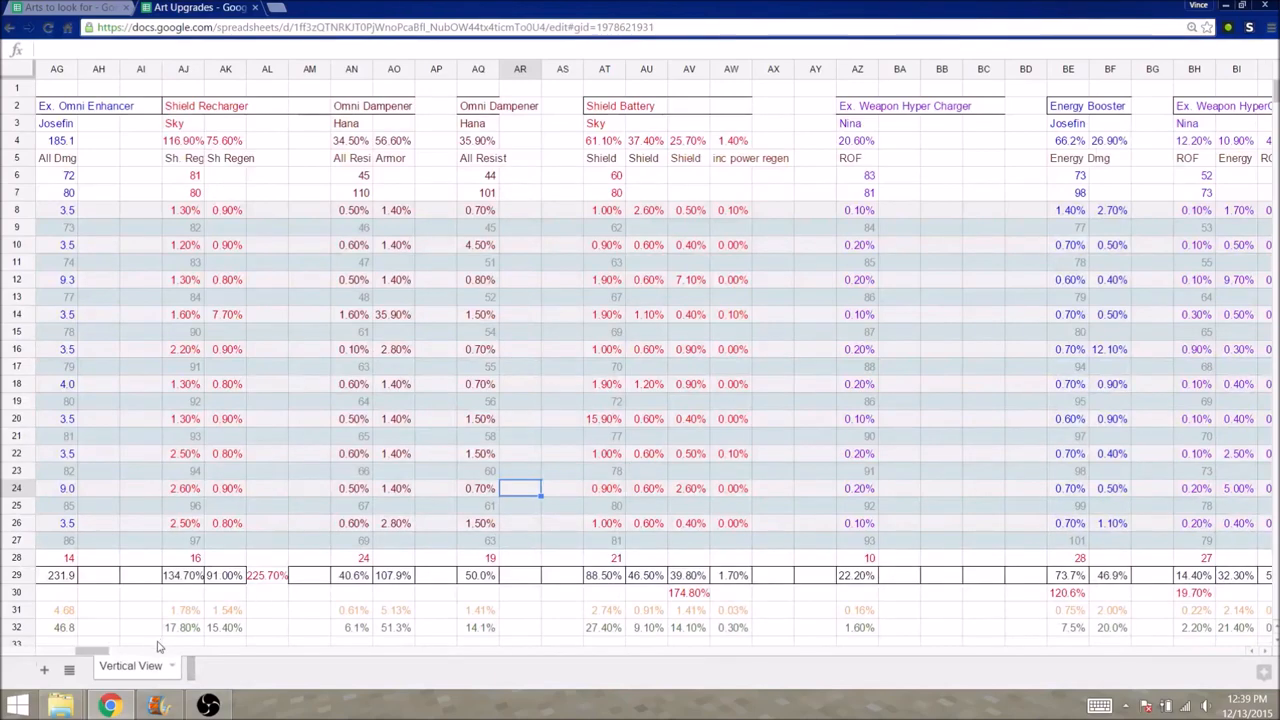
pyautogui.hscroll(-3)
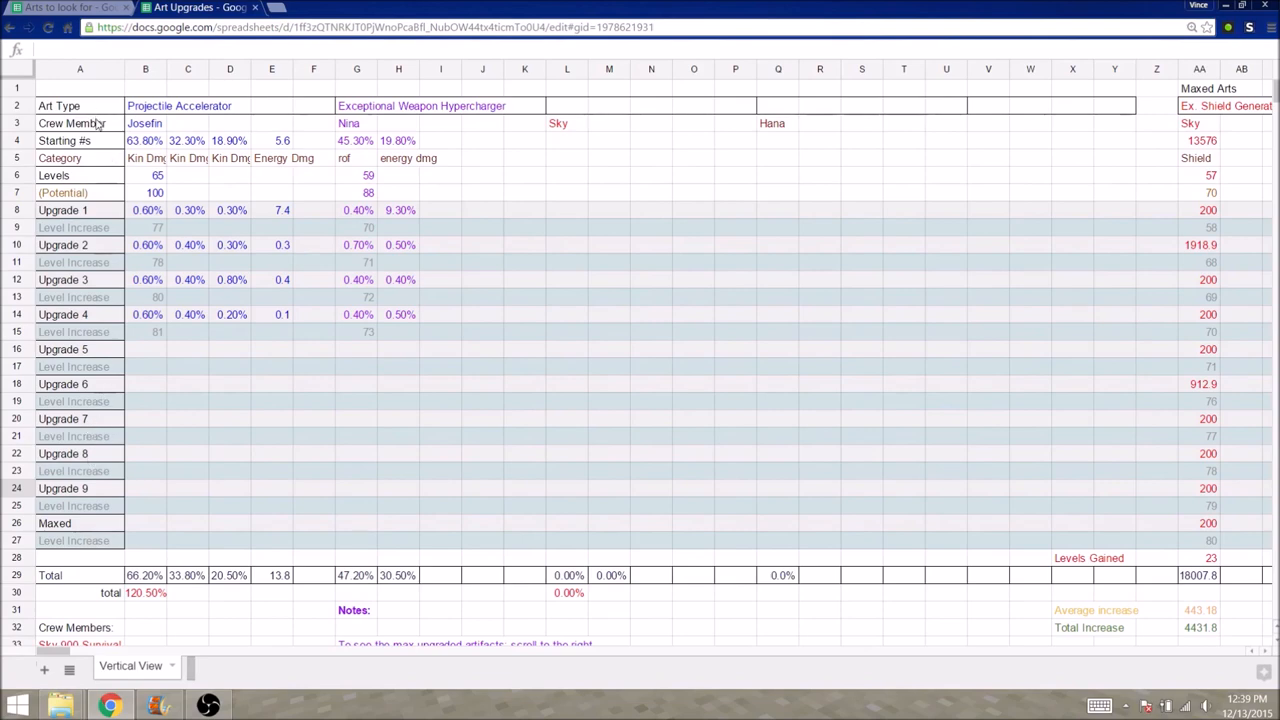
pyautogui.scroll(-3)
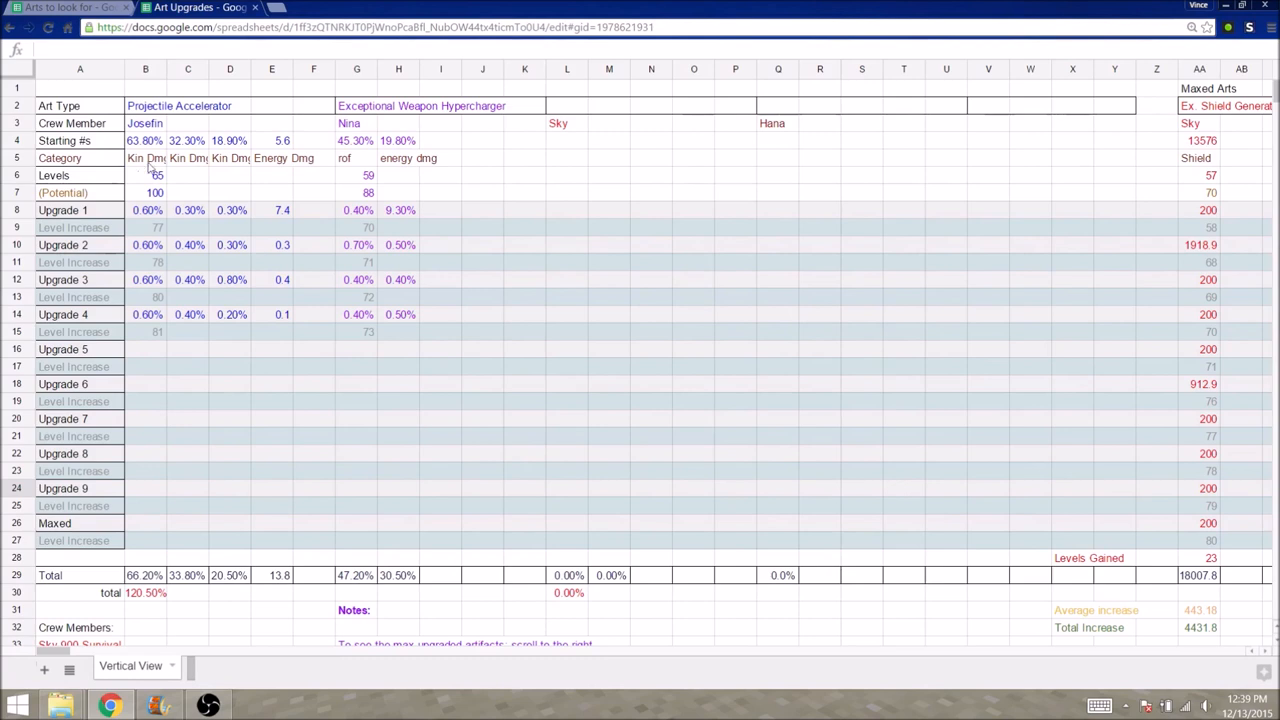
pyautogui.moveTo(152, 188)
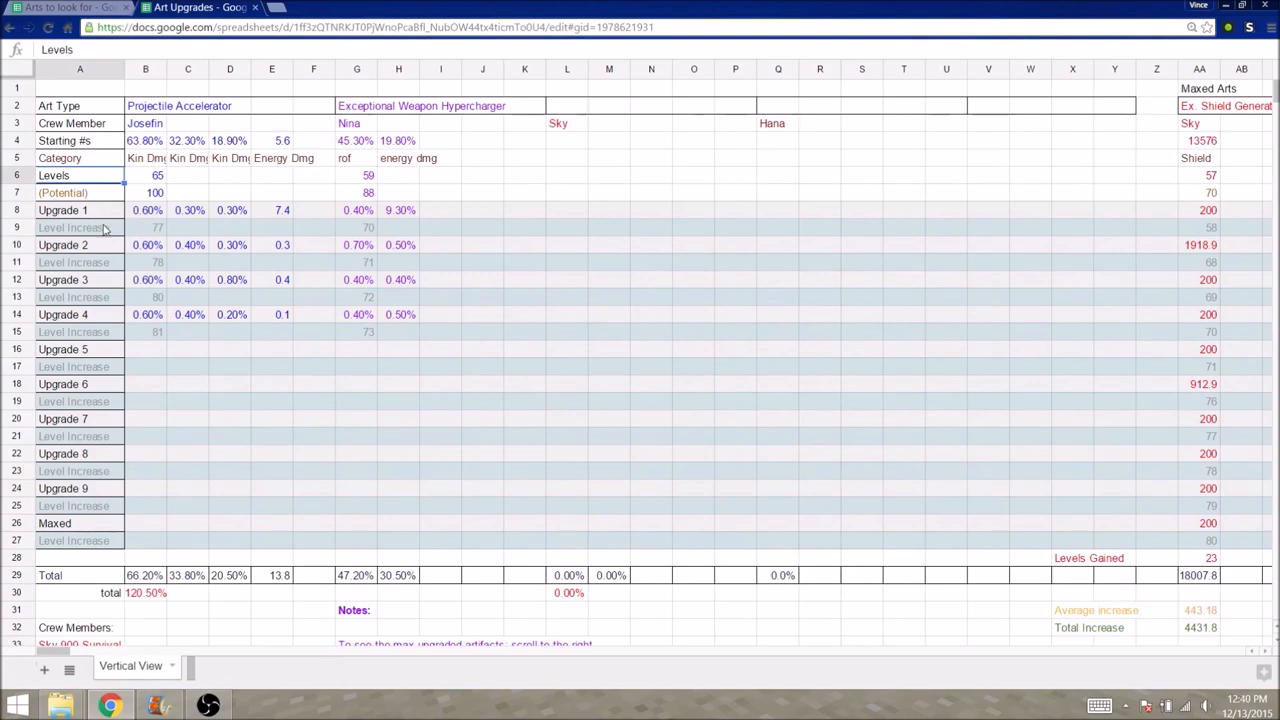
pyautogui.moveTo(113, 622)
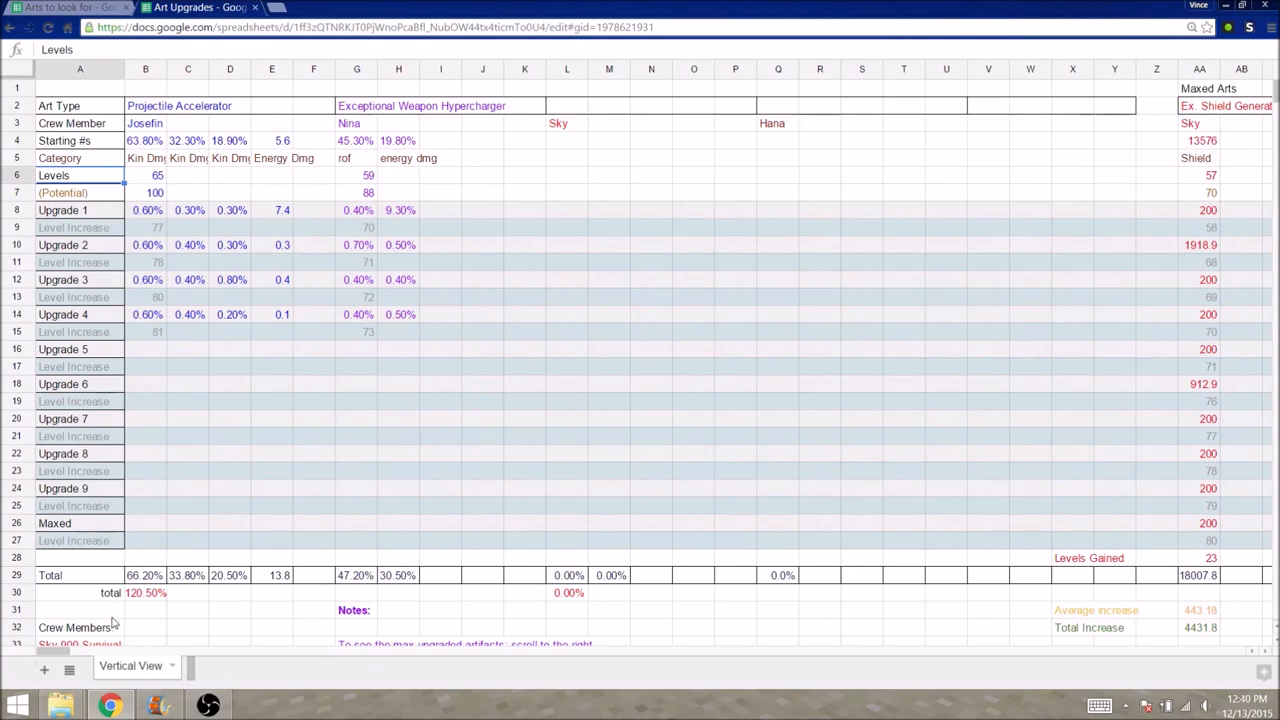
pyautogui.moveTo(153, 286)
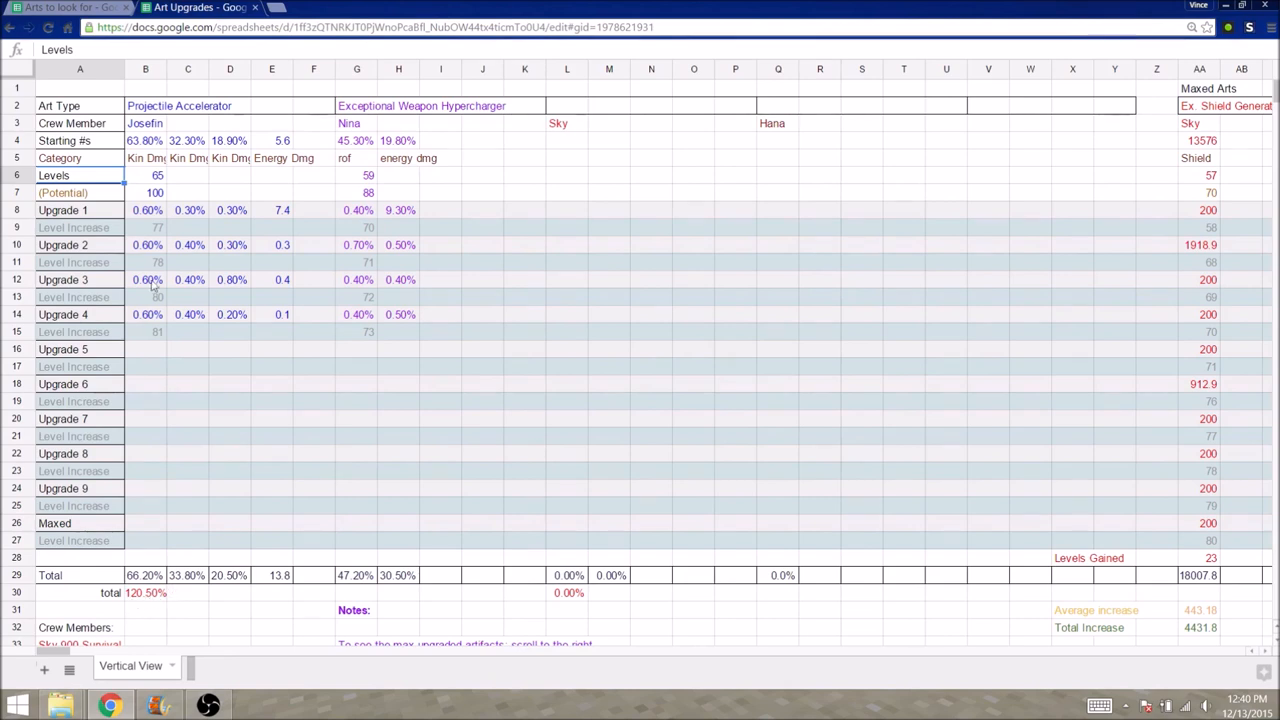
pyautogui.moveTo(147, 605)
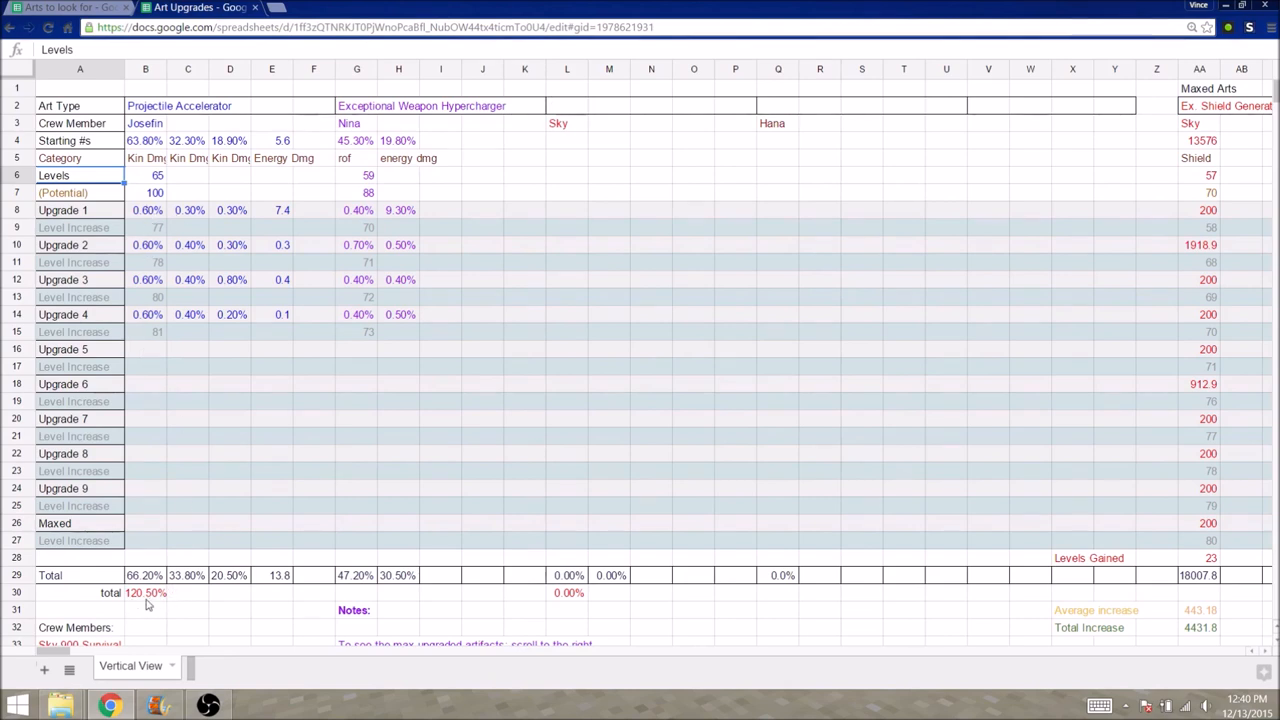
pyautogui.click(145, 592)
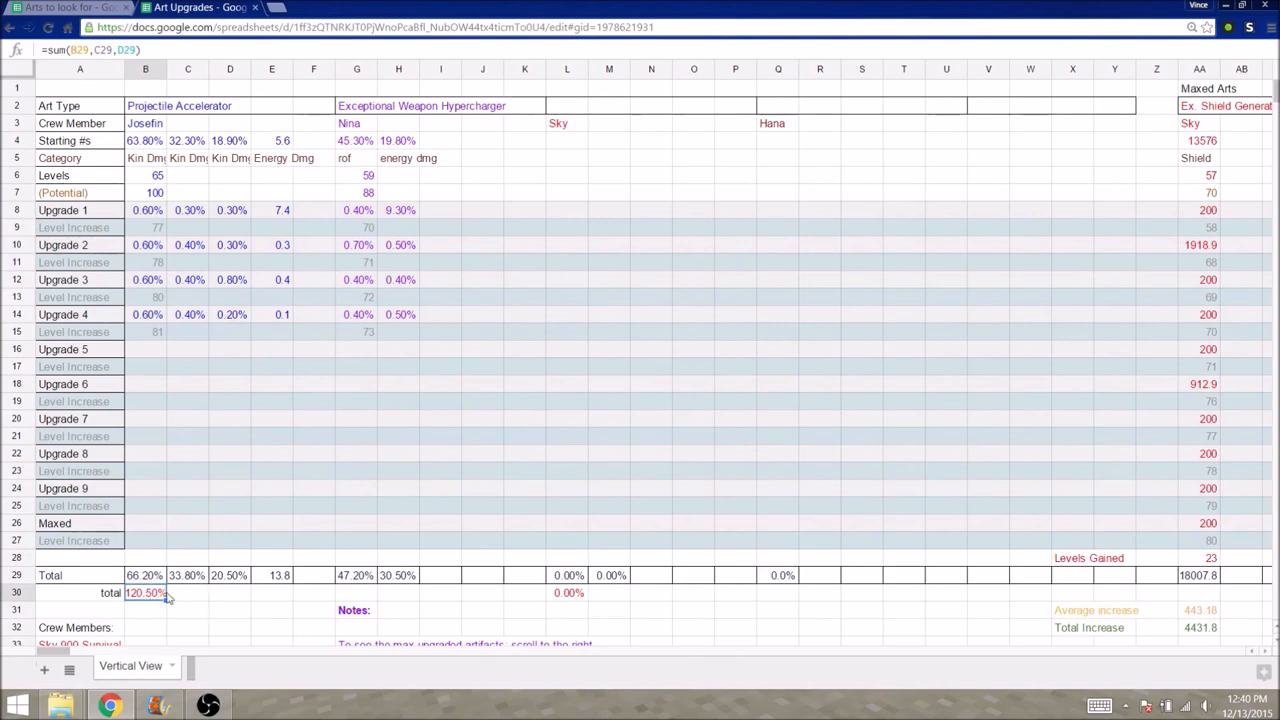
pyautogui.click(80, 575)
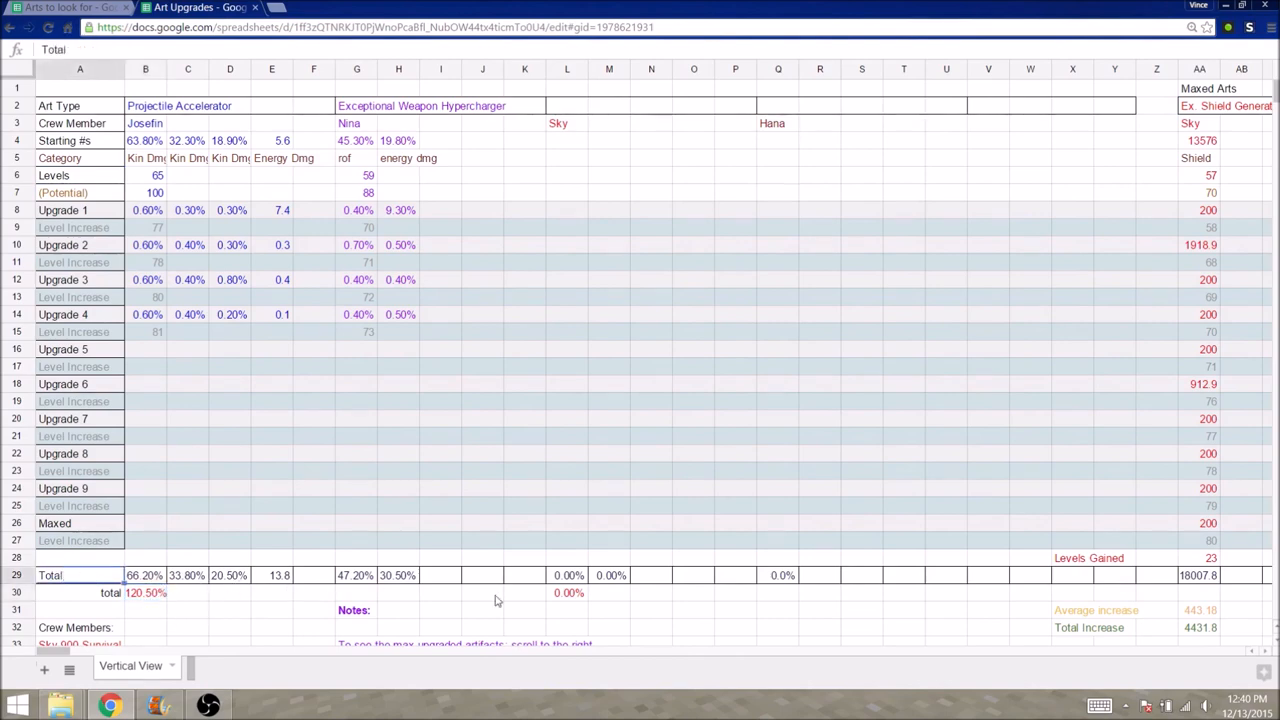
# Scroll the upgrade log right to columns FP–GR, then bring up the 'Arts to look for' chart.
pyautogui.hscroll(3)
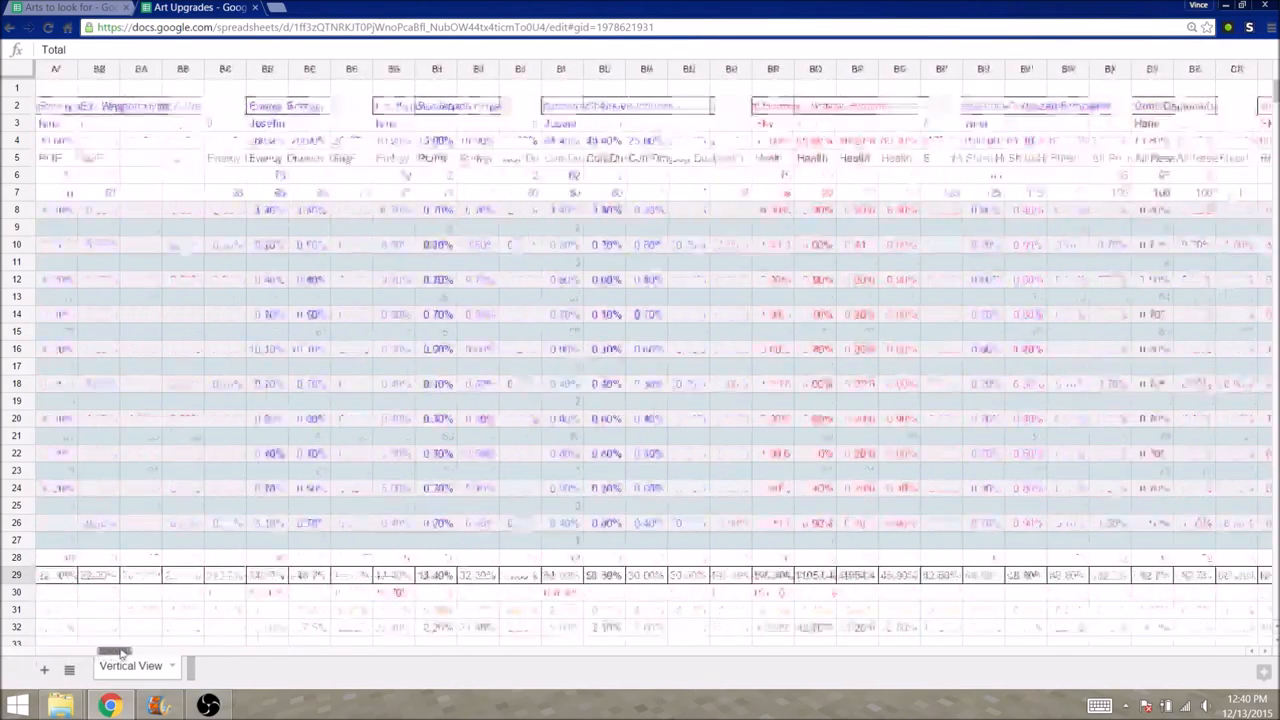
pyautogui.hscroll(3)
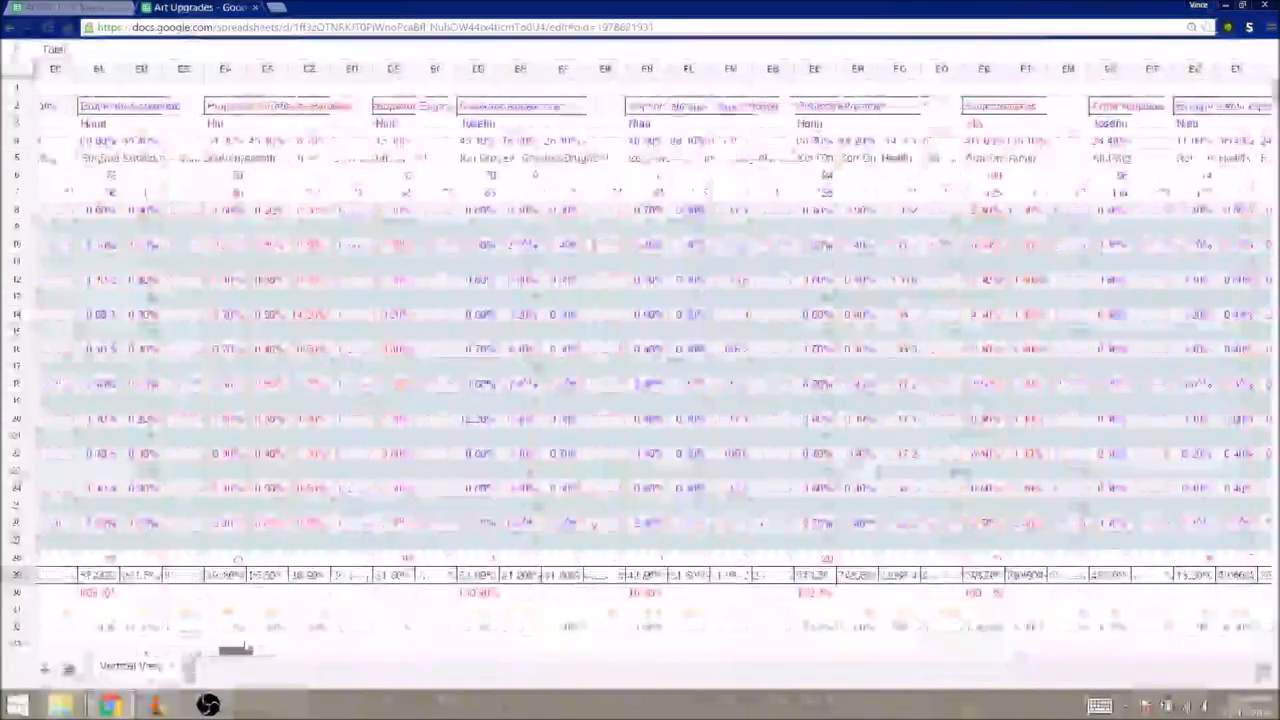
pyautogui.hscroll(3)
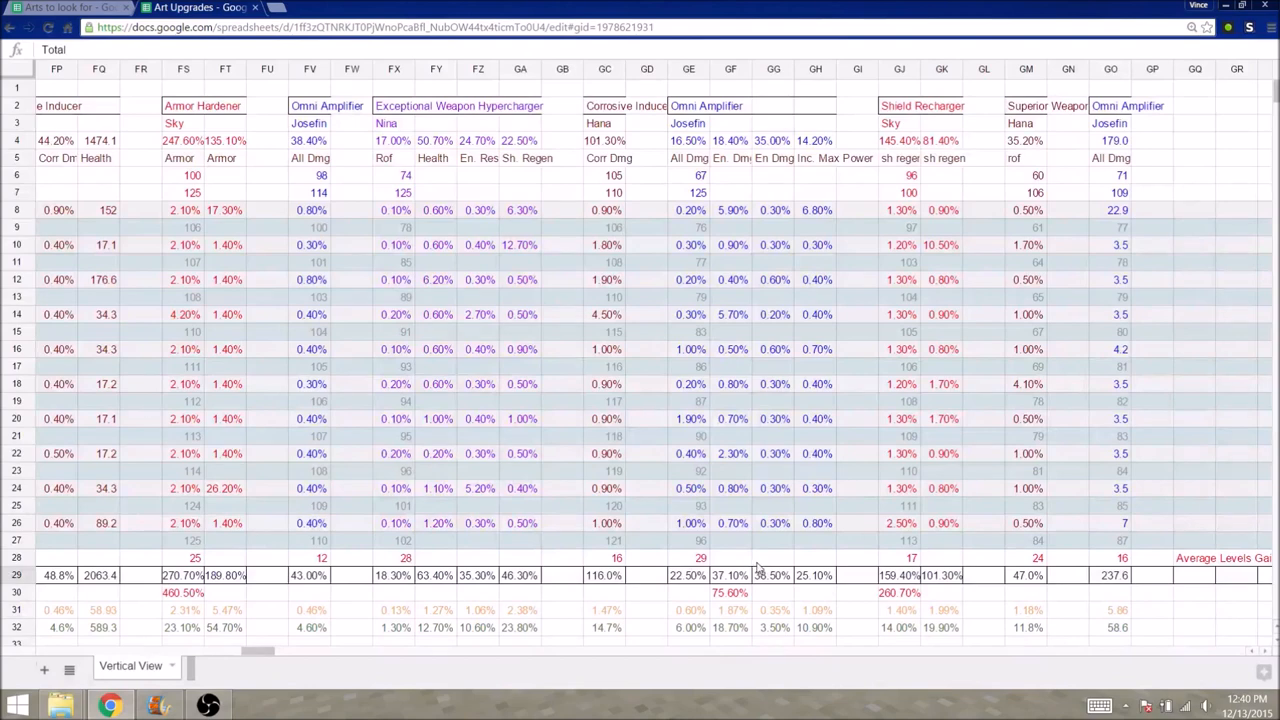
pyautogui.moveTo(735, 588)
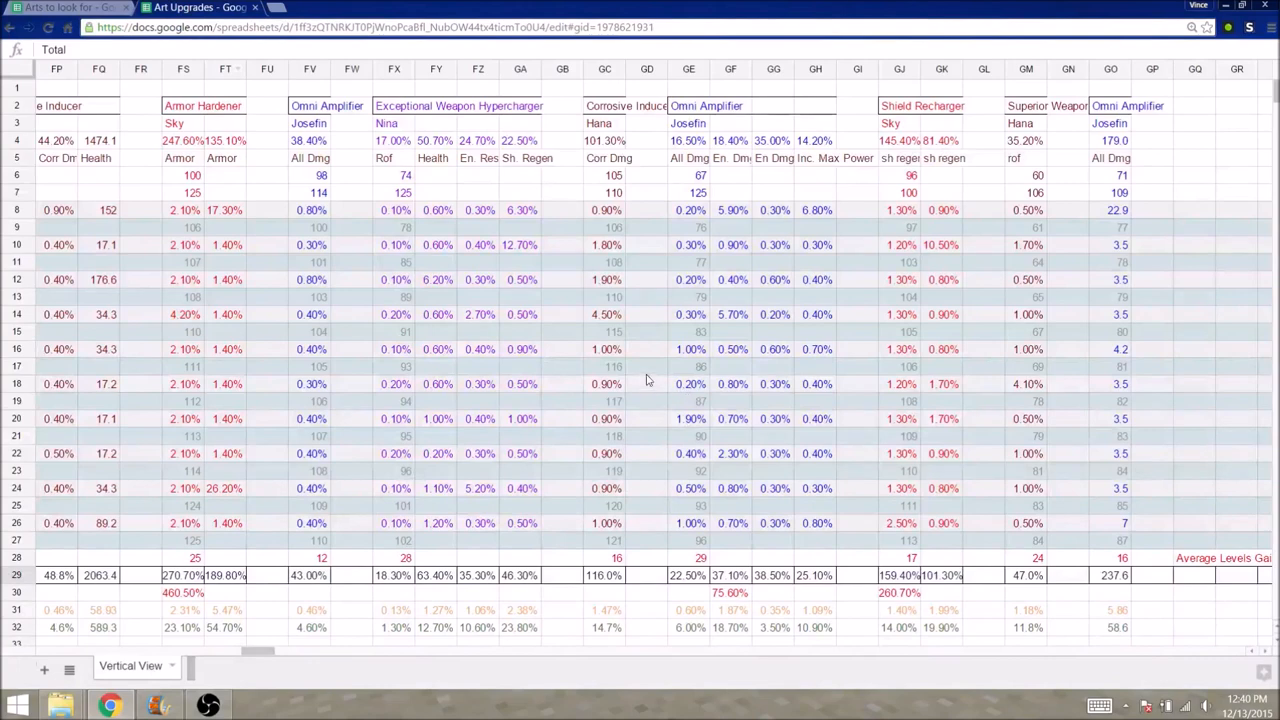
pyautogui.moveTo(731, 380)
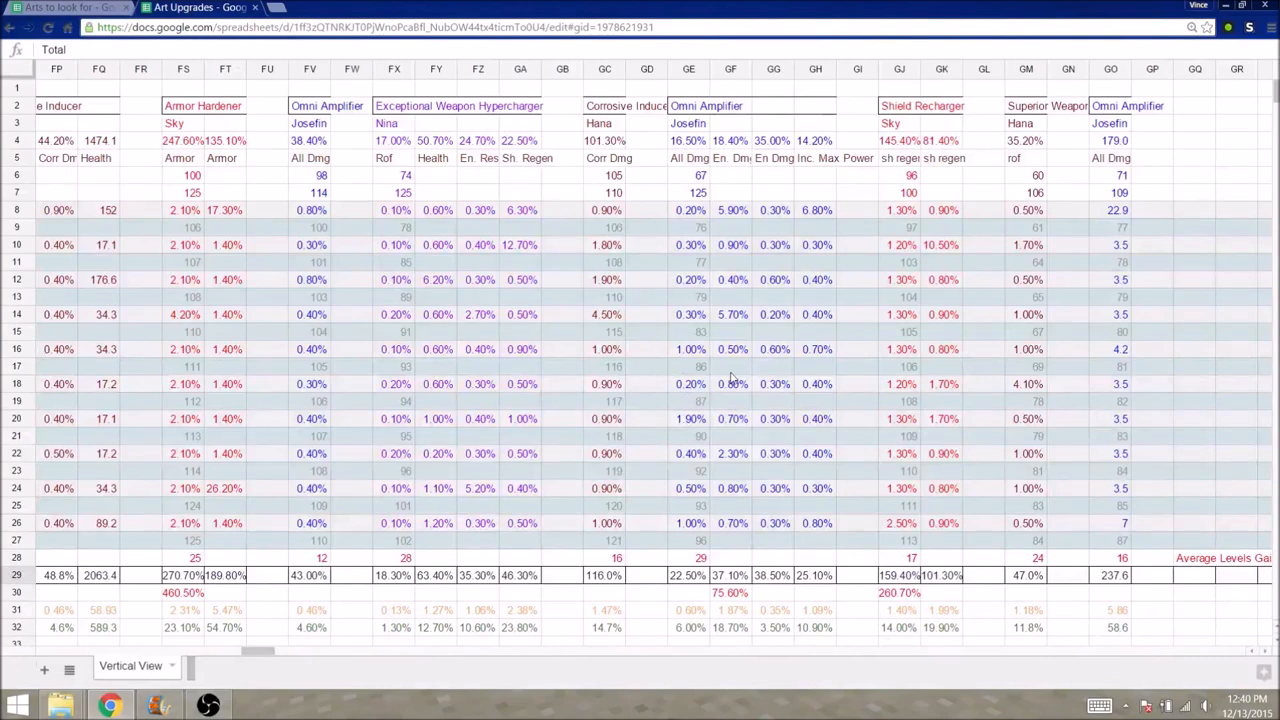
pyautogui.moveTo(1083, 307)
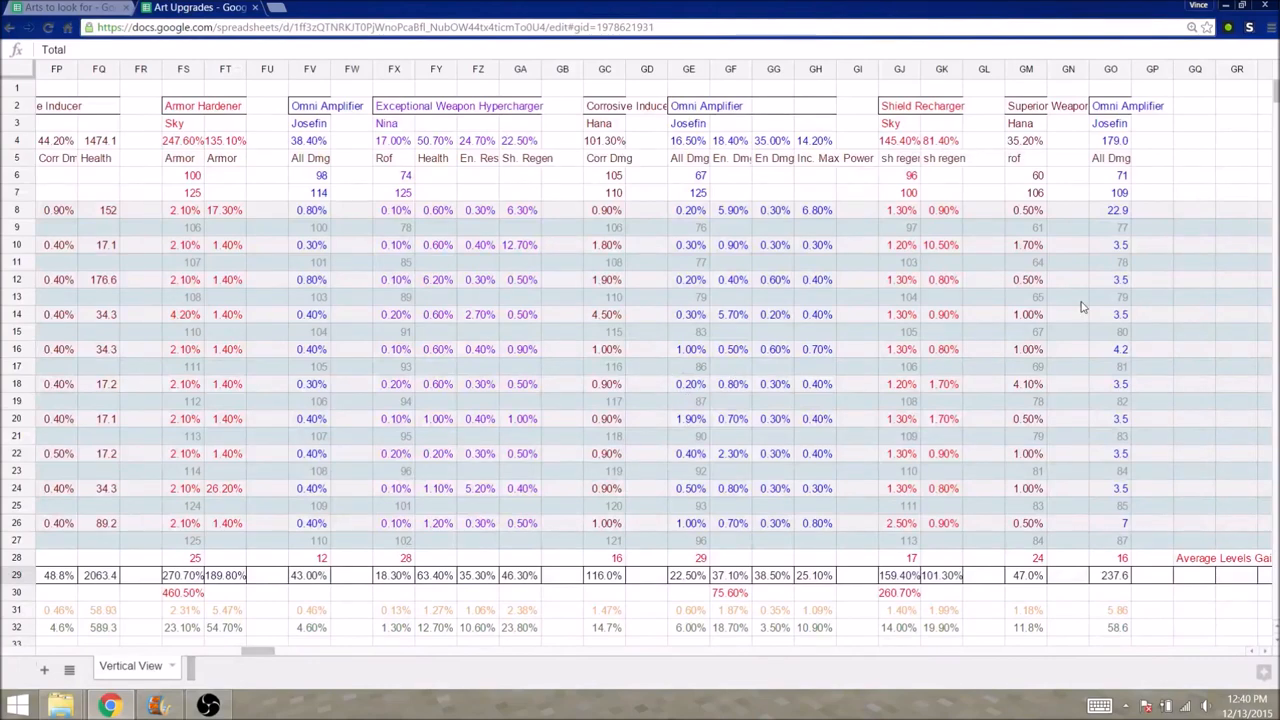
pyautogui.moveTo(1120, 147)
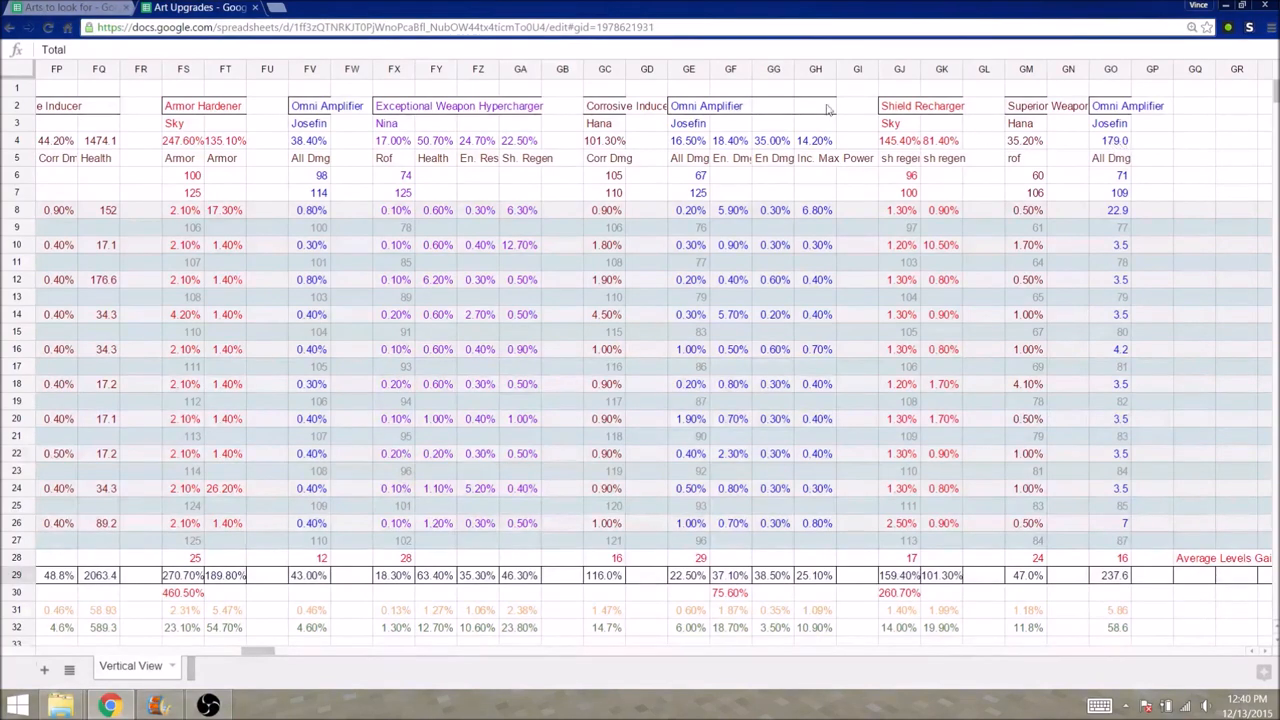
pyautogui.click(190, 7)
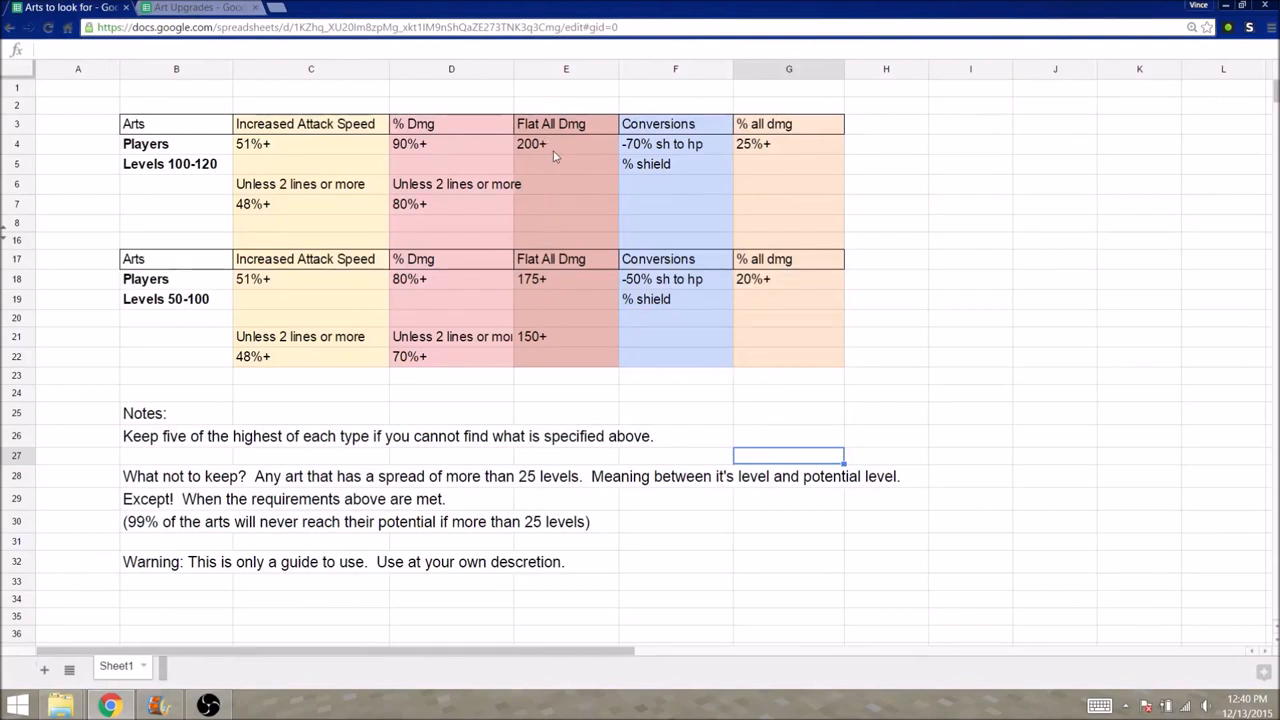
# Check the 200+ flat all damage threshold, then return to the Art Upgrades log.
pyautogui.click(566, 143)
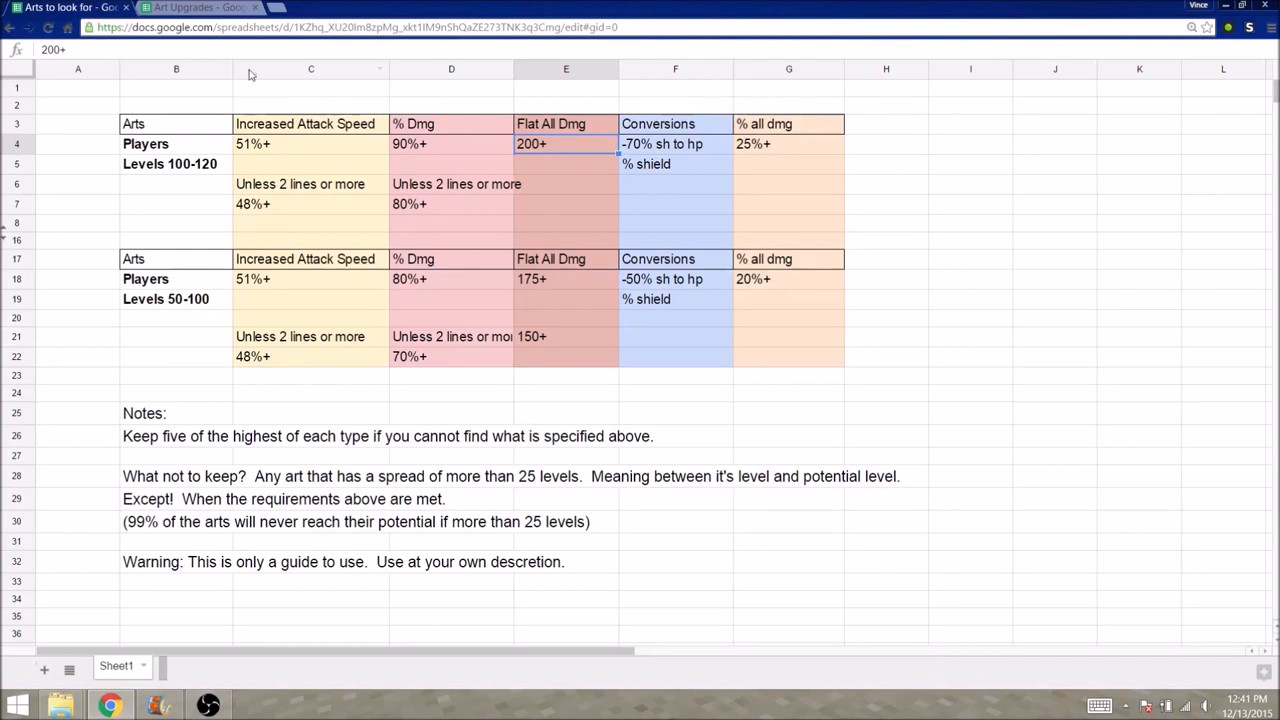
pyautogui.click(195, 7)
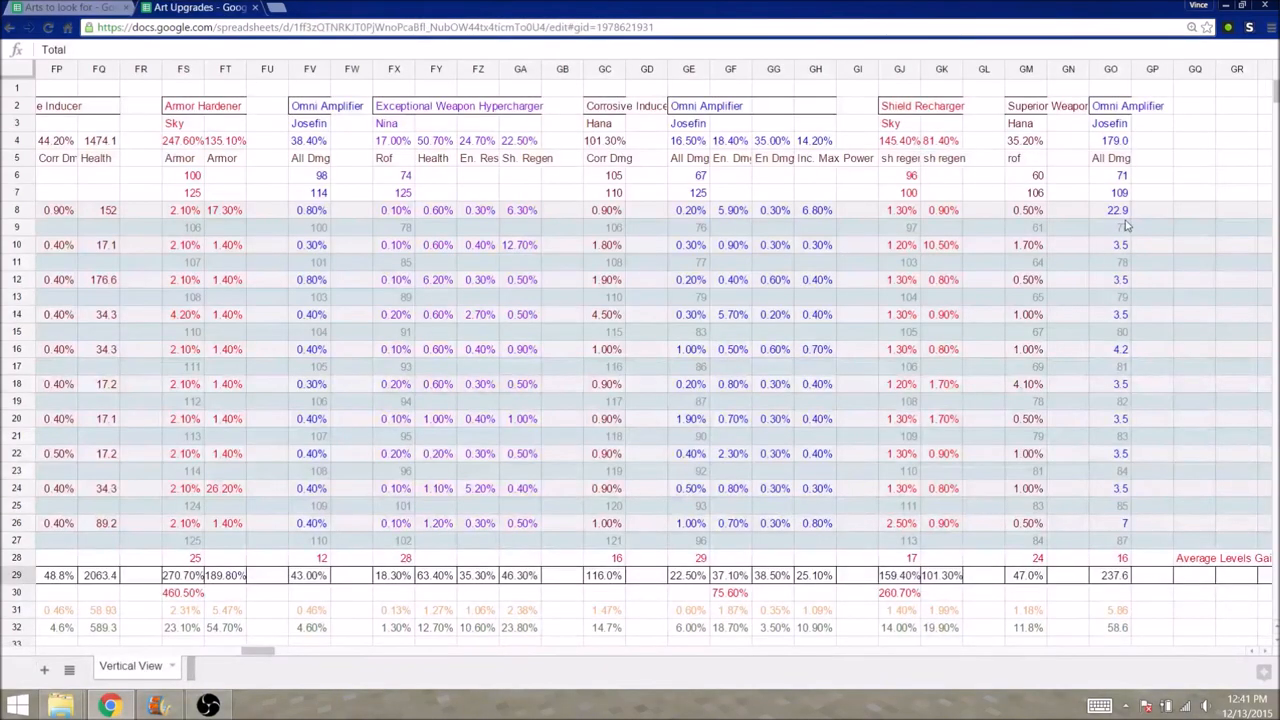
pyautogui.click(1117, 210)
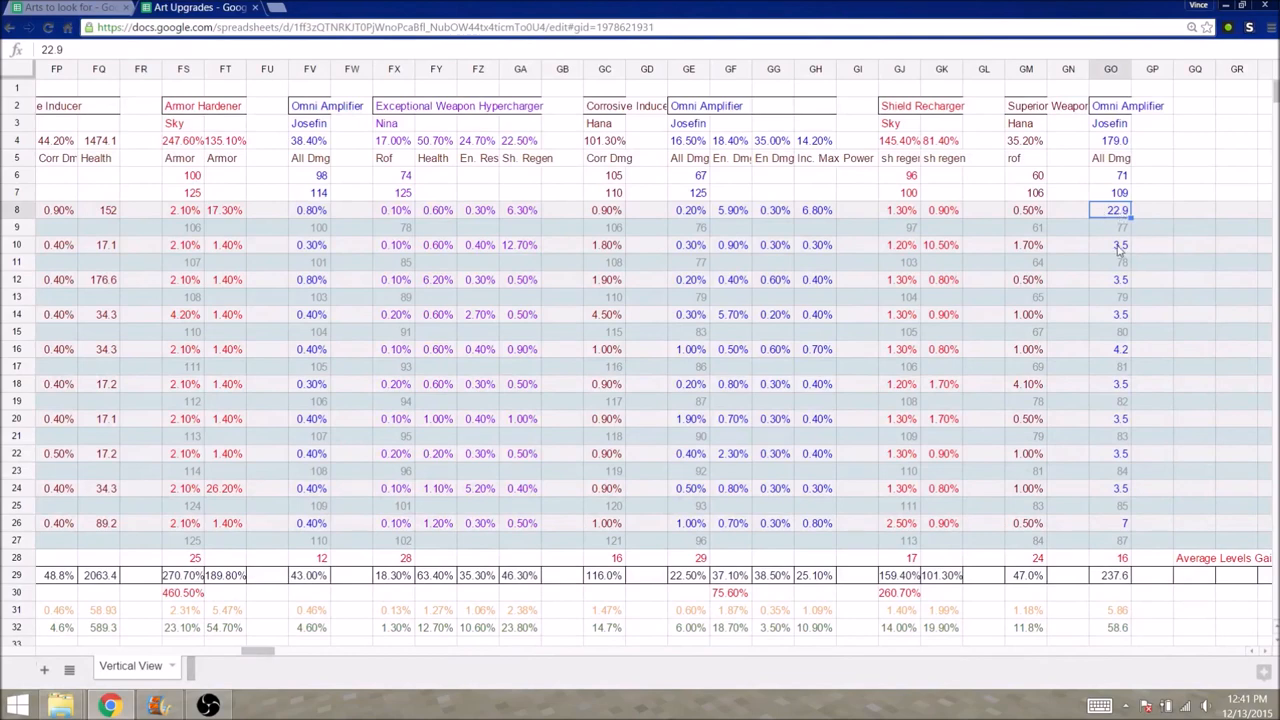
pyautogui.click(1110, 245)
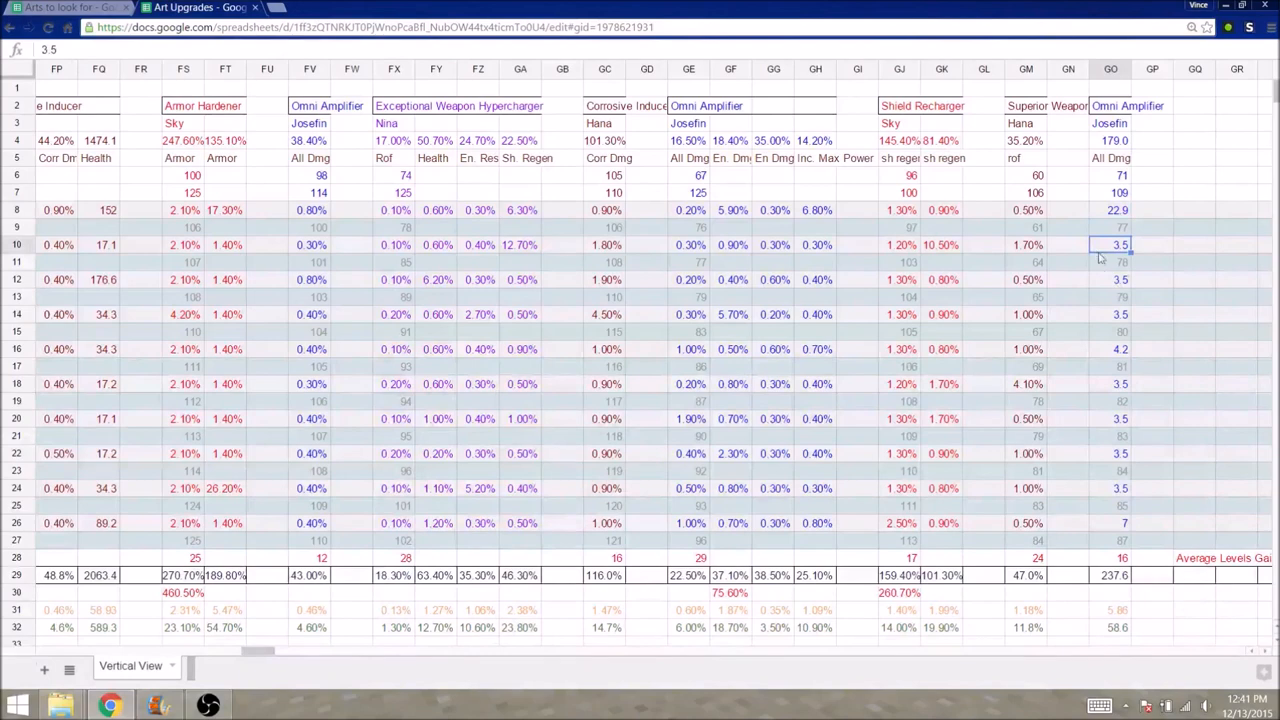
pyautogui.click(1118, 314)
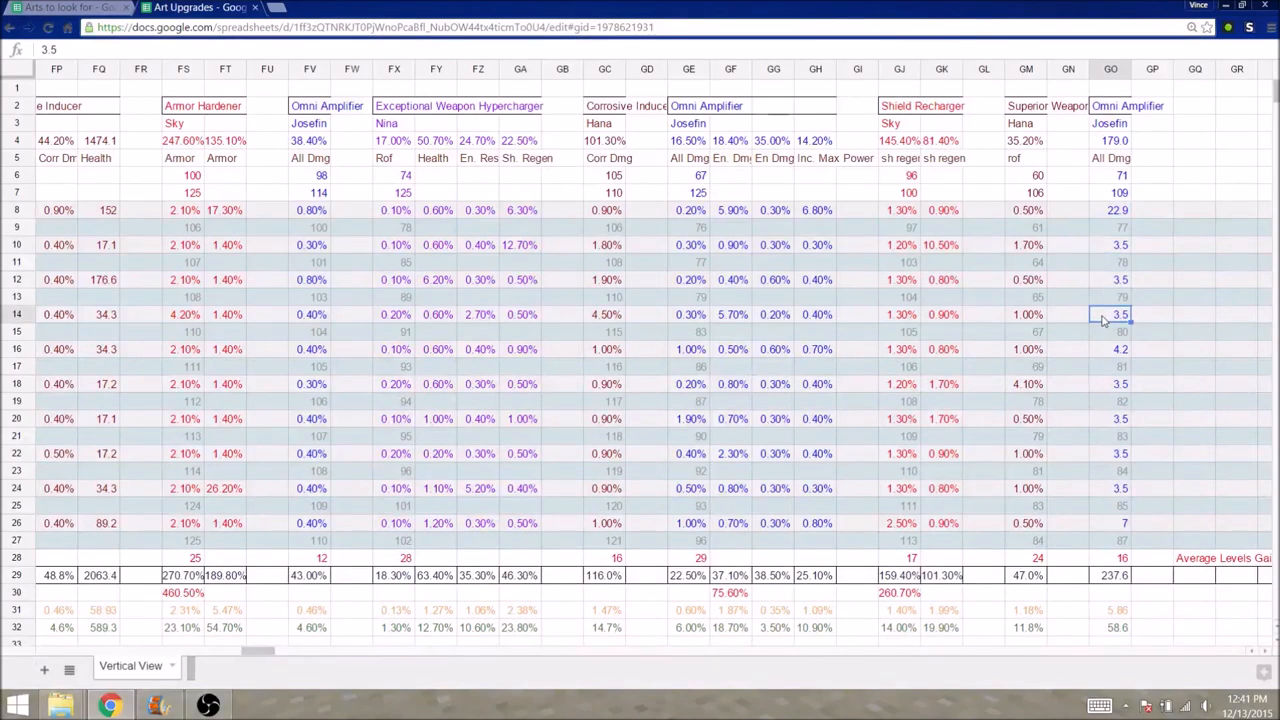
pyautogui.click(1111, 349)
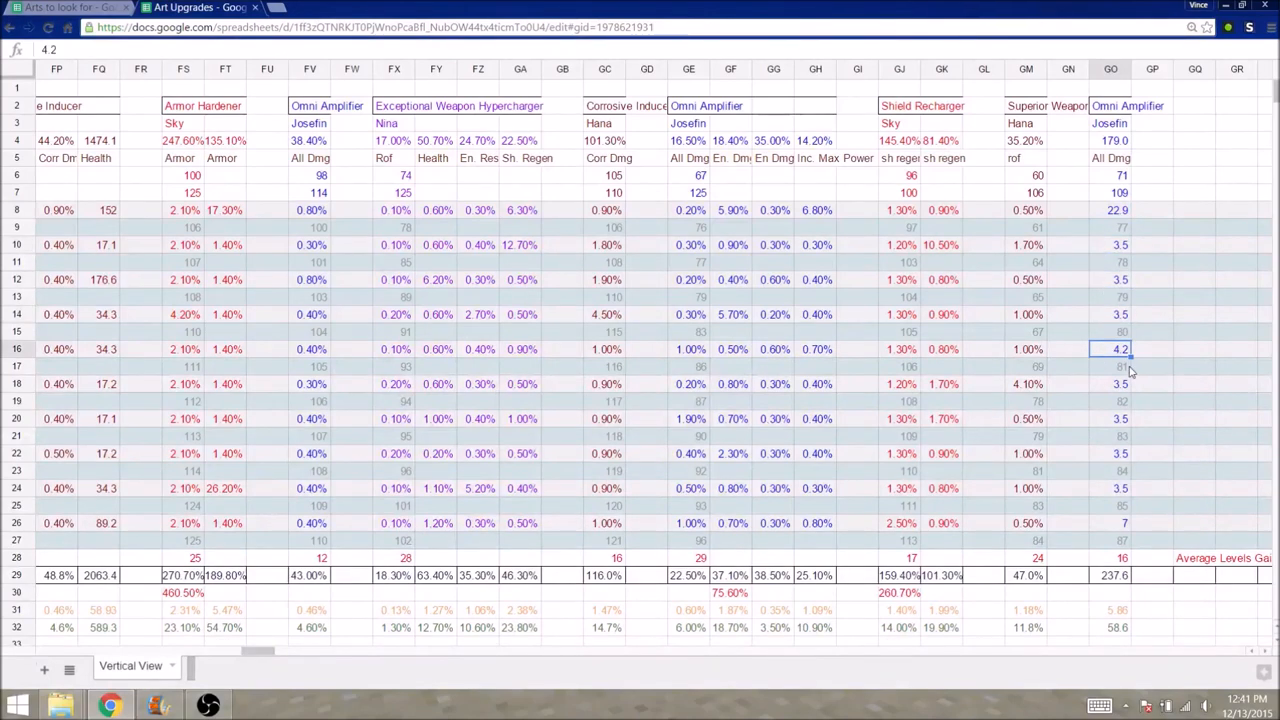
pyautogui.click(1110, 418)
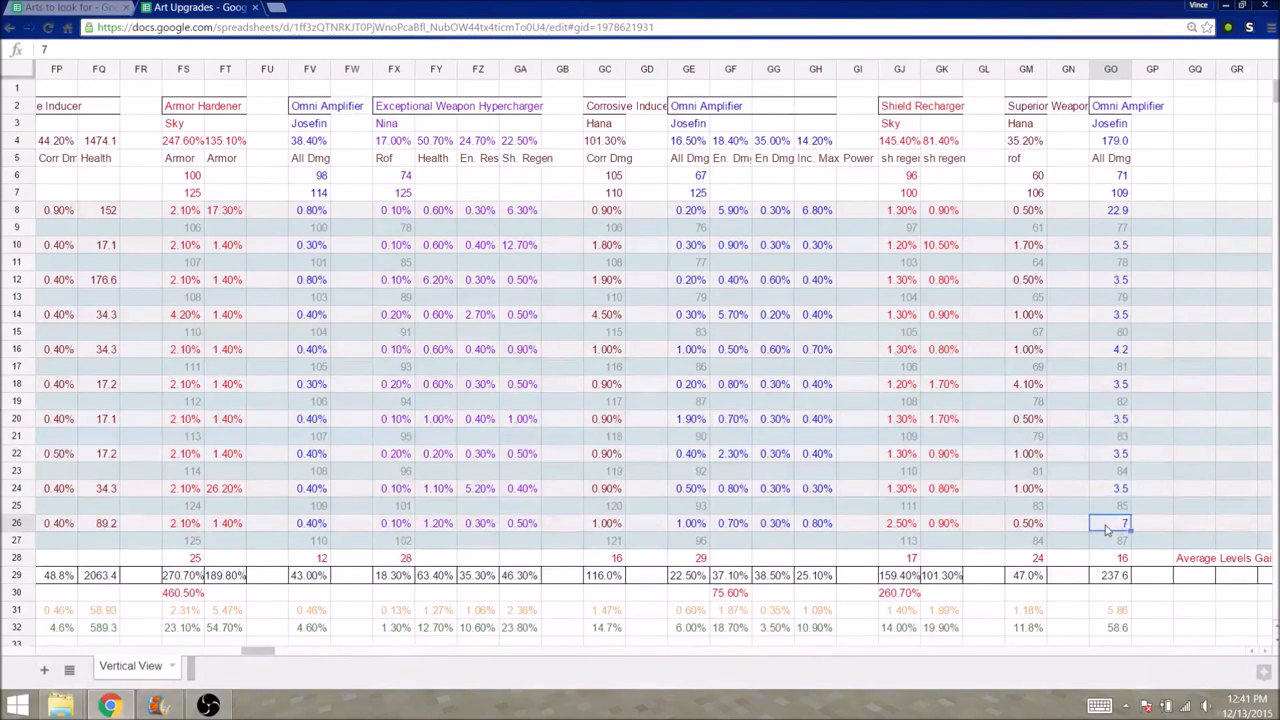
pyautogui.click(1113, 575)
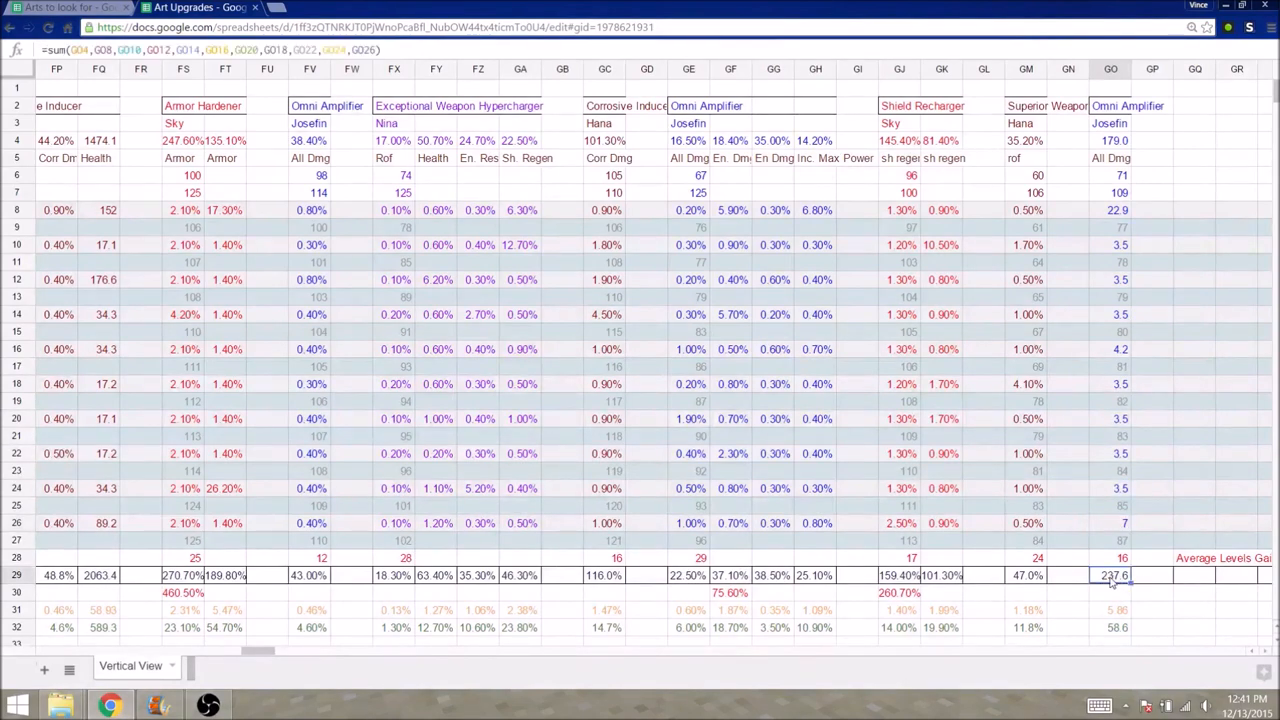
pyautogui.moveTo(1125, 585)
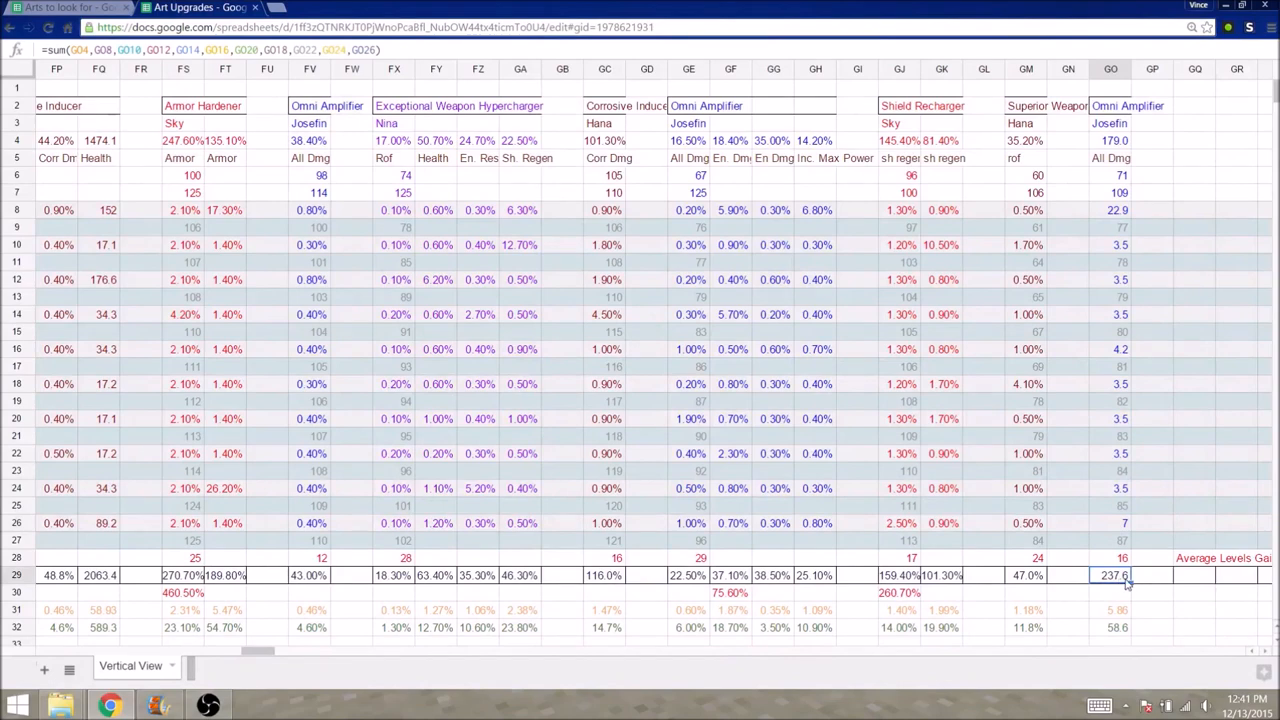
pyautogui.moveTo(1148, 598)
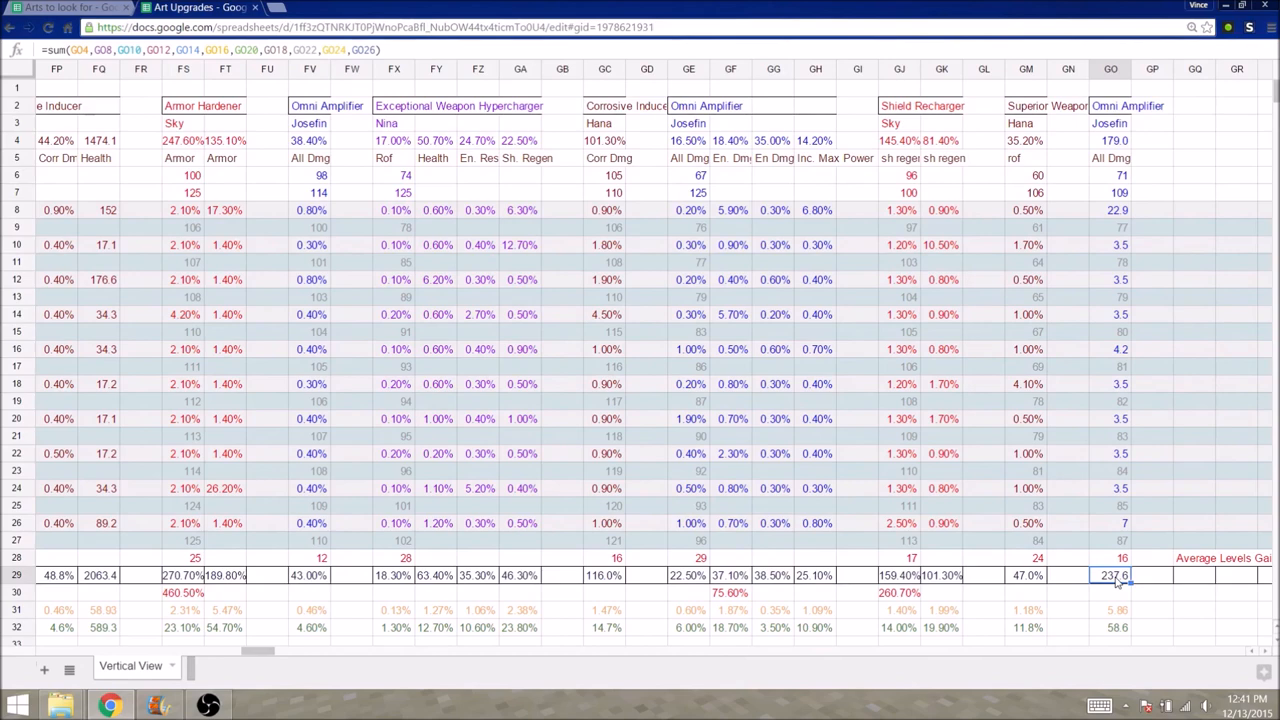
pyautogui.moveTo(1176, 605)
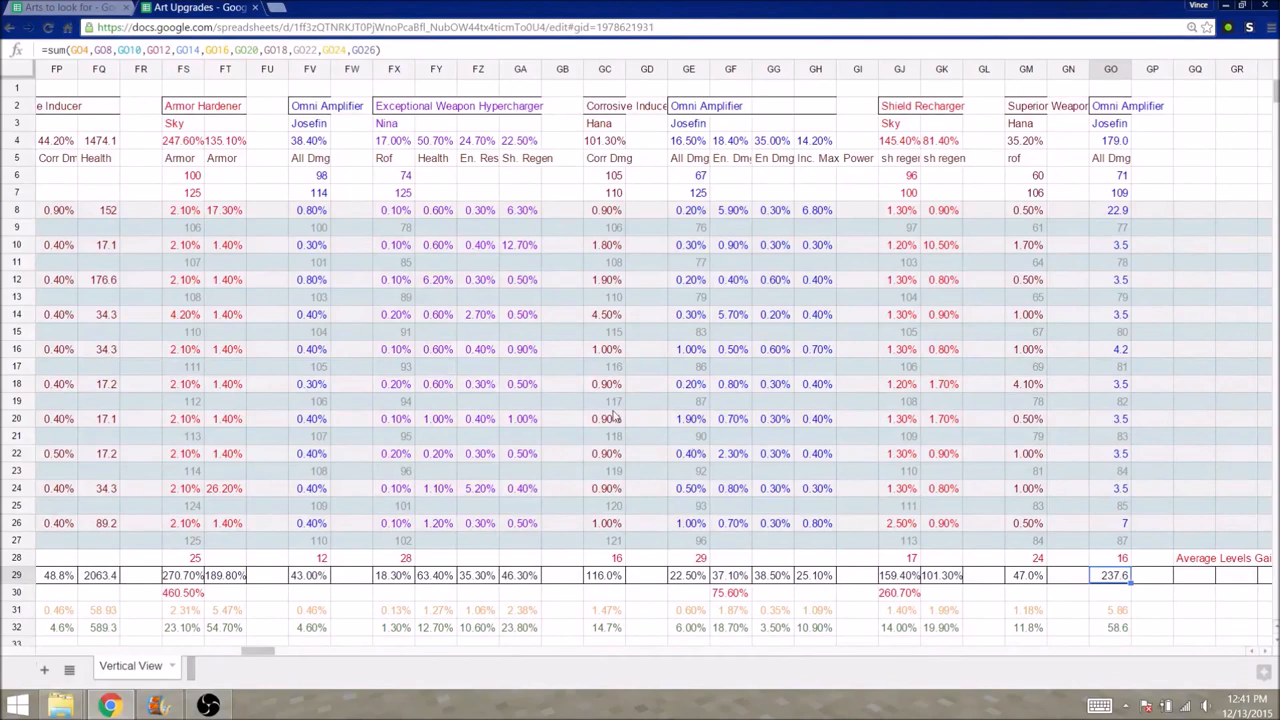
pyautogui.moveTo(256, 566)
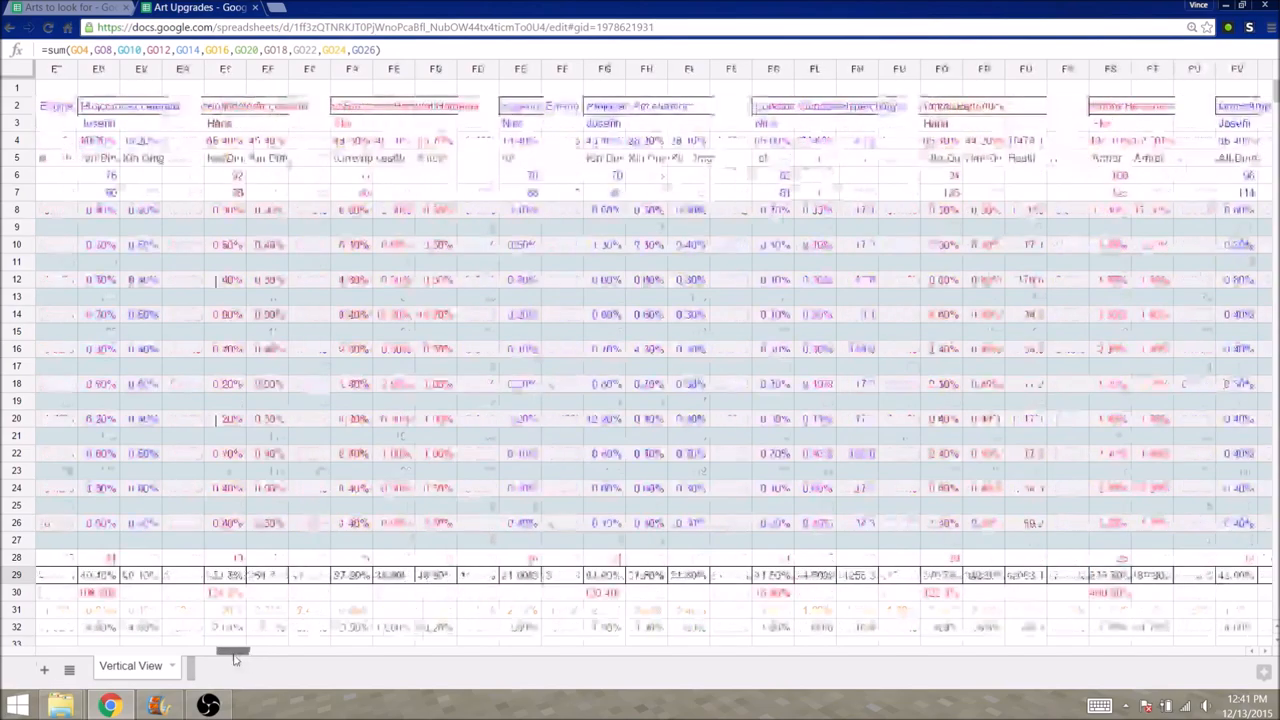
# Scroll the upgrade log back toward columns CH–DJ and bring up the guideline chart.
pyautogui.hscroll(3)
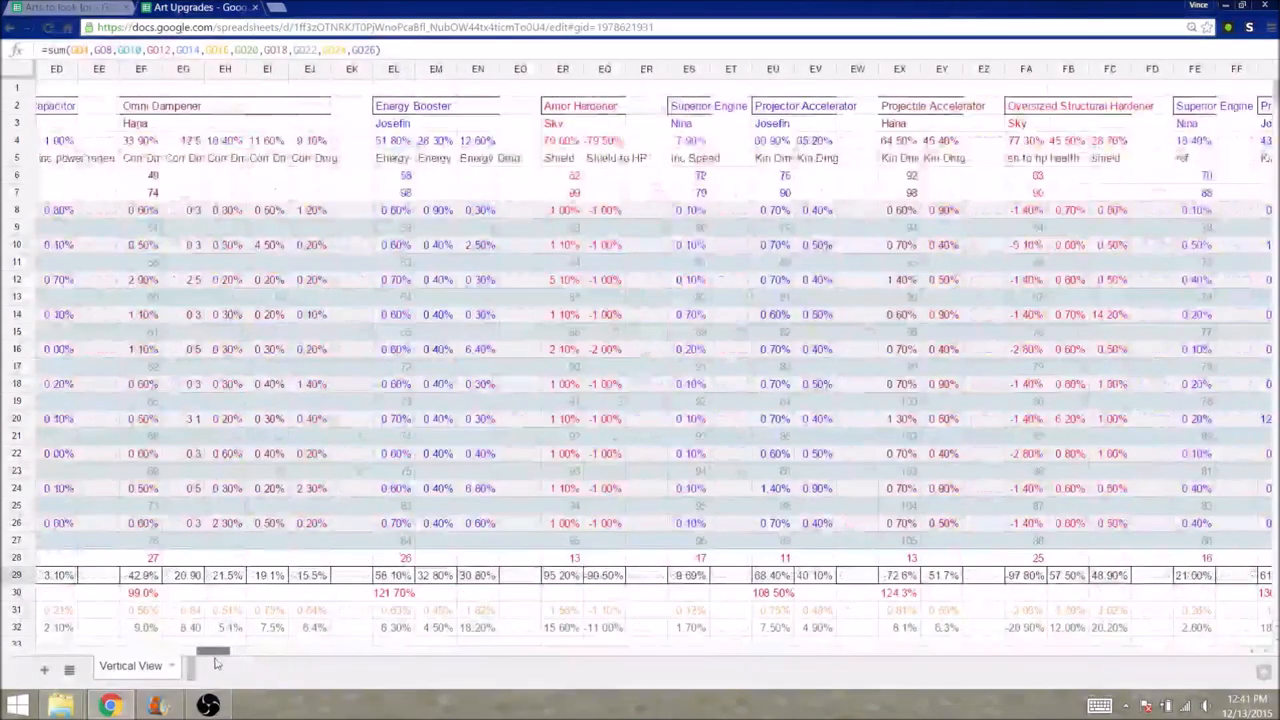
pyautogui.hscroll(-3)
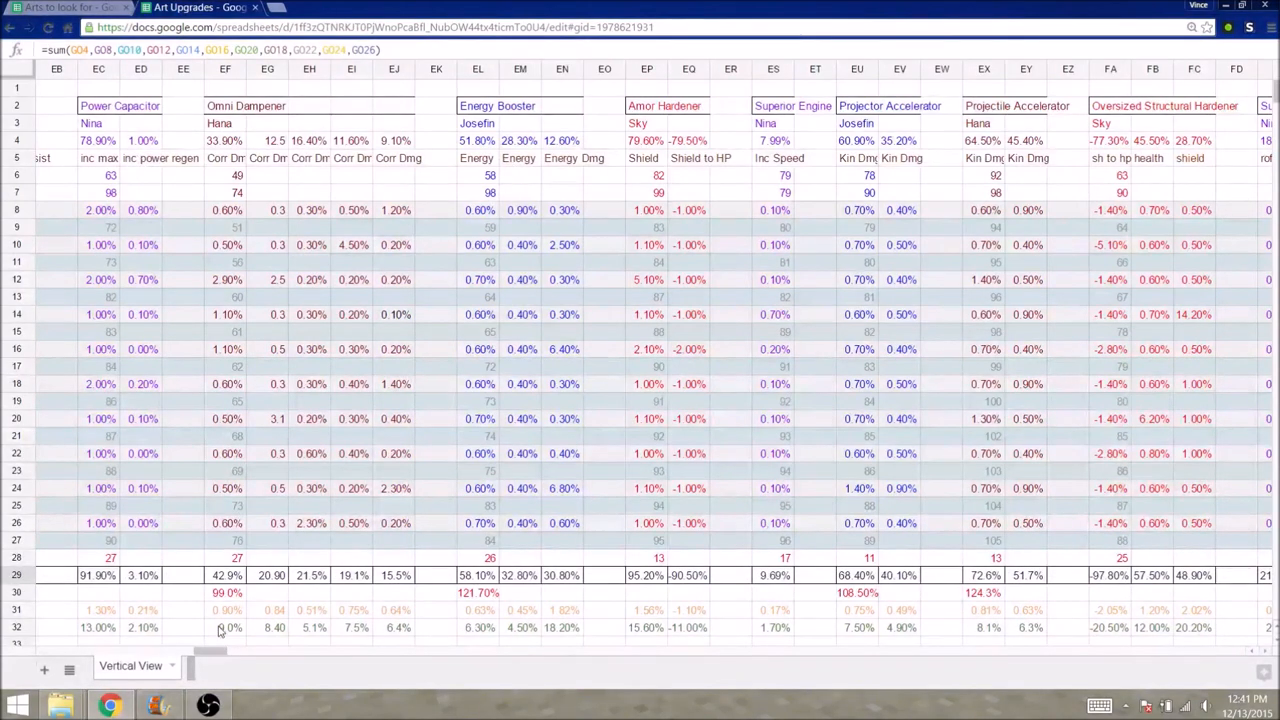
pyautogui.hscroll(3)
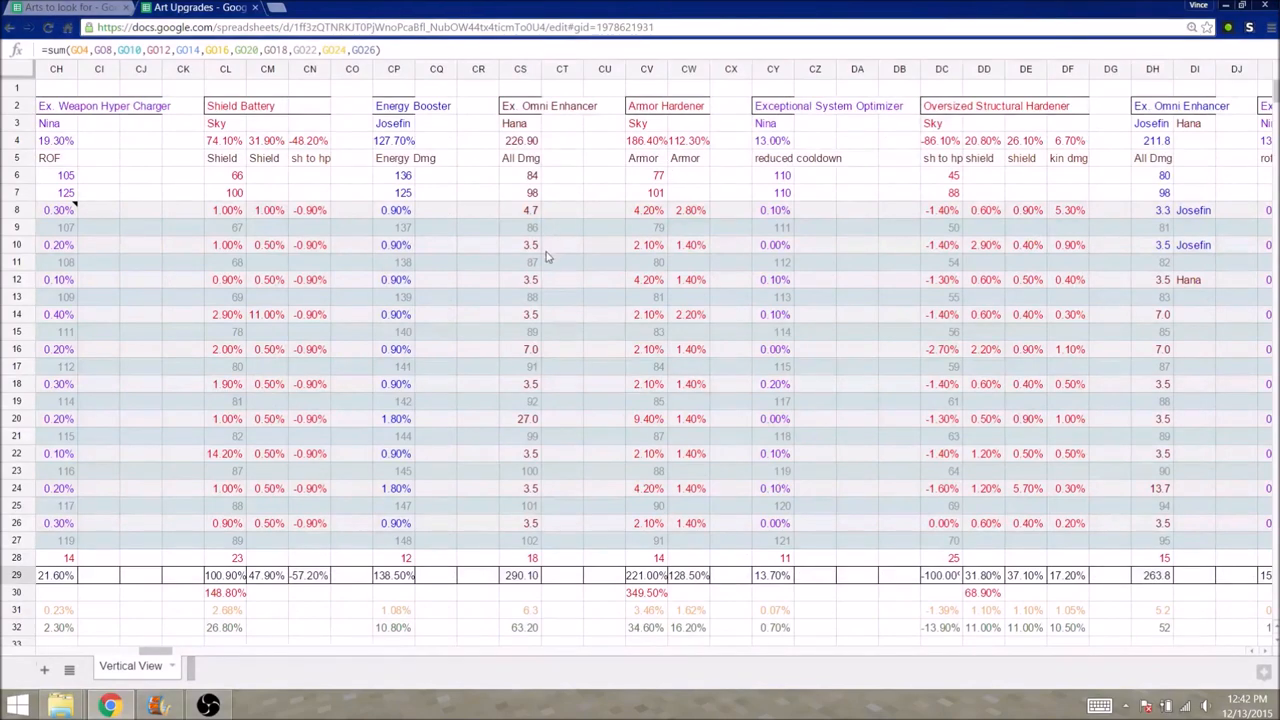
pyautogui.moveTo(598, 318)
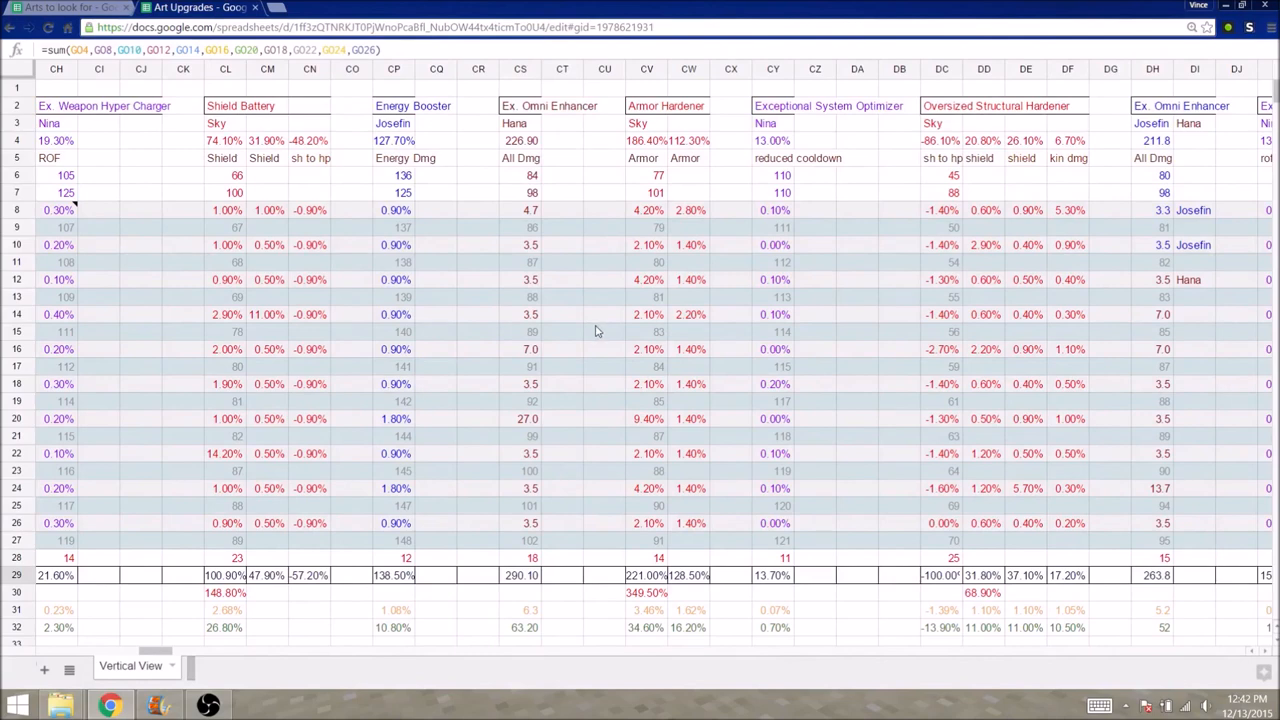
pyautogui.moveTo(577, 375)
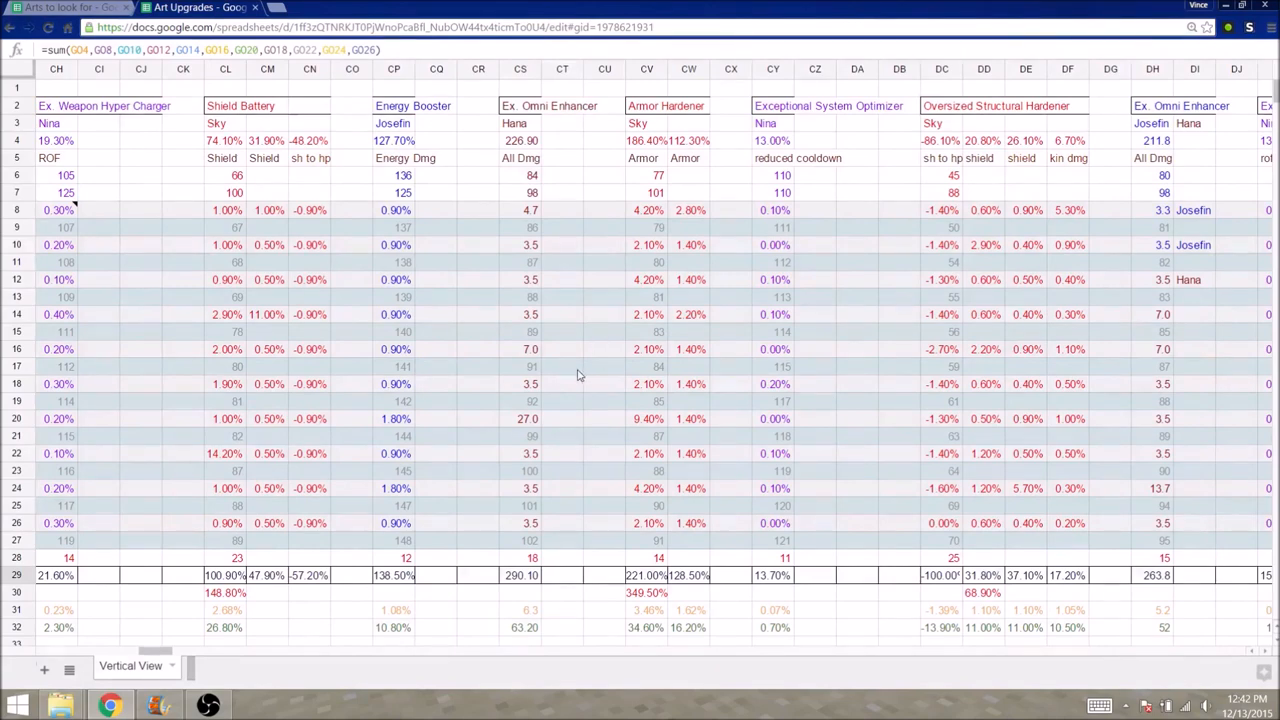
pyautogui.click(200, 7)
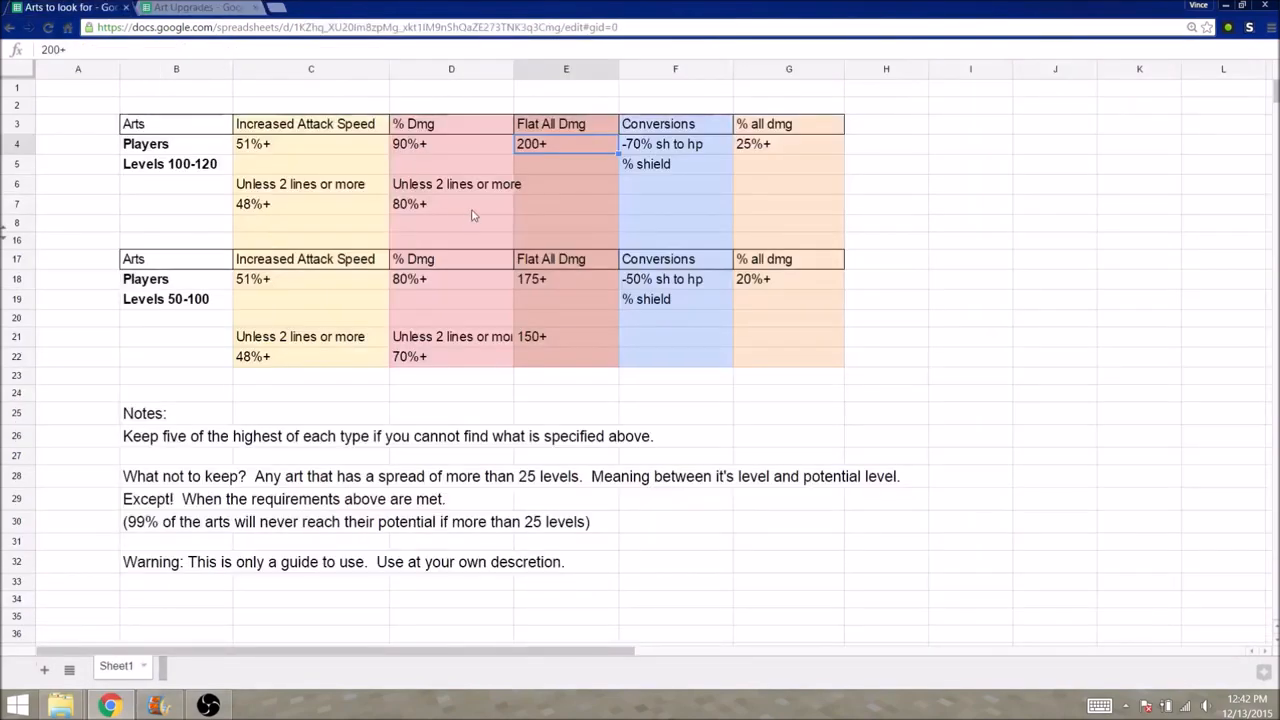
pyautogui.moveTo(528, 322)
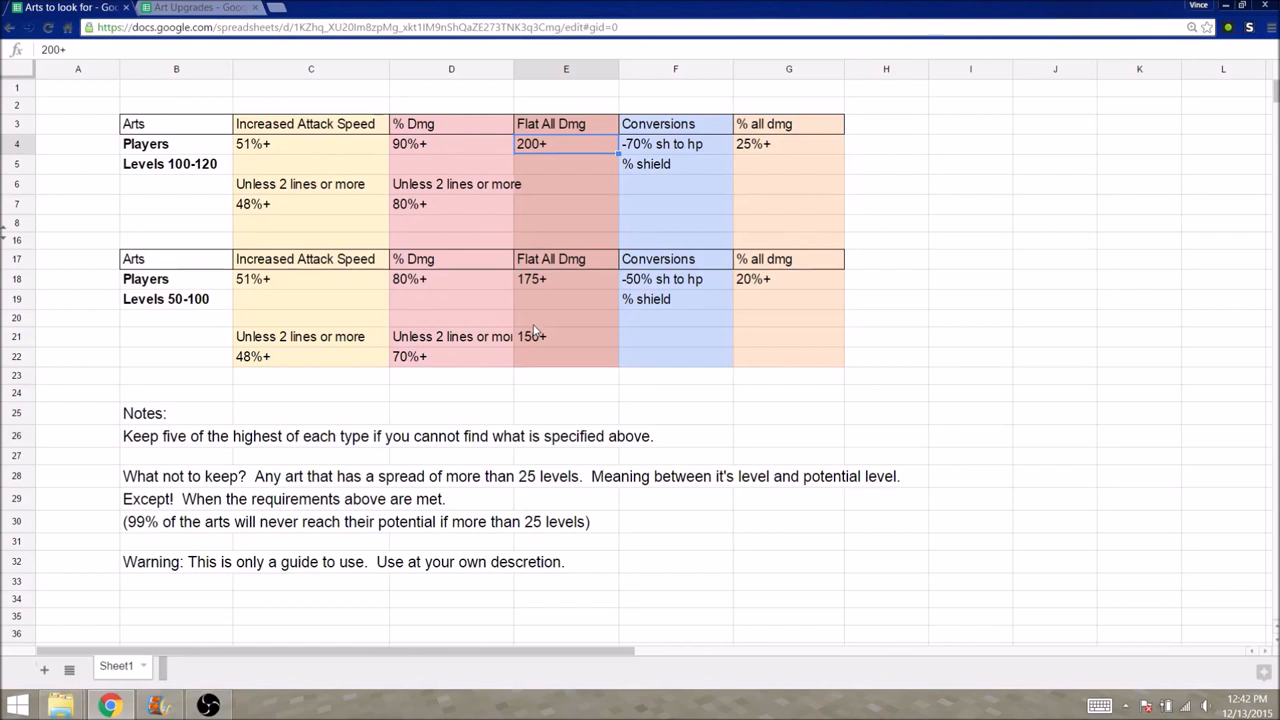
pyautogui.moveTo(545, 327)
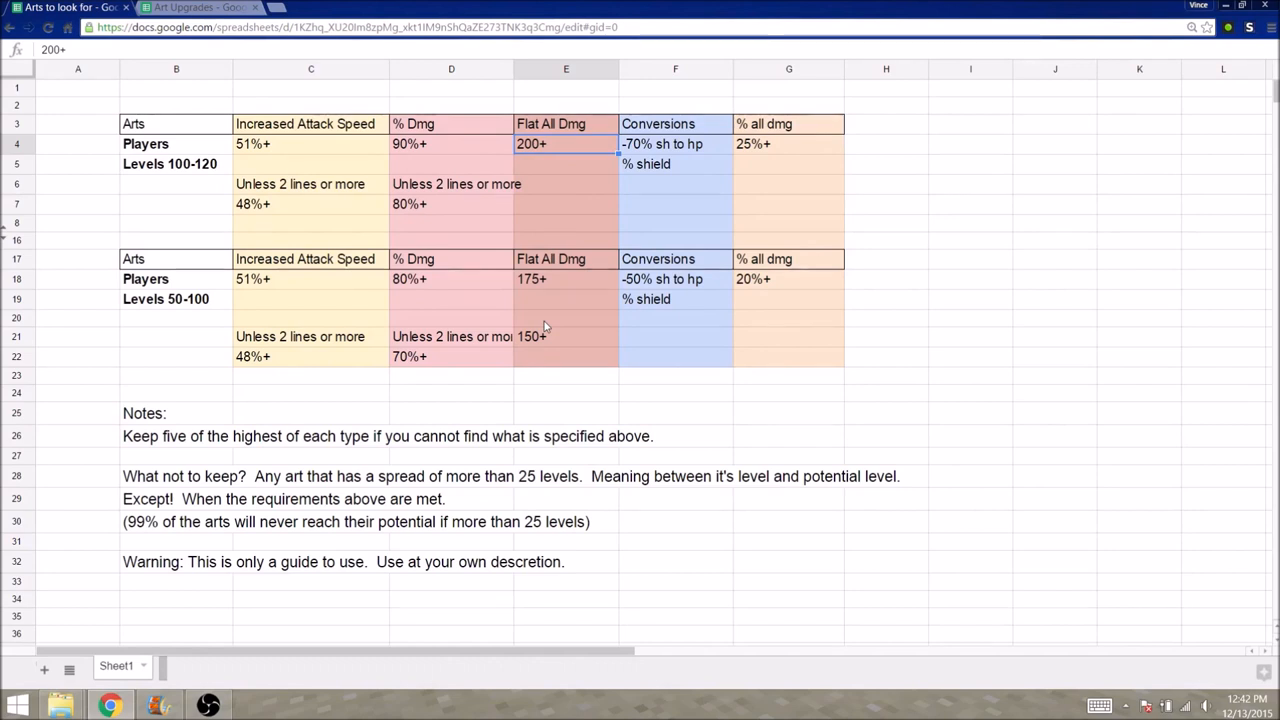
pyautogui.moveTo(632, 448)
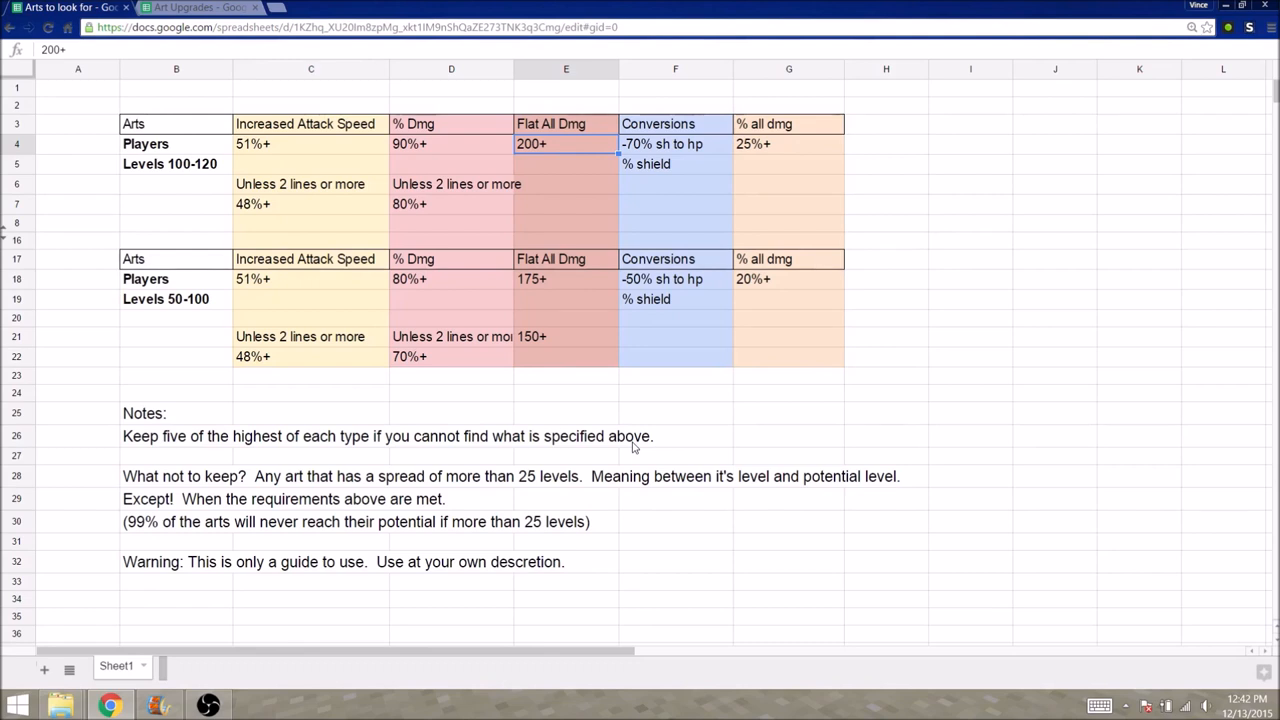
pyautogui.moveTo(540, 463)
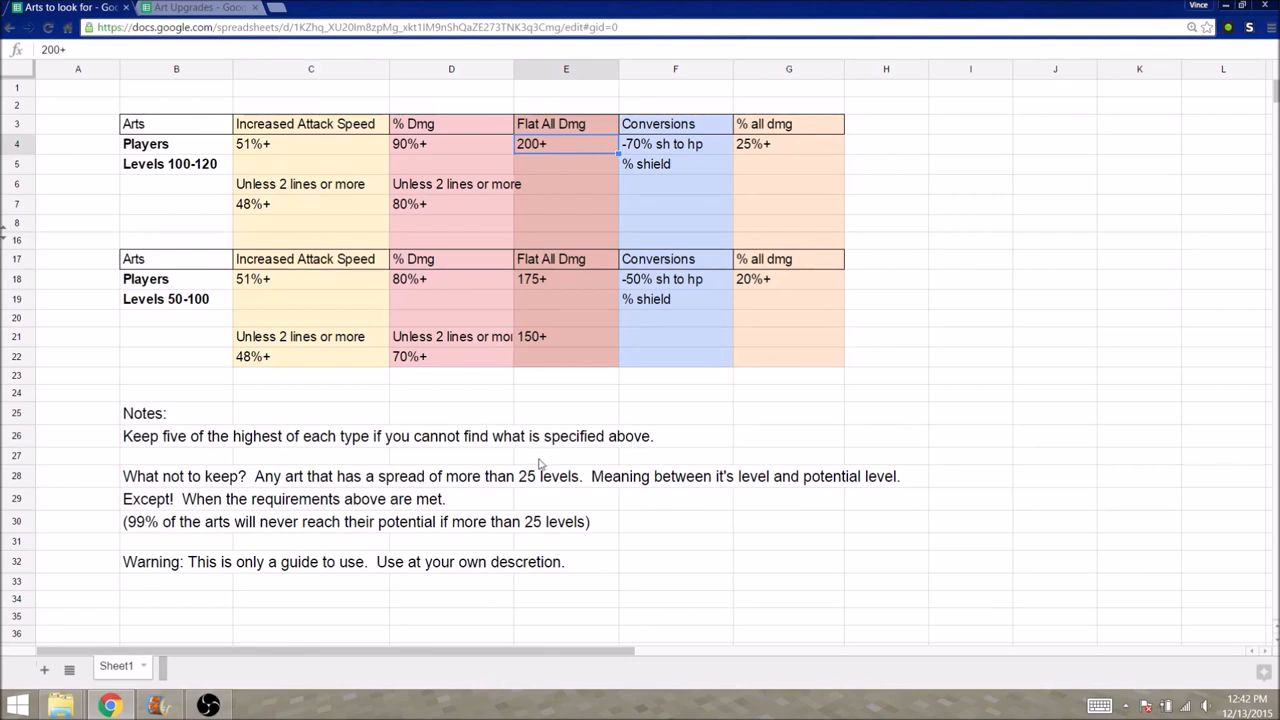